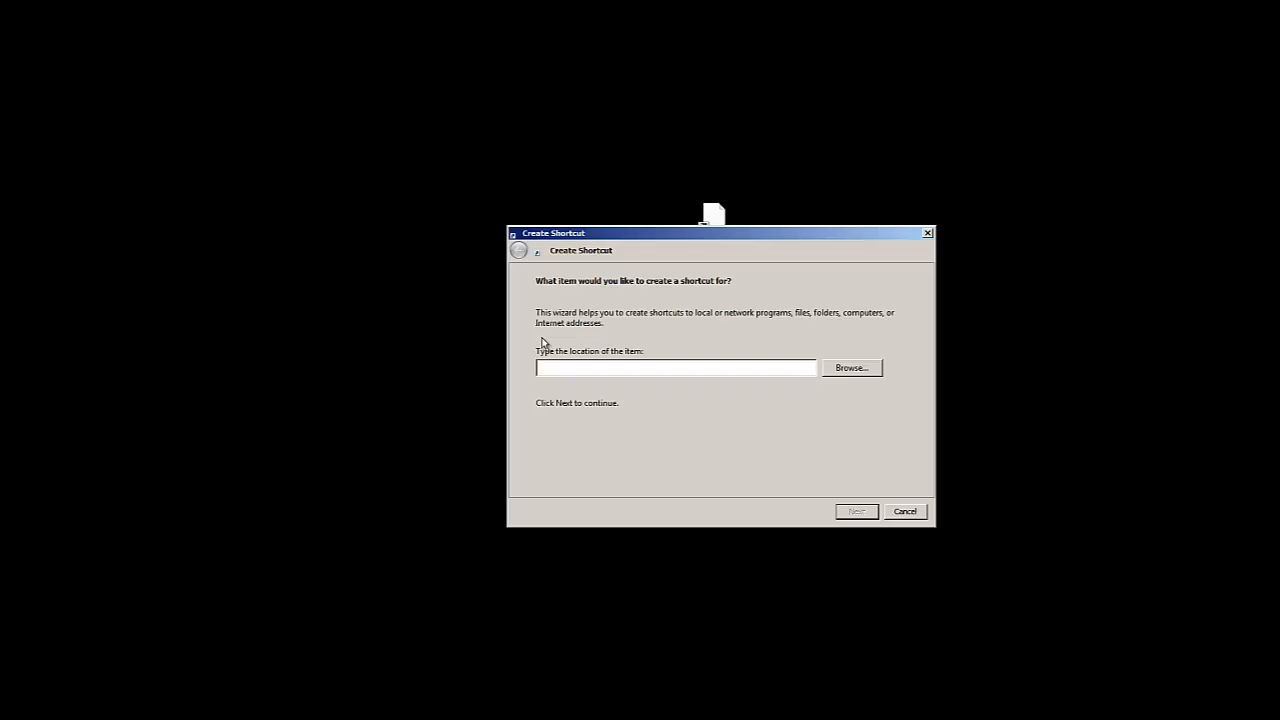
text(http://www.garycarrdds.com/)
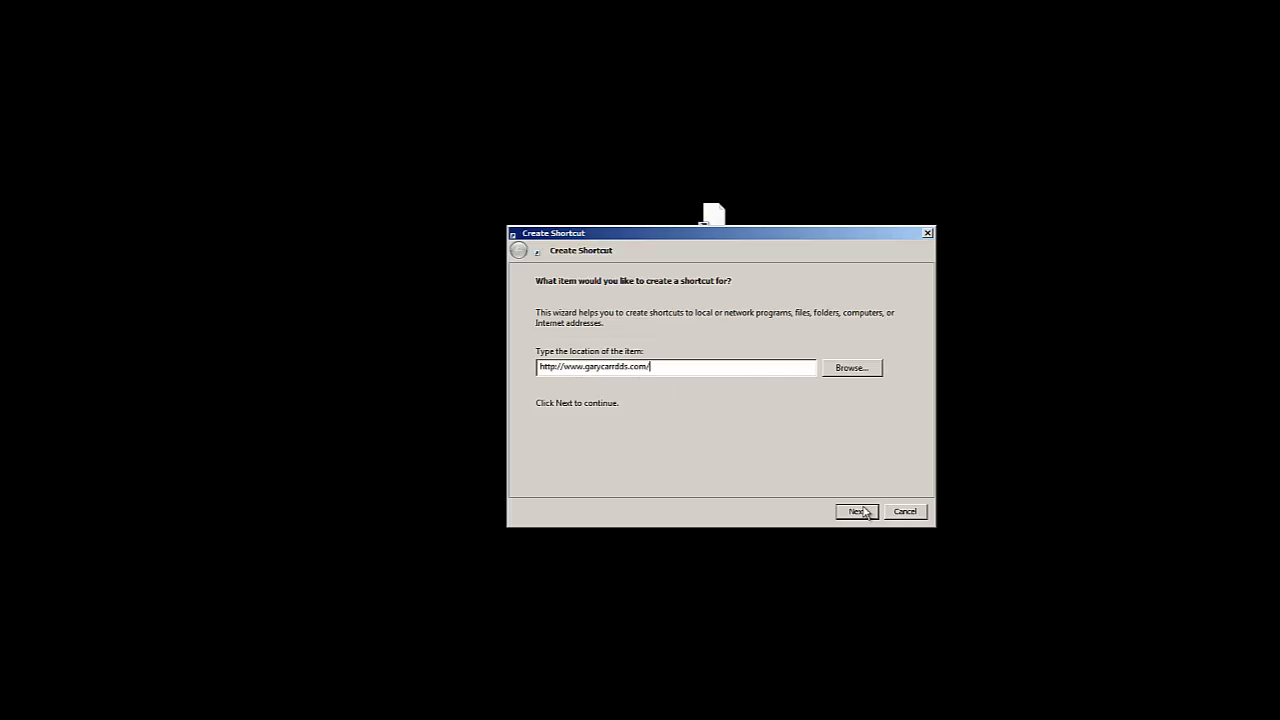
click(856, 512)
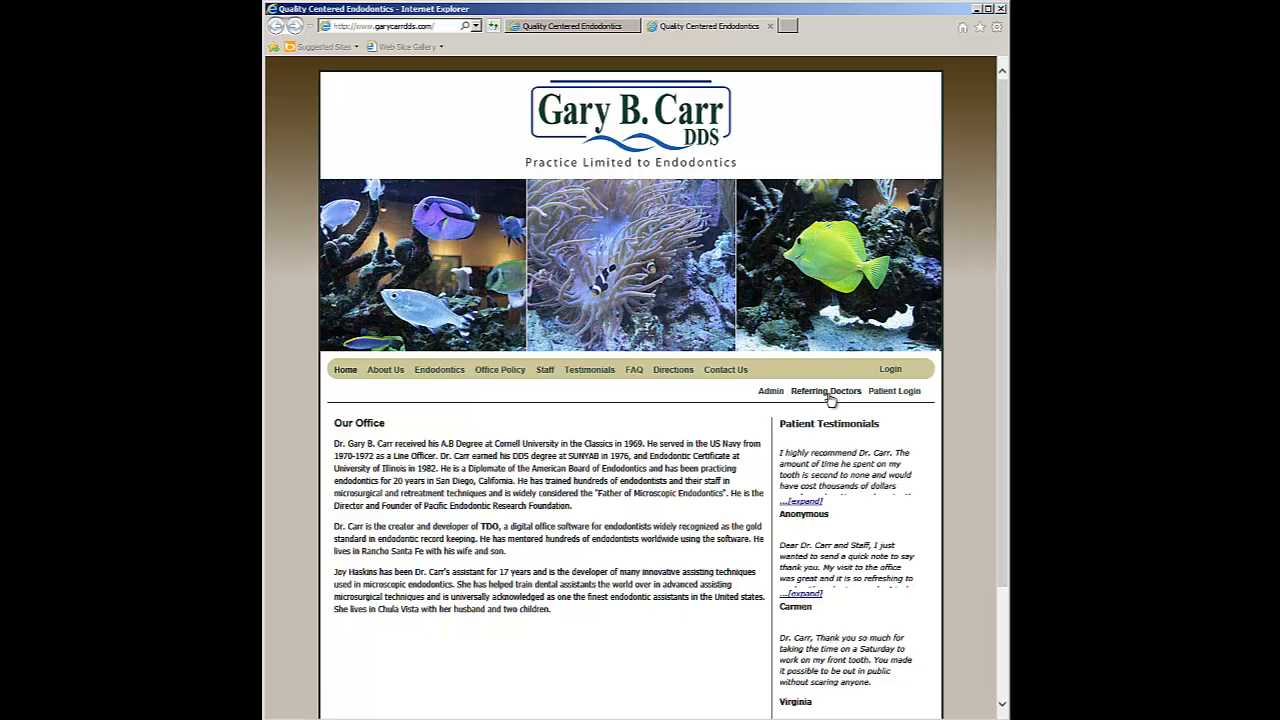
click(824, 390)
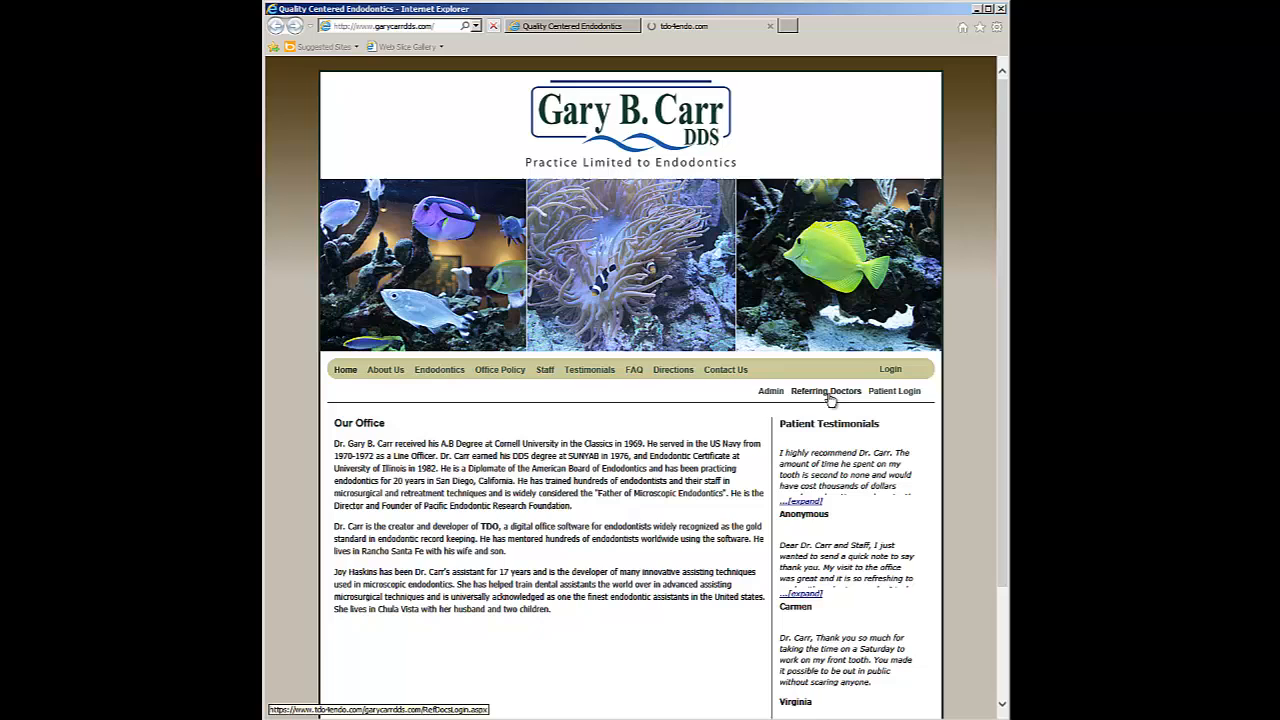
click(824, 390)
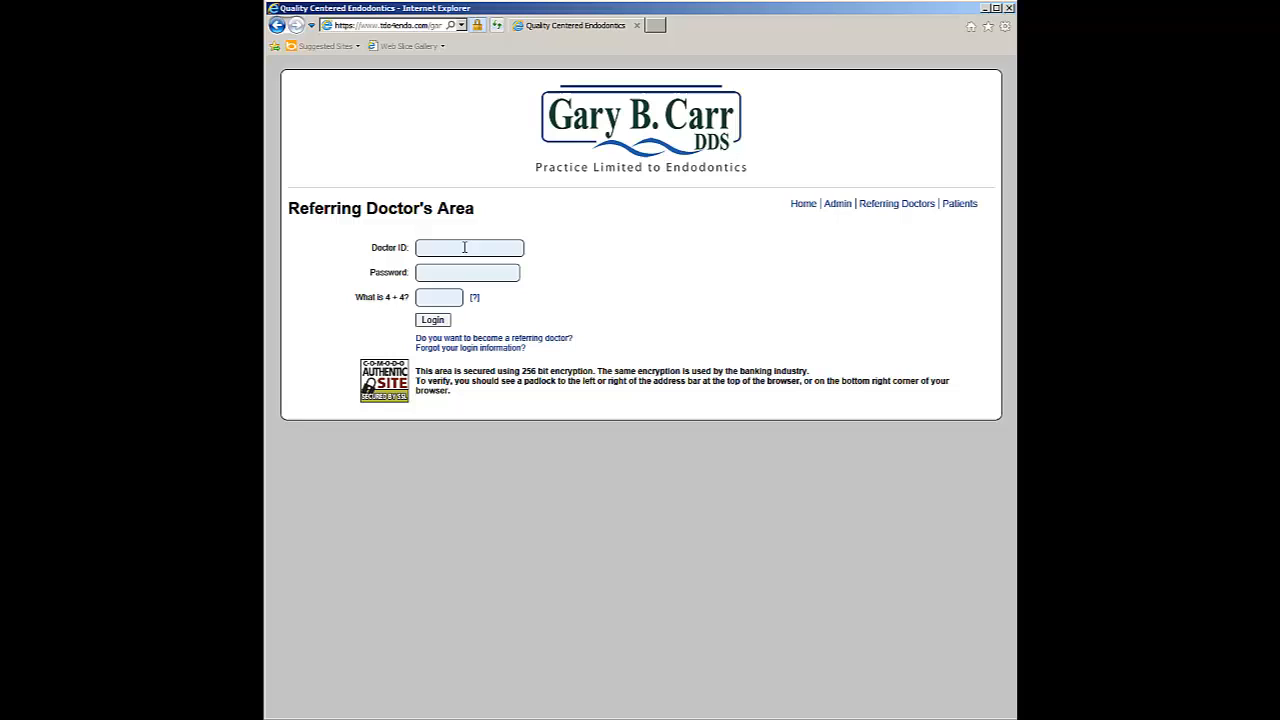
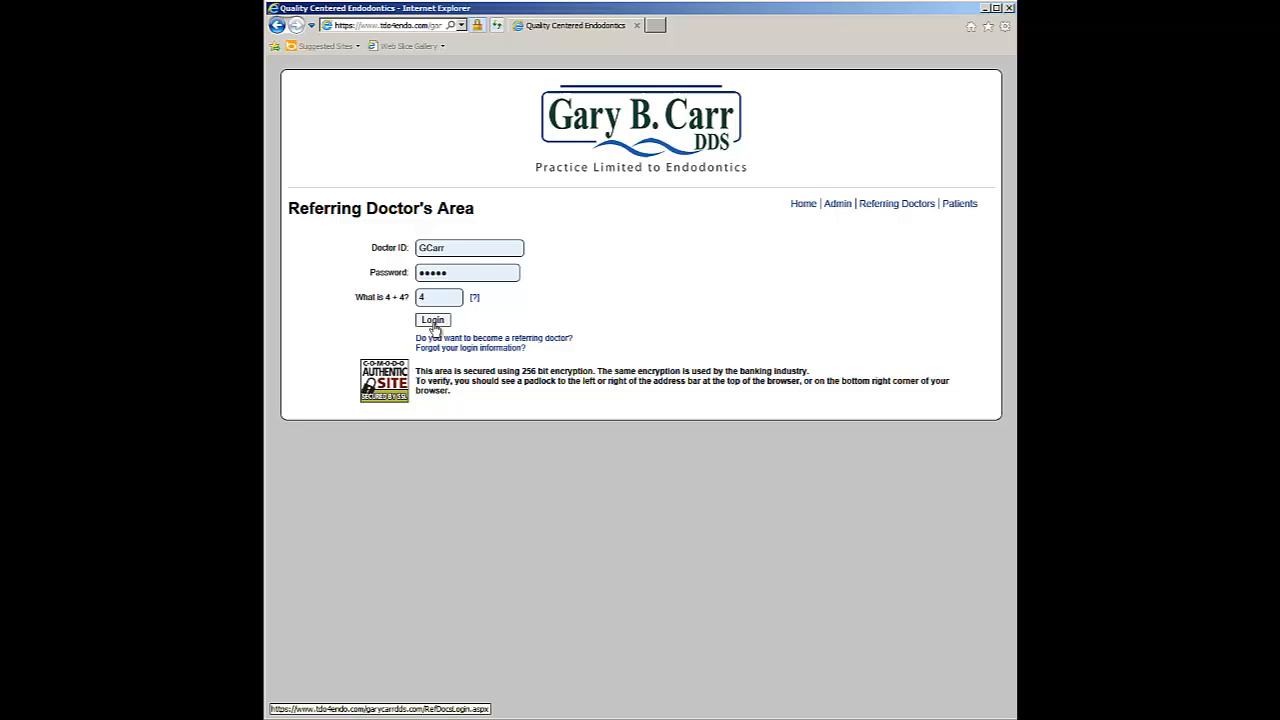
click(432, 320)
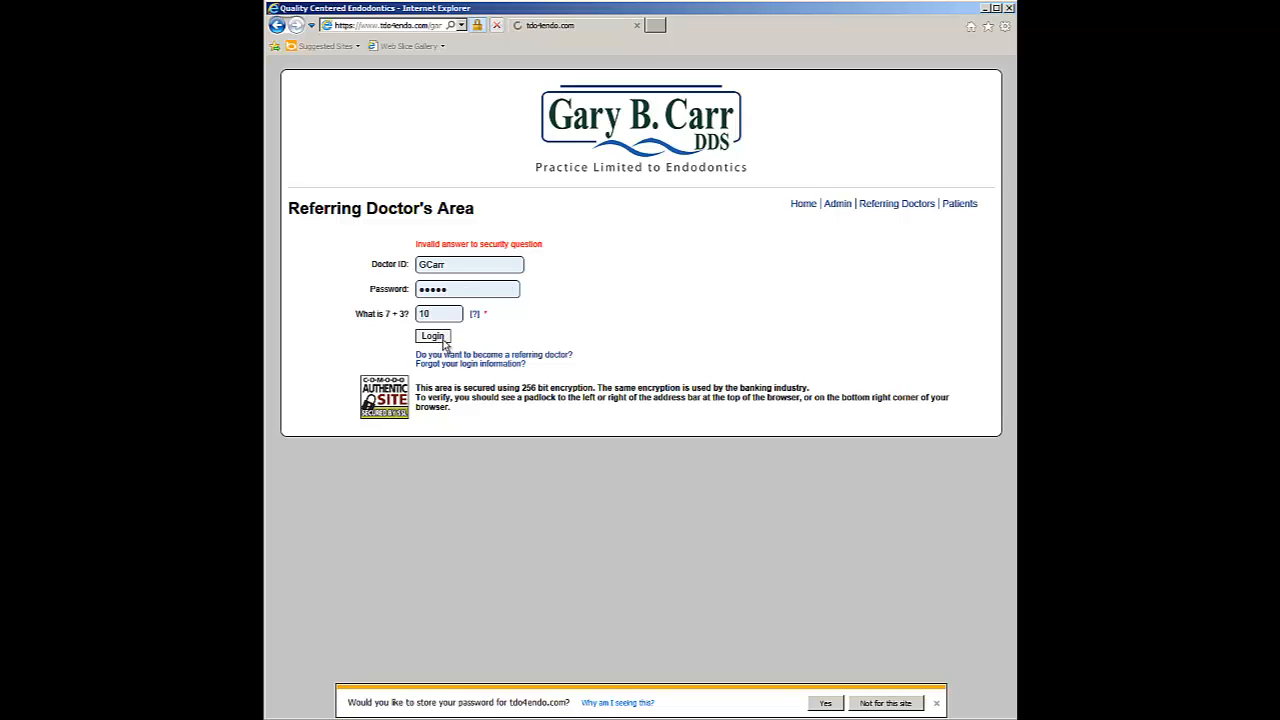
click(432, 336)
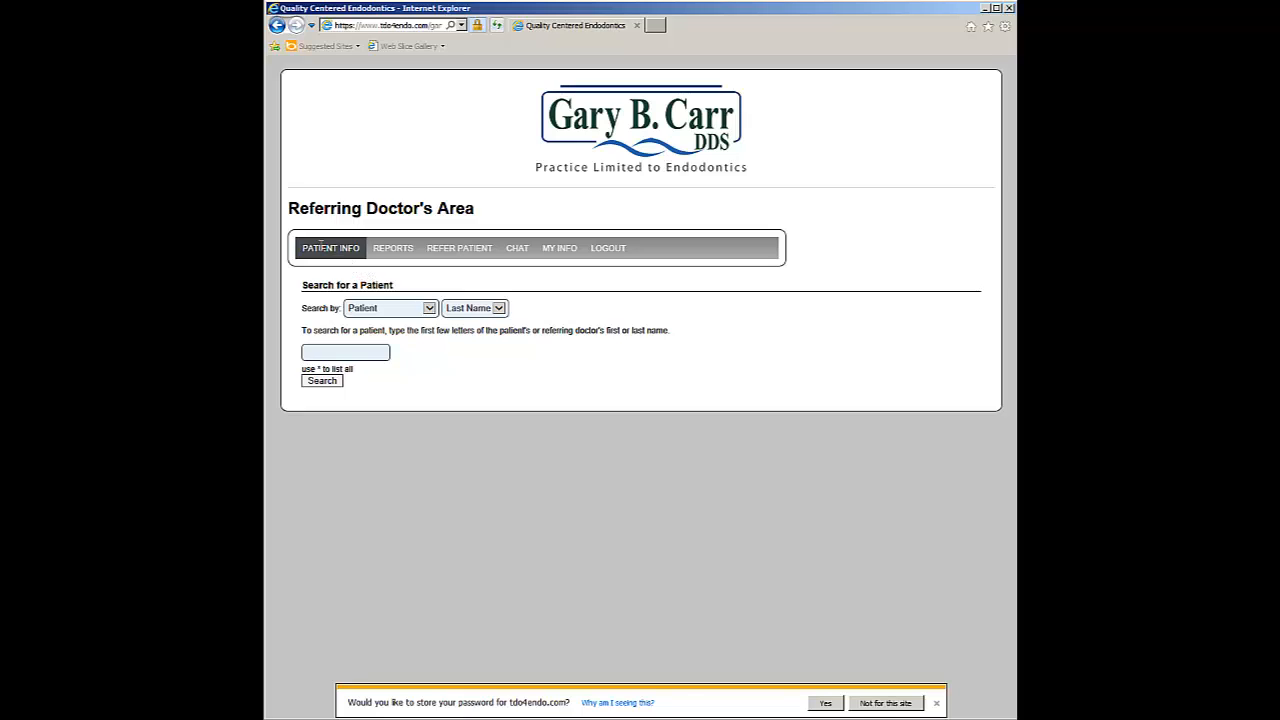
- View the Patient Info tab's Search for a Patient form after logging in
click(936, 704)
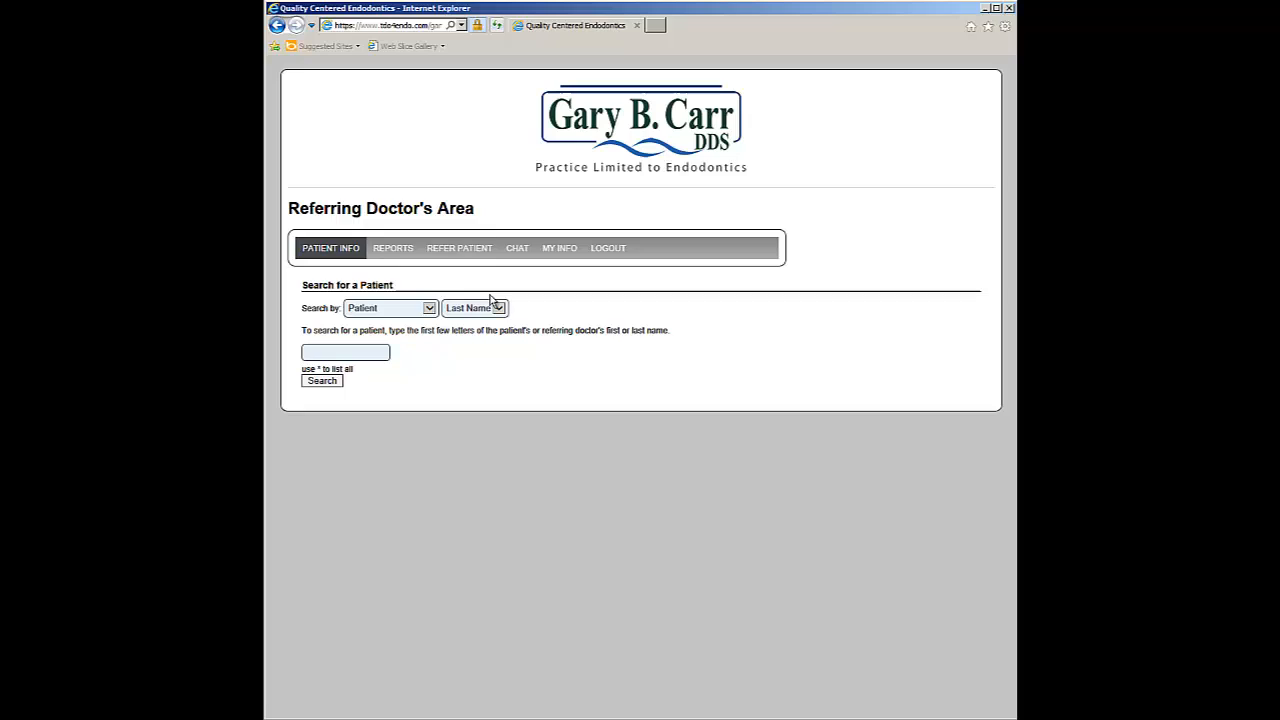
mouse_move(448, 260)
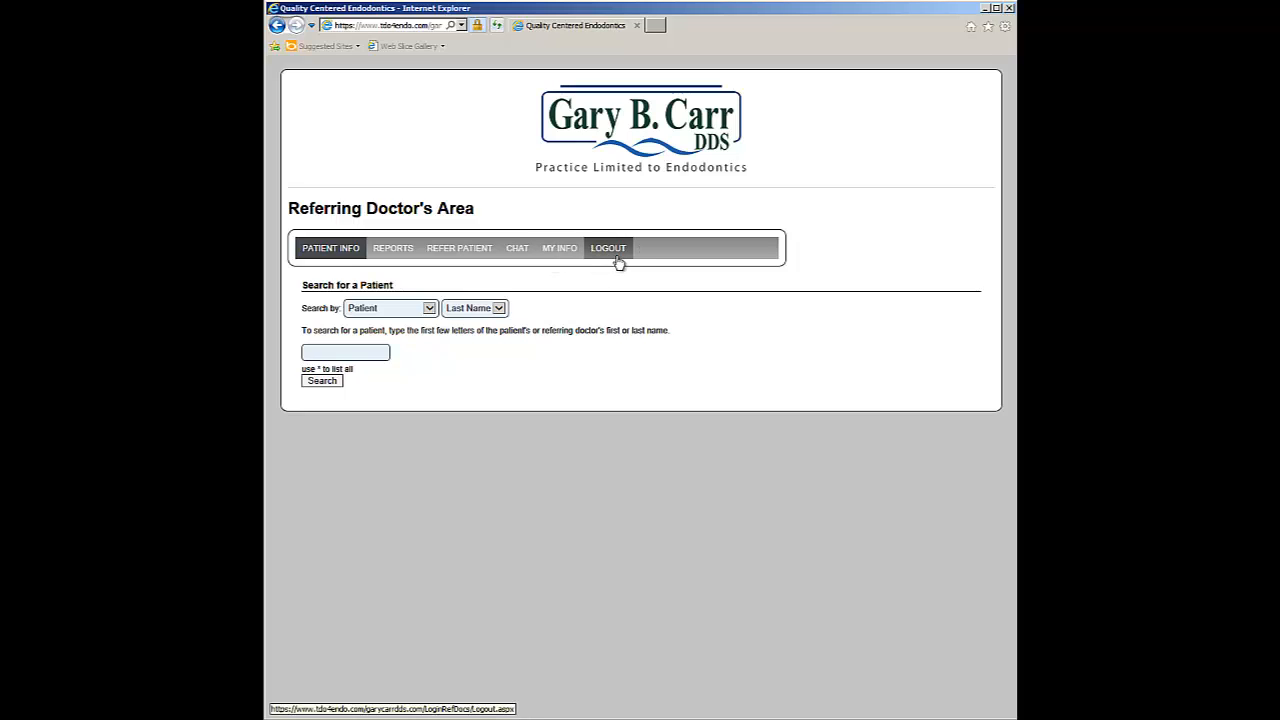
mouse_move(480, 302)
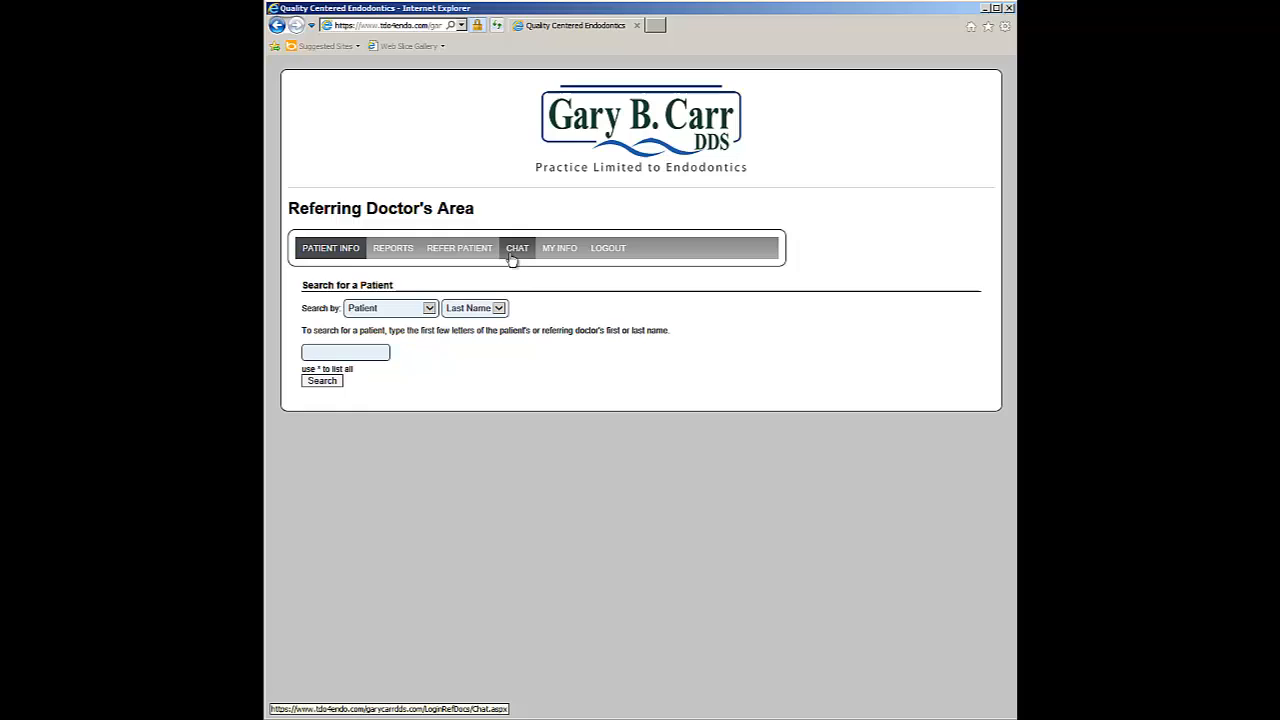
mouse_move(518, 256)
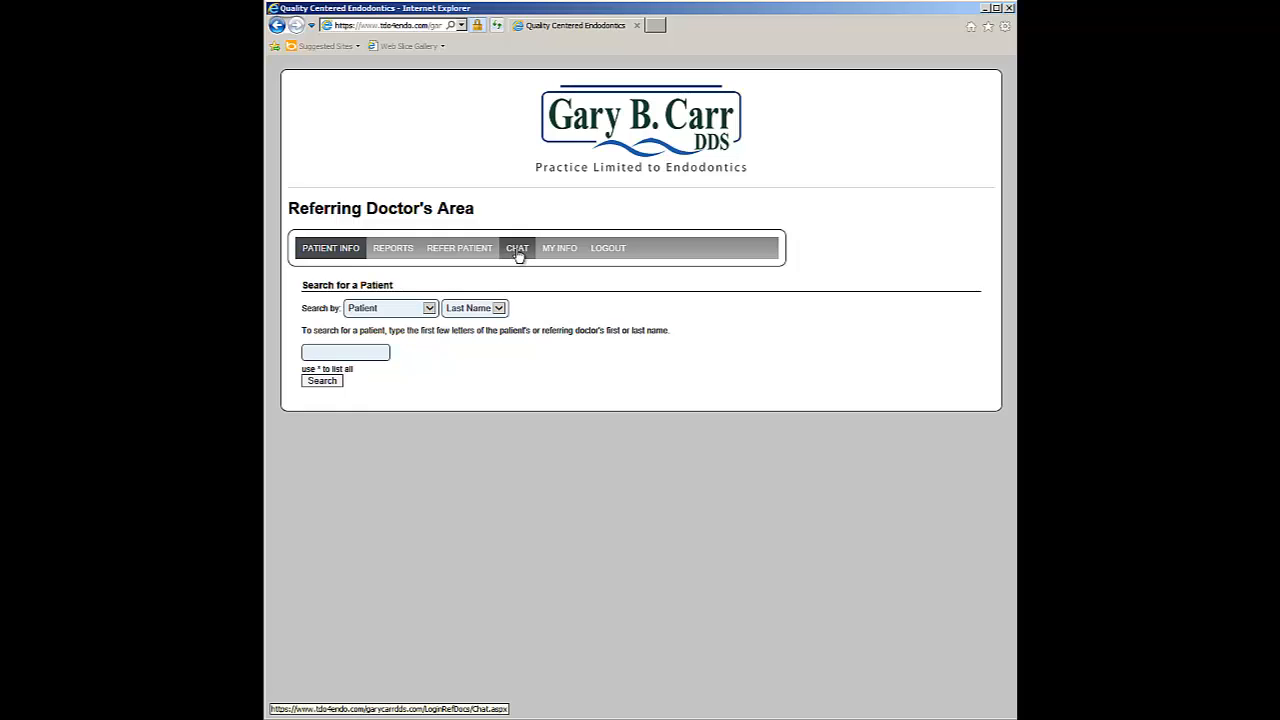
click(516, 248)
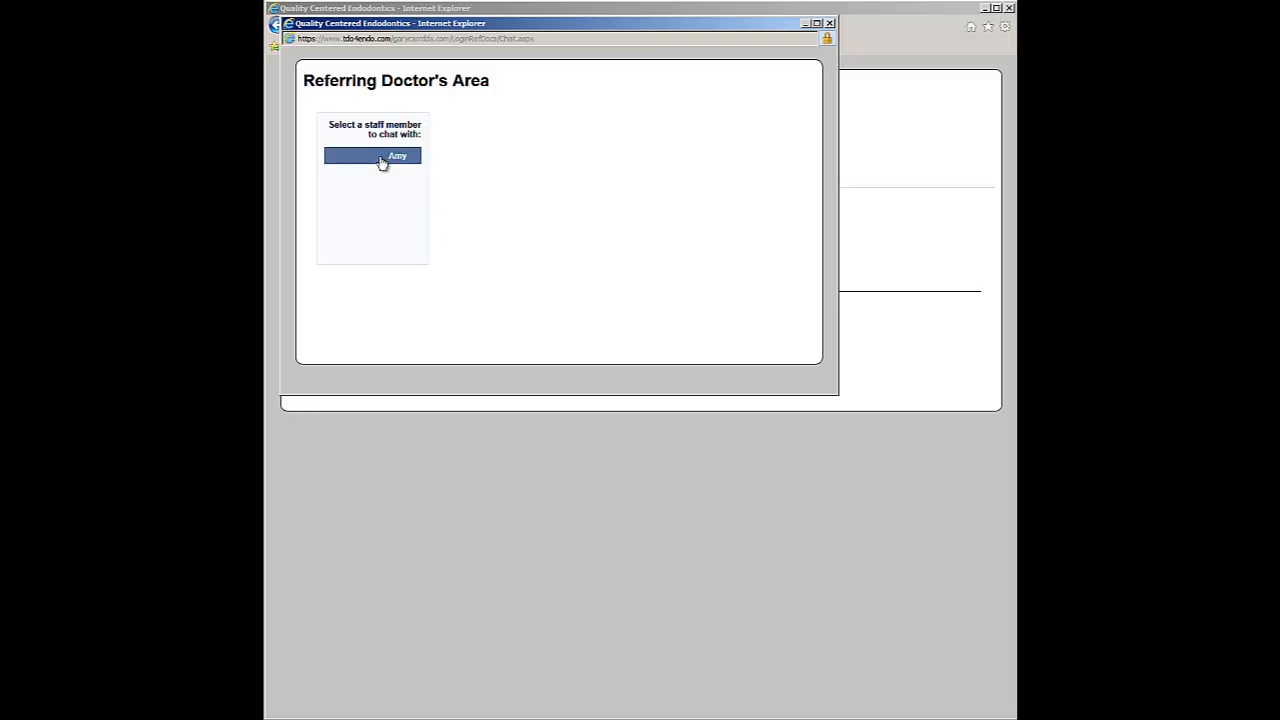
click(384, 156)
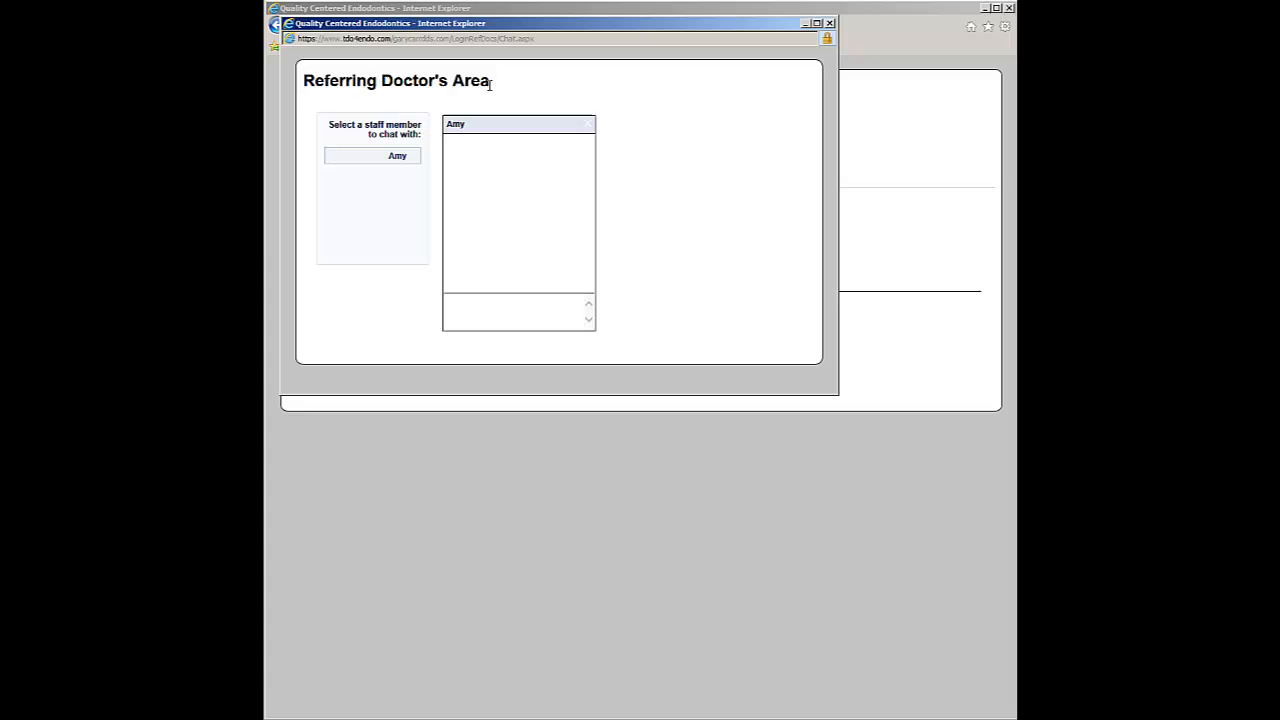
click(508, 314)
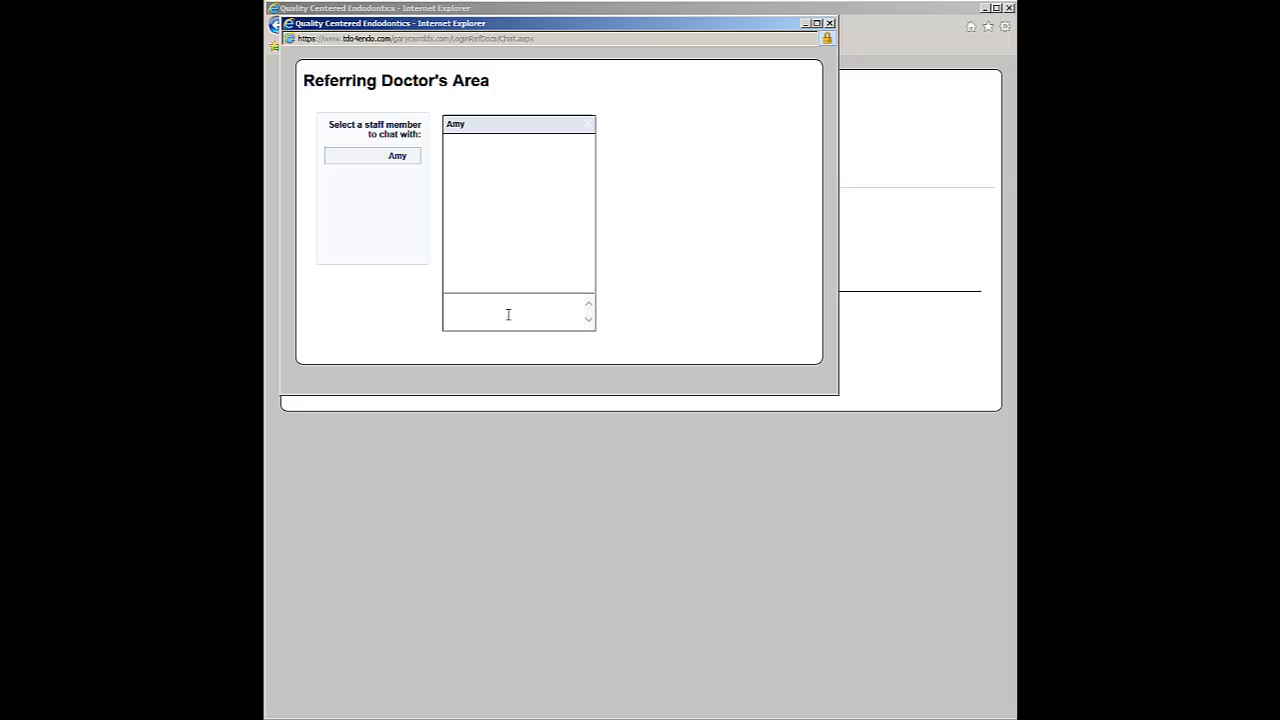
click(508, 314)
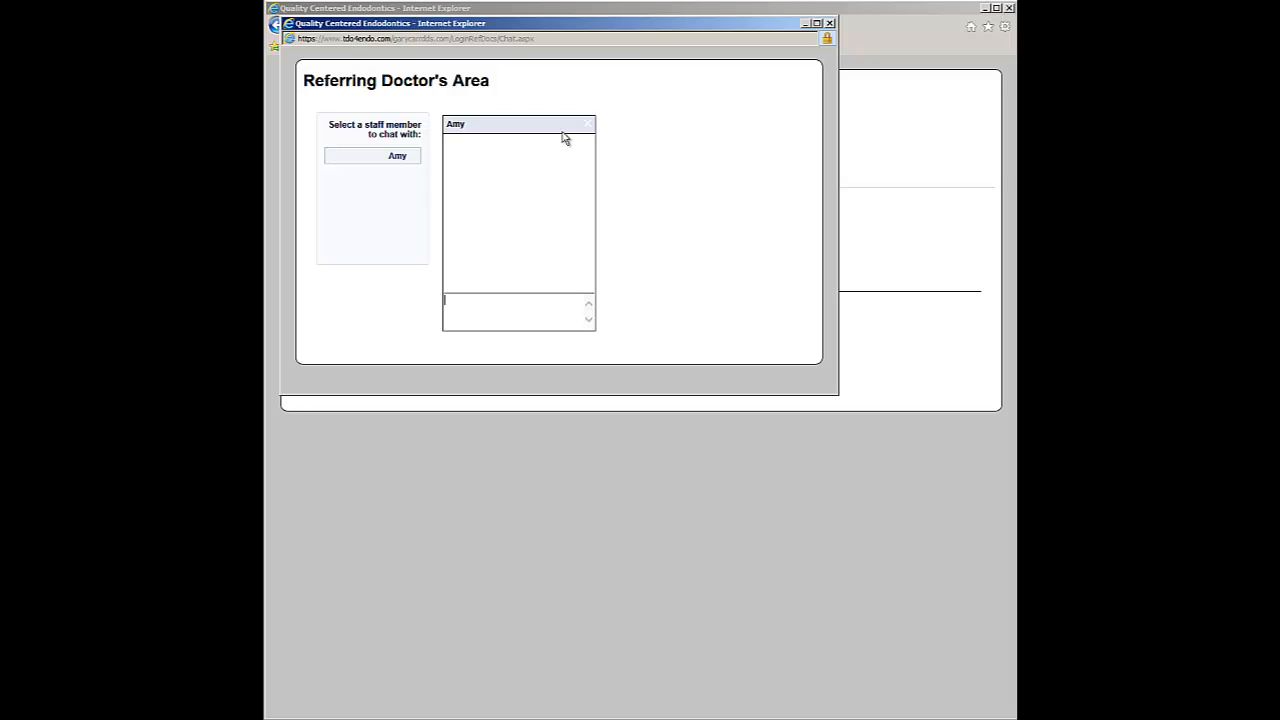
click(588, 124)
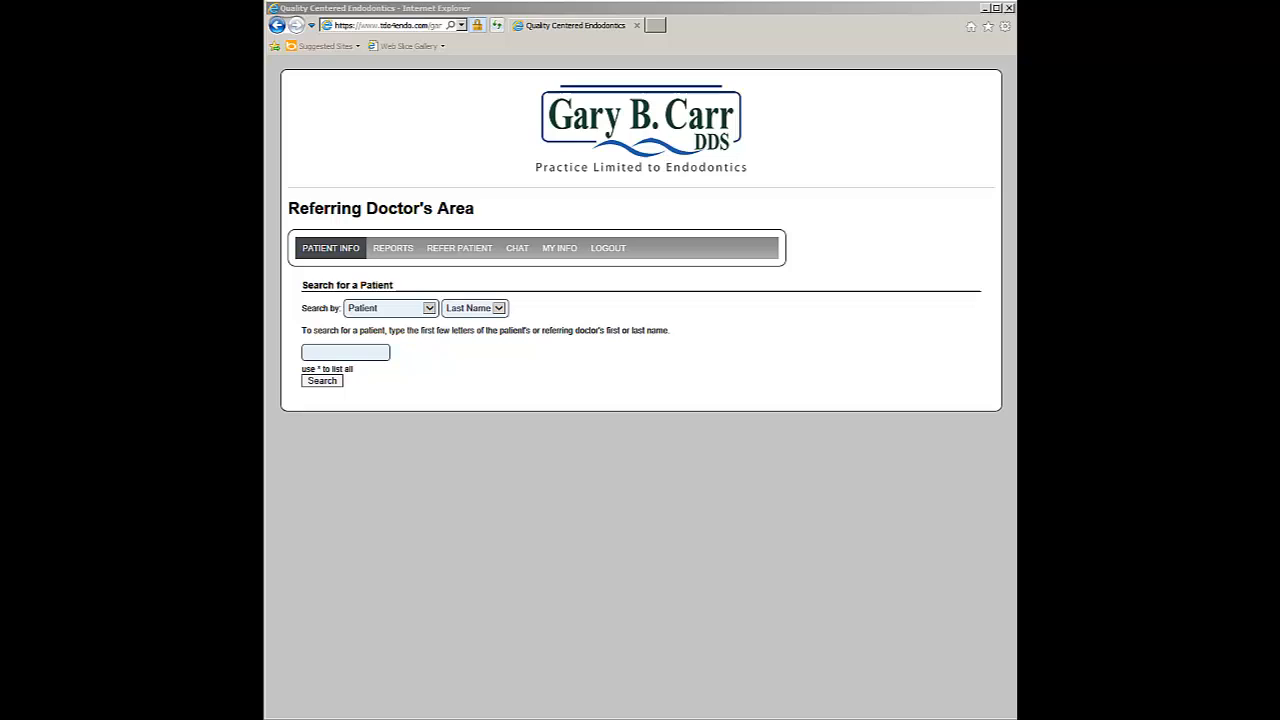
mouse_move(822, 404)
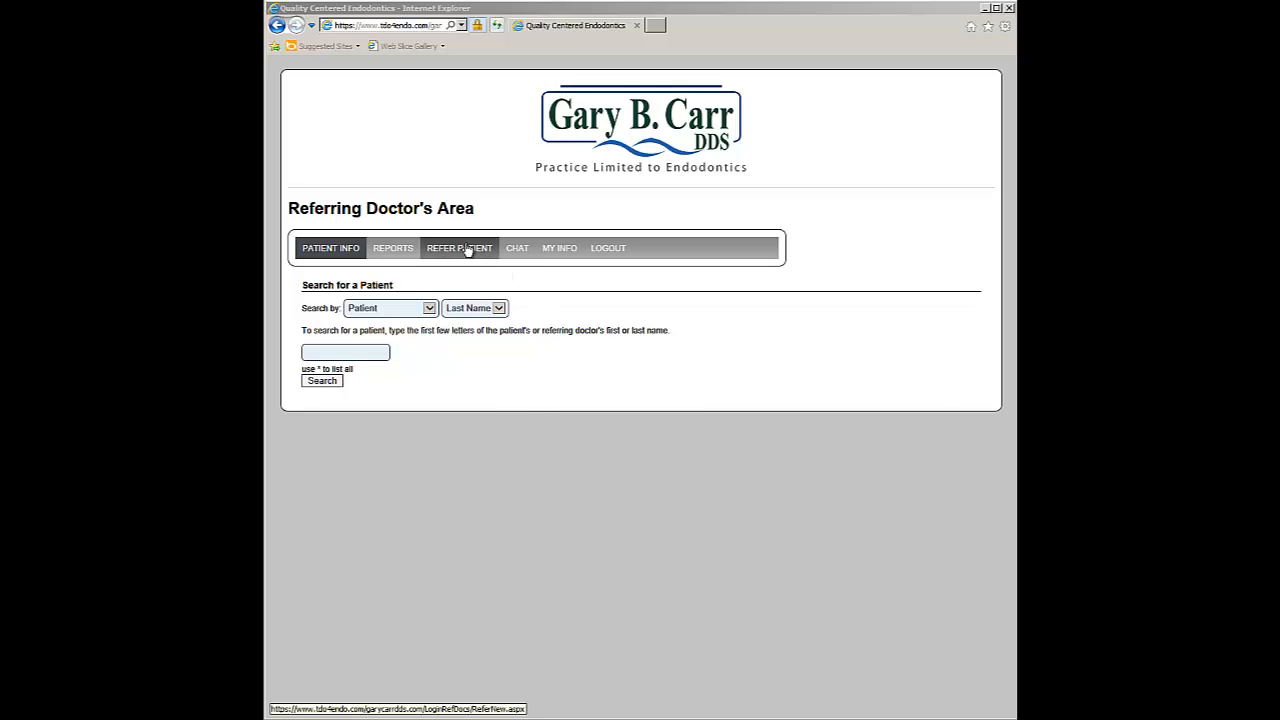
click(460, 248)
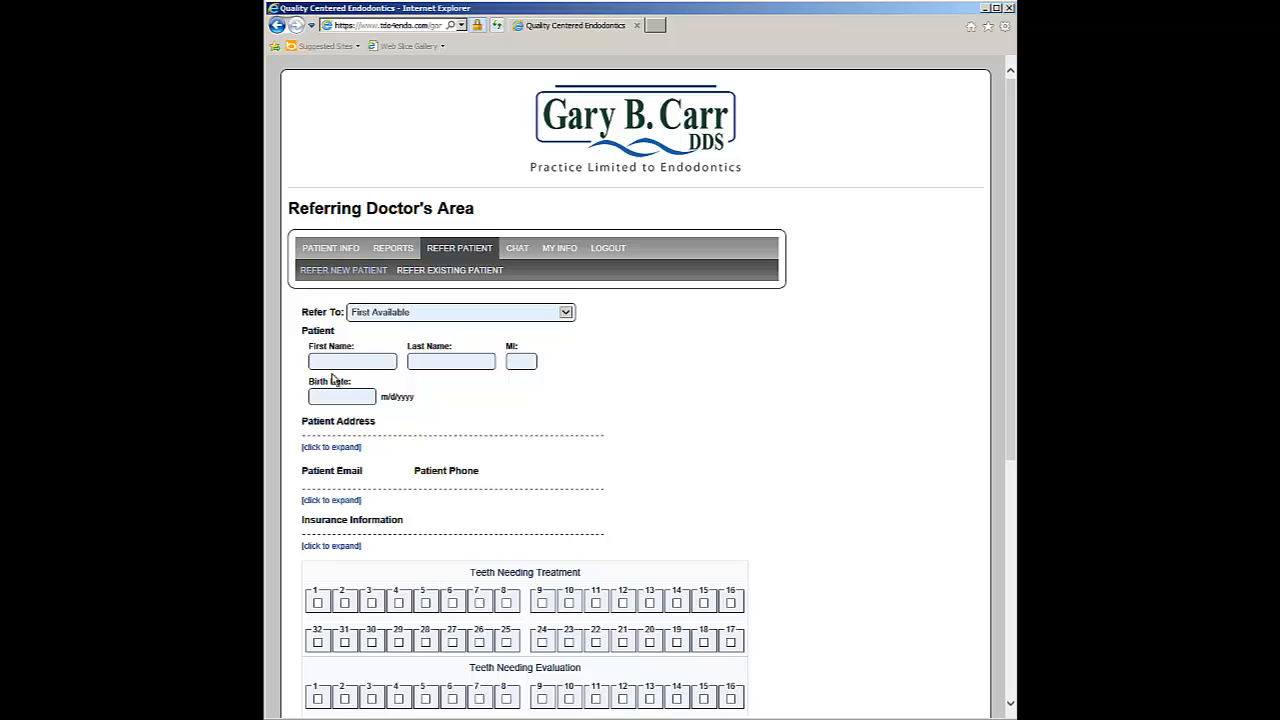
text(A)
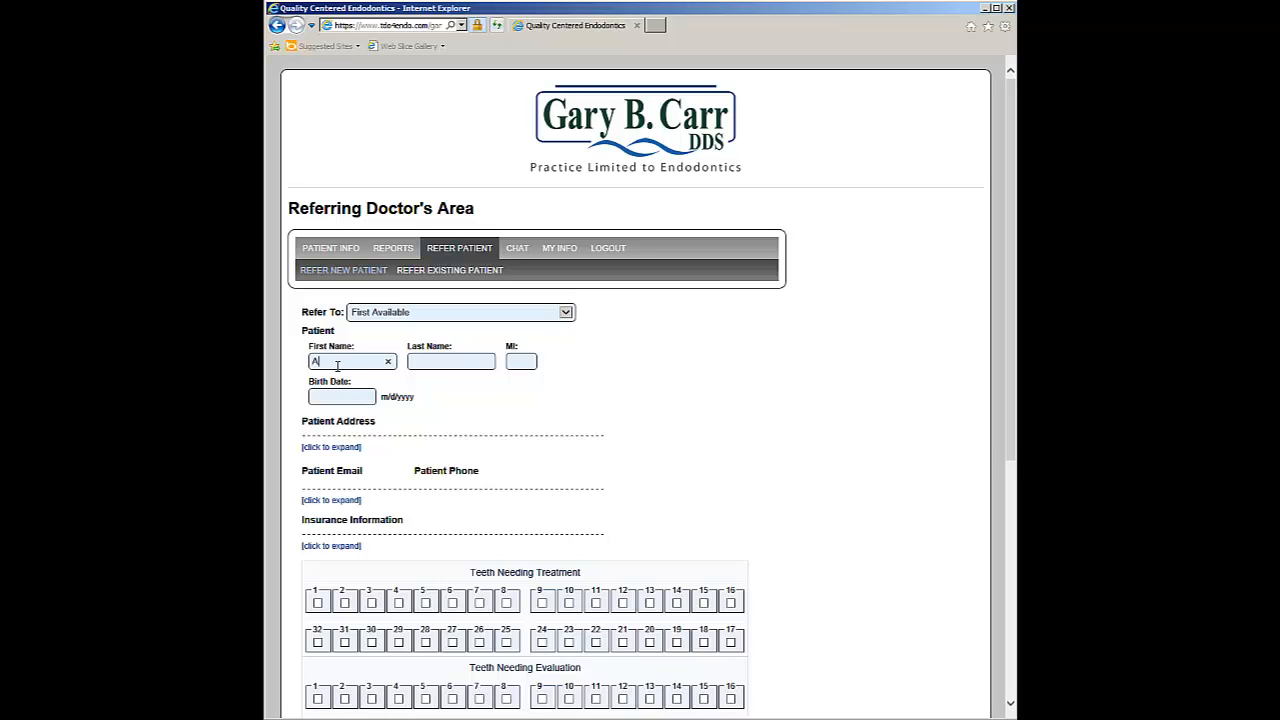
text(Taylor)
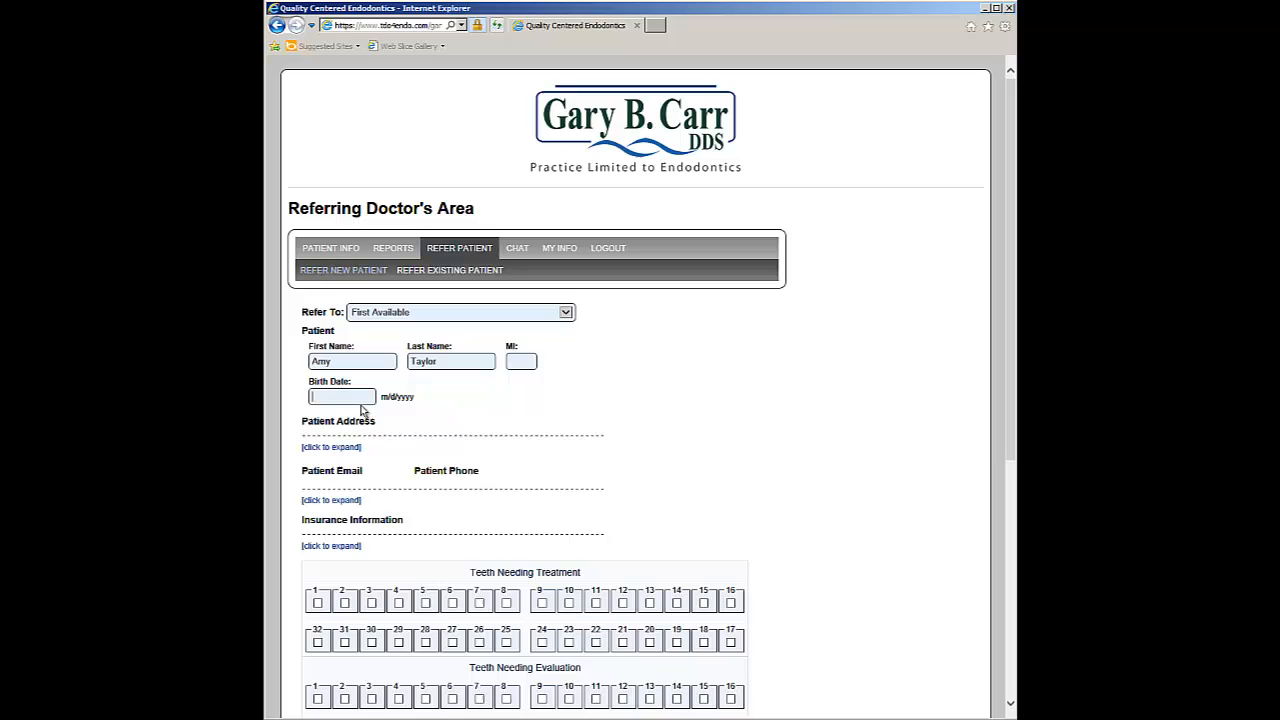
click(330, 448)
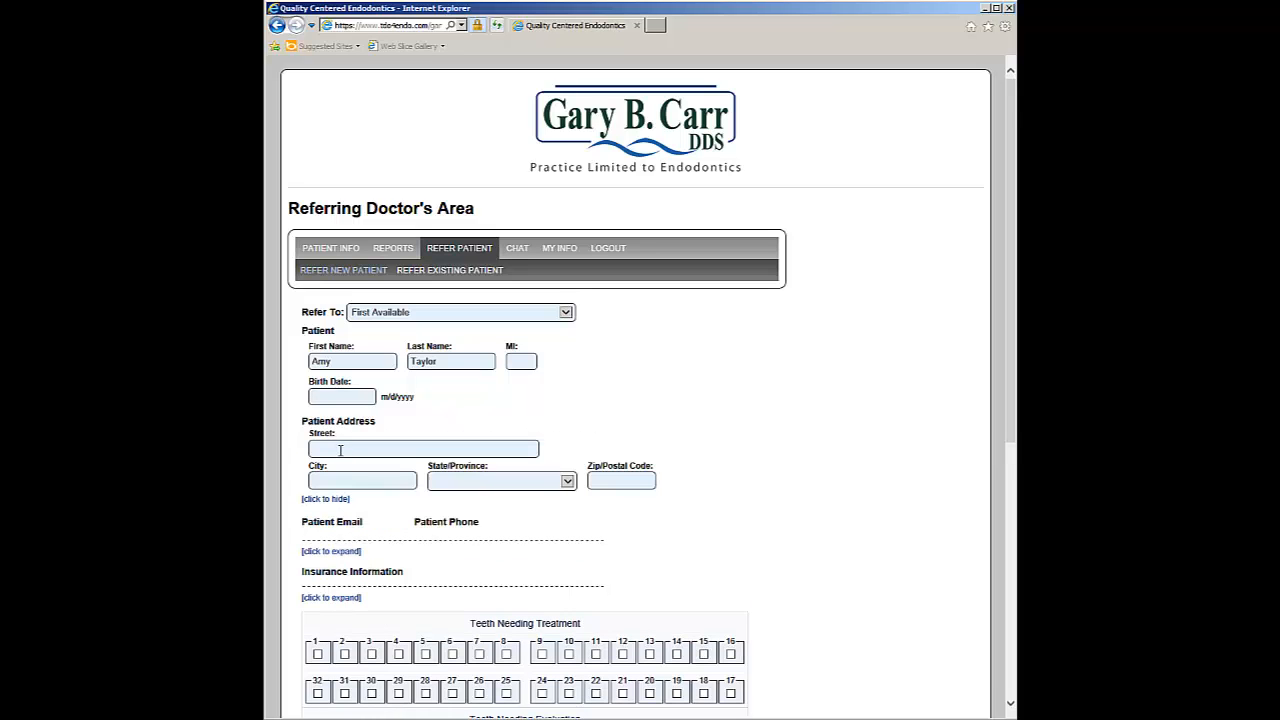
click(330, 552)
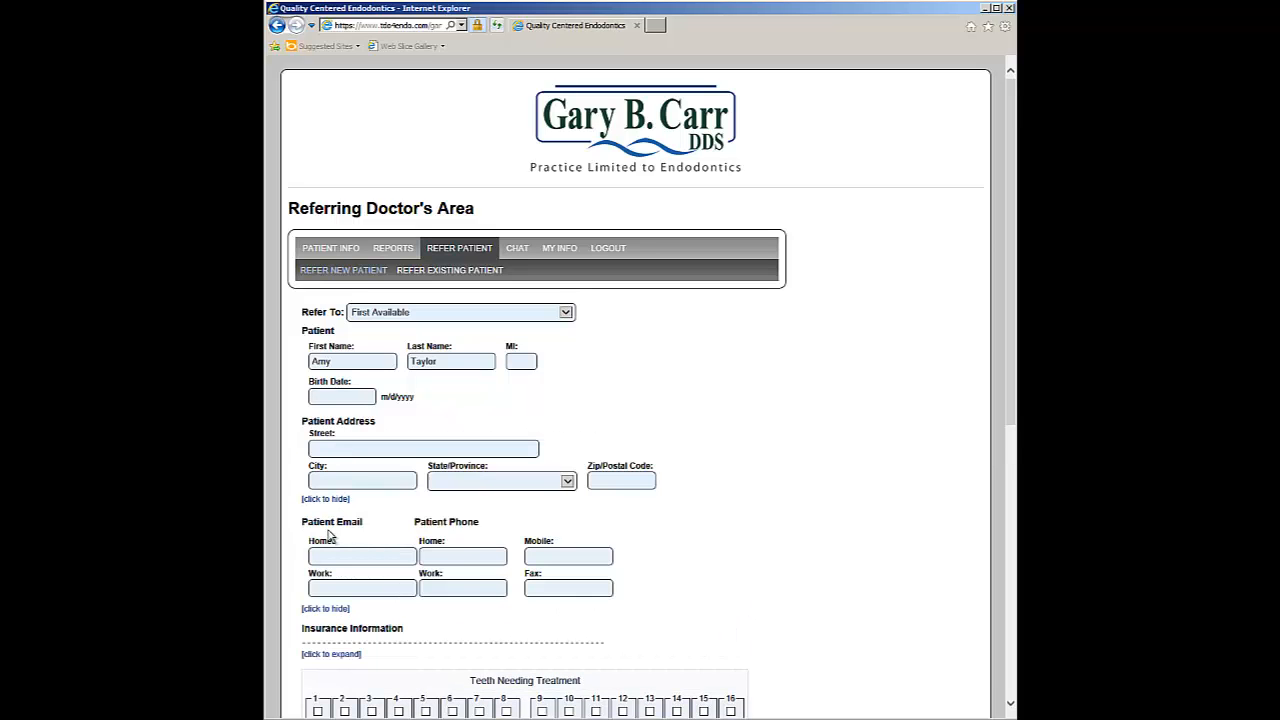
scroll(down, 3)
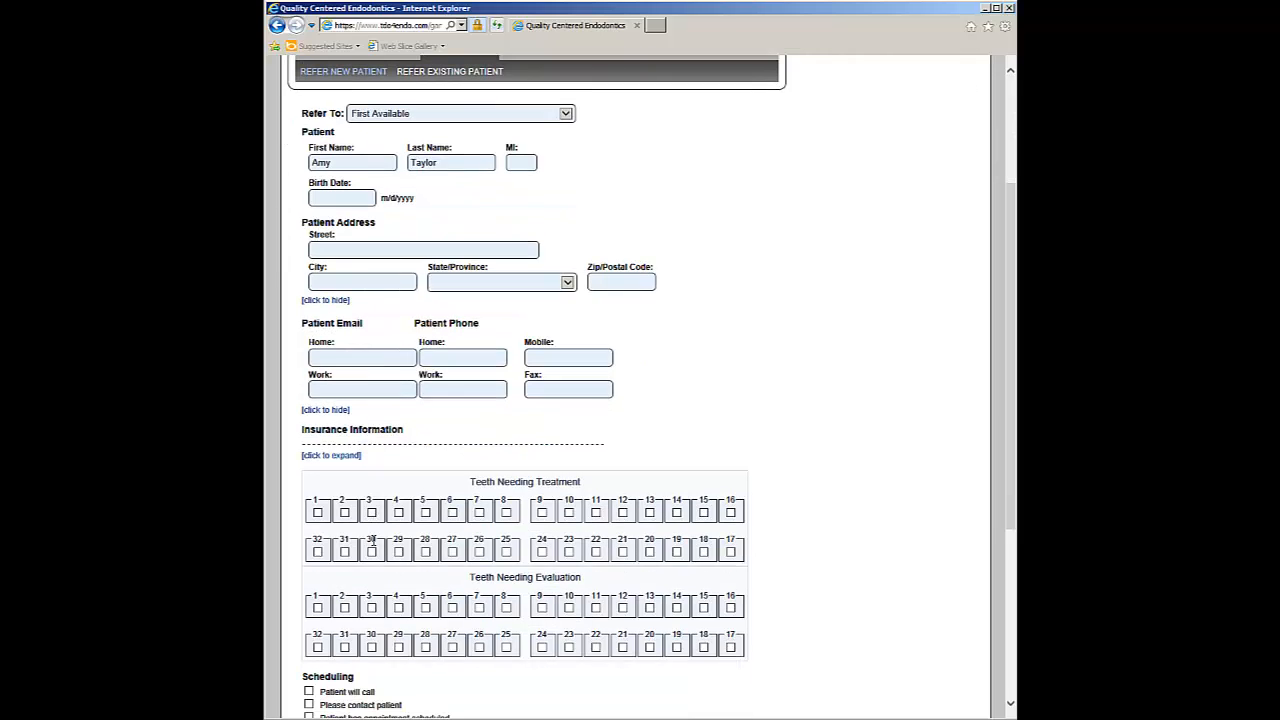
click(330, 456)
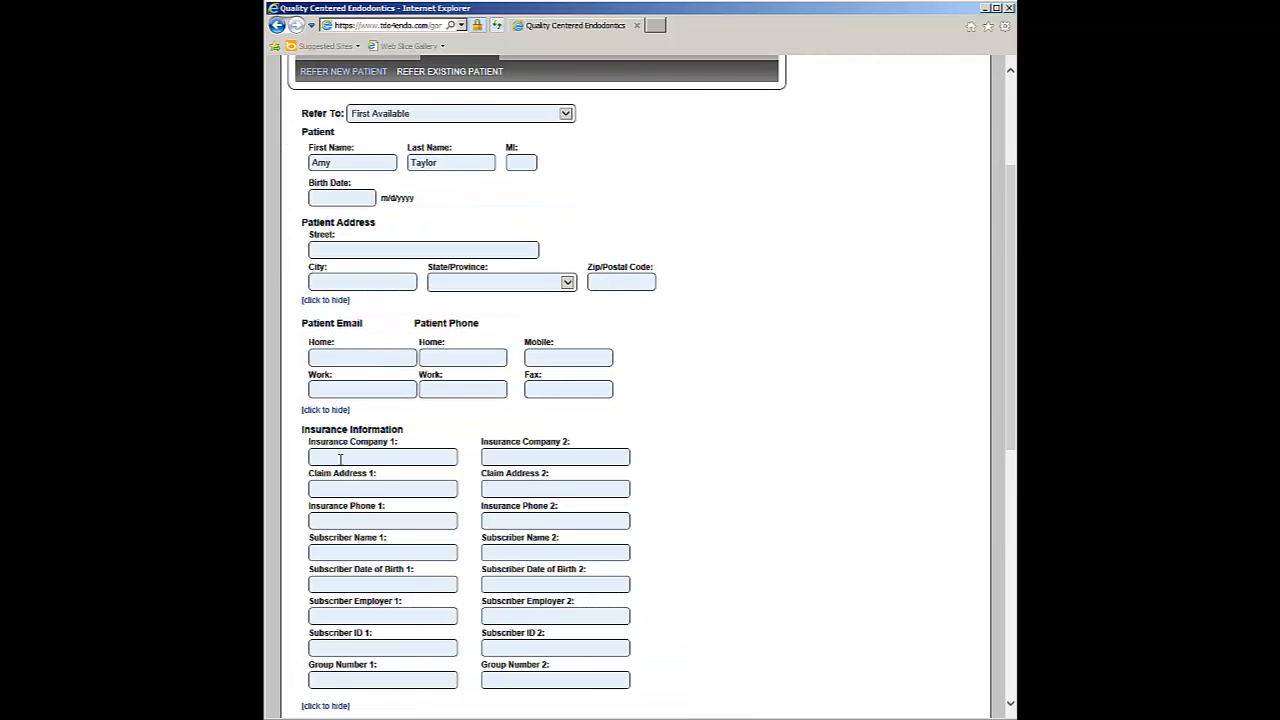
scroll(down, 3)
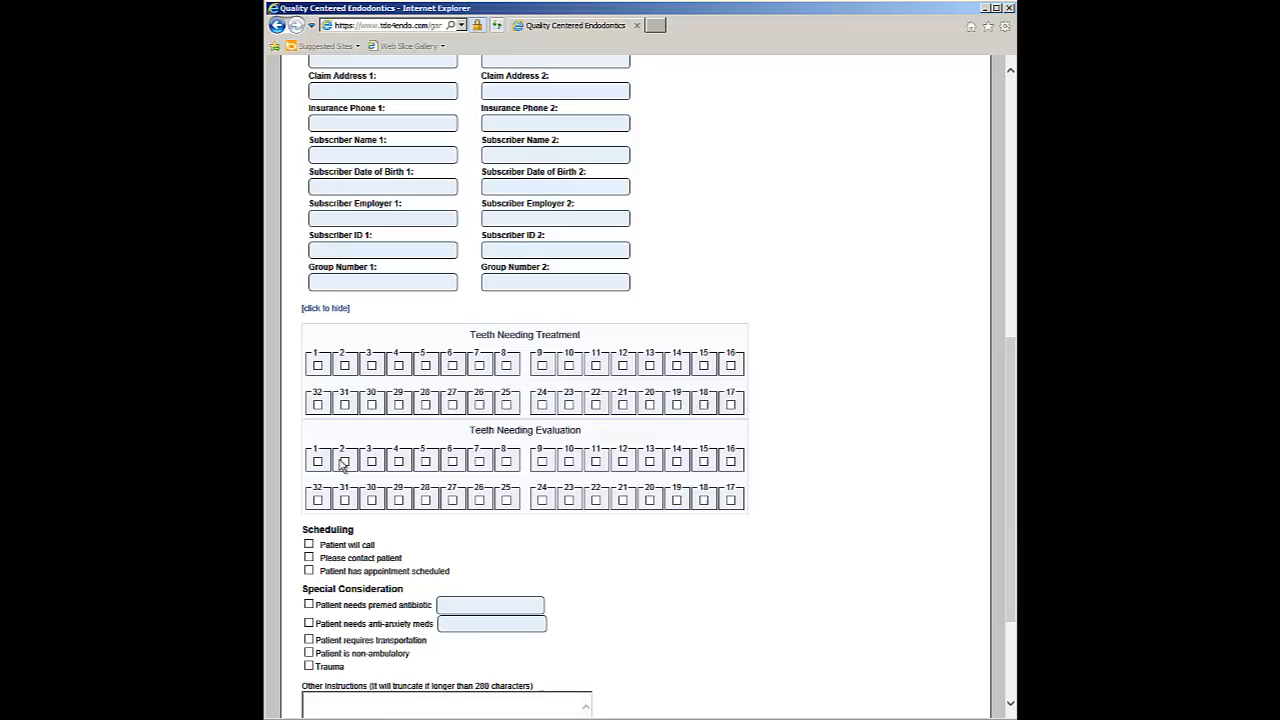
scroll(down, 3)
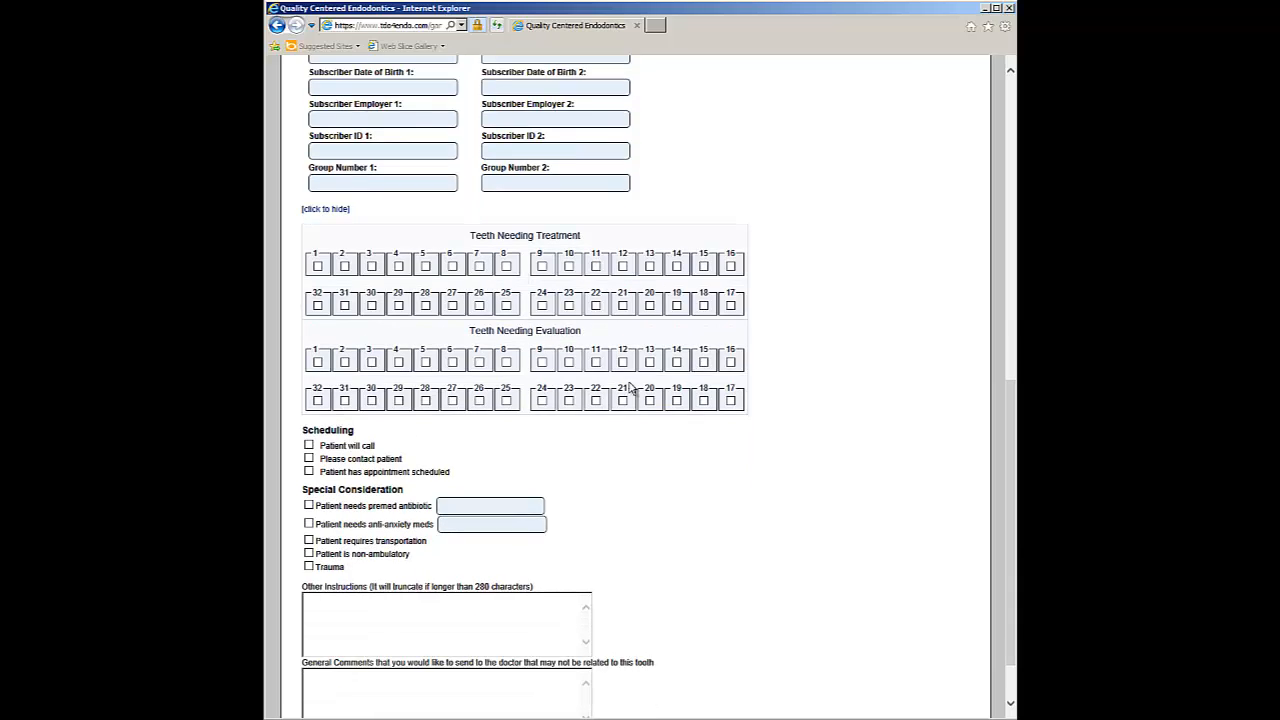
mouse_move(580, 262)
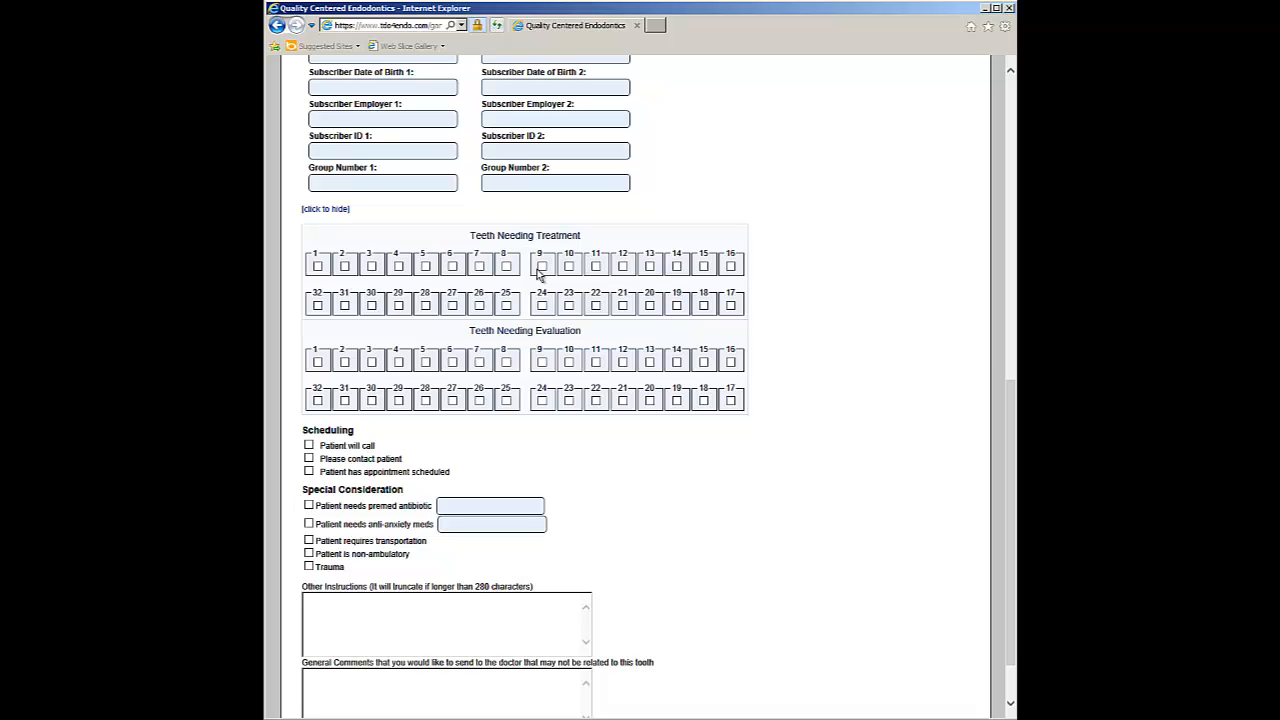
mouse_move(496, 330)
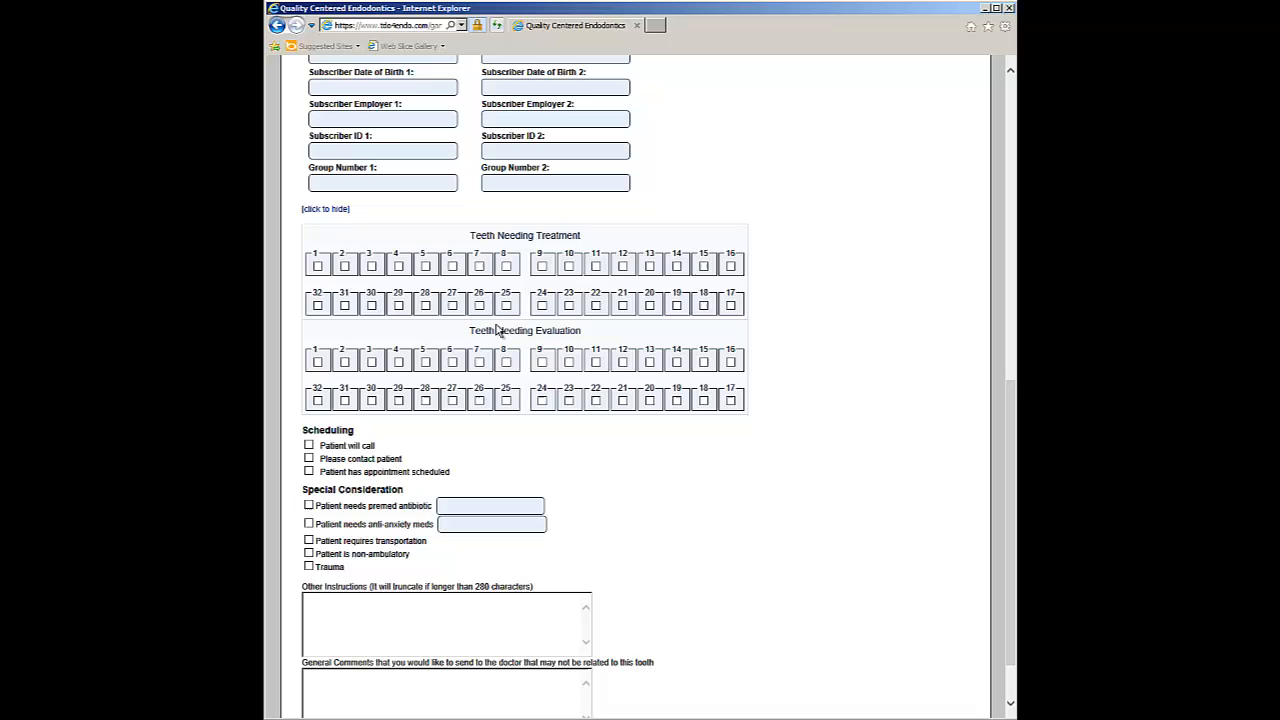
click(424, 360)
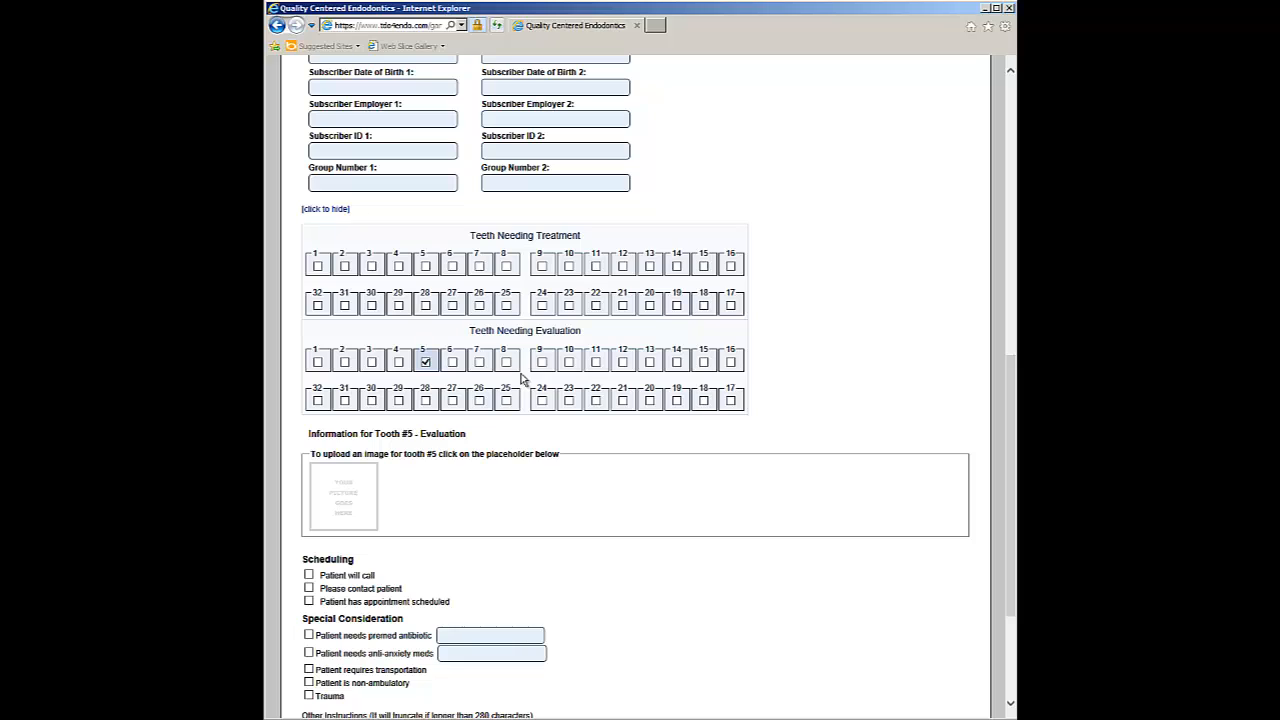
mouse_move(372, 488)
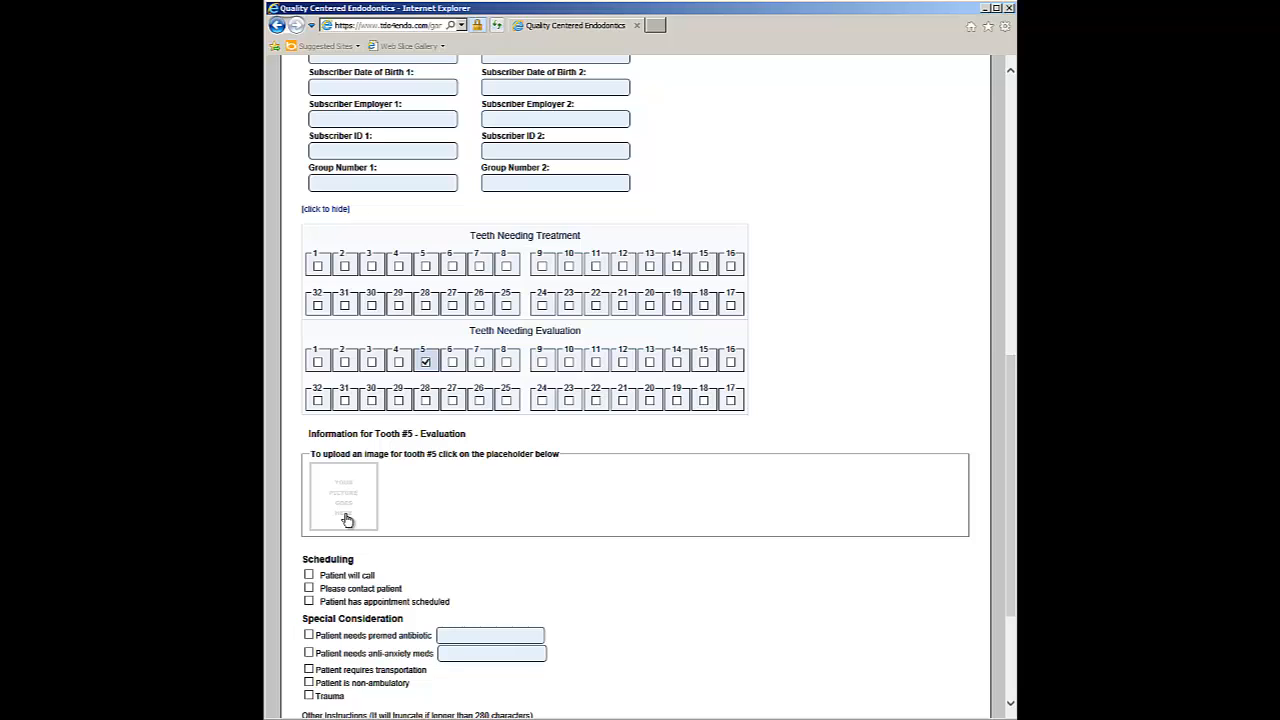
scroll(down, 3)
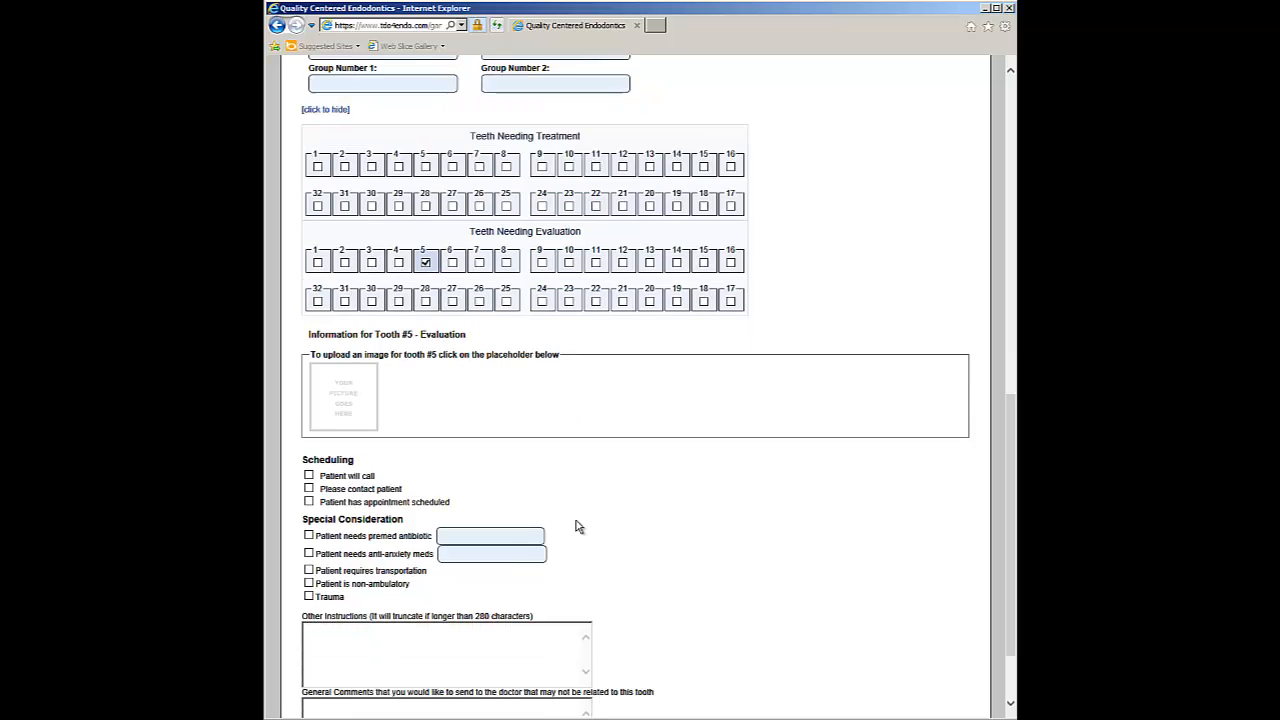
scroll(down, 3)
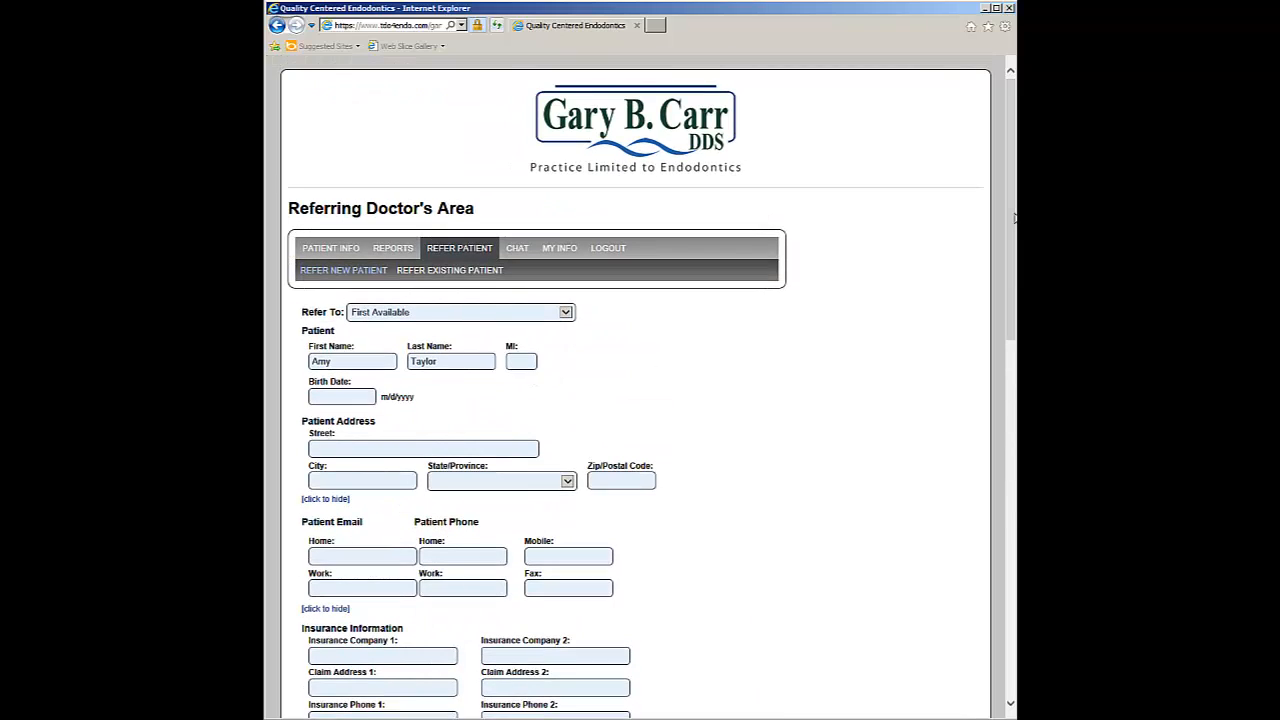
mouse_move(476, 270)
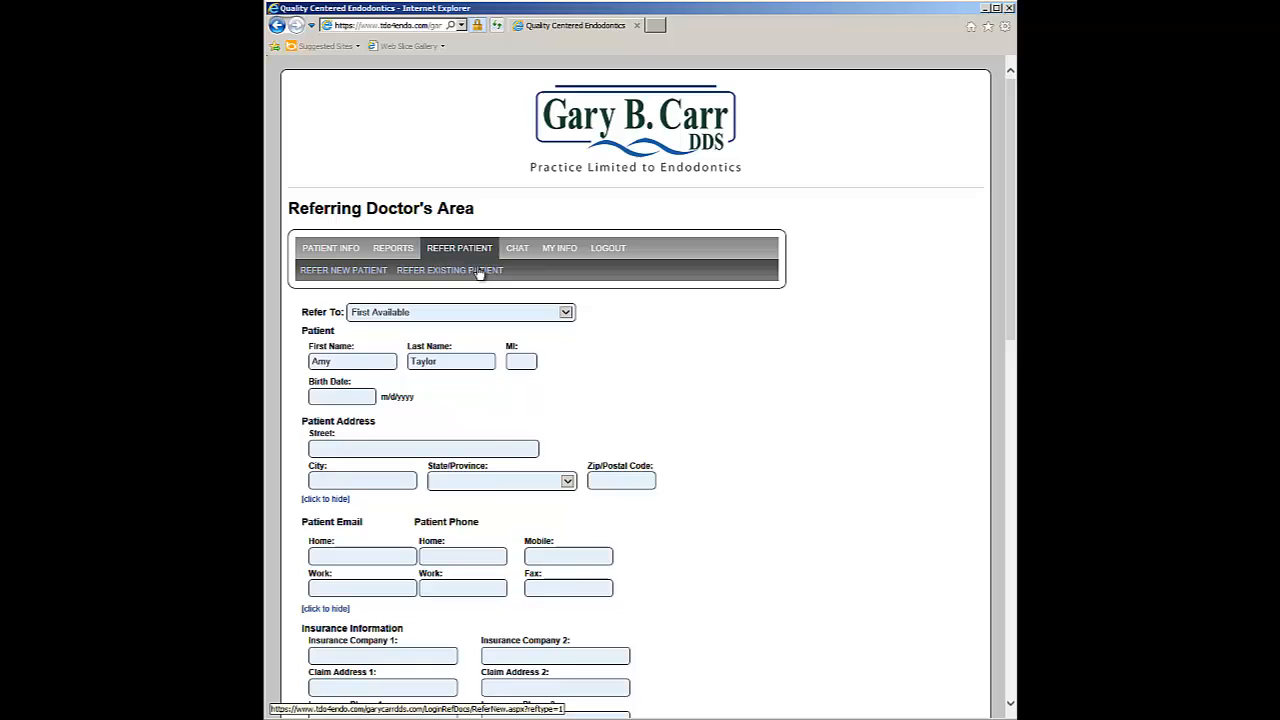
- Switch to Refer Existing Patient and tick tooth #9 under Teeth Needing Treatment
click(450, 270)
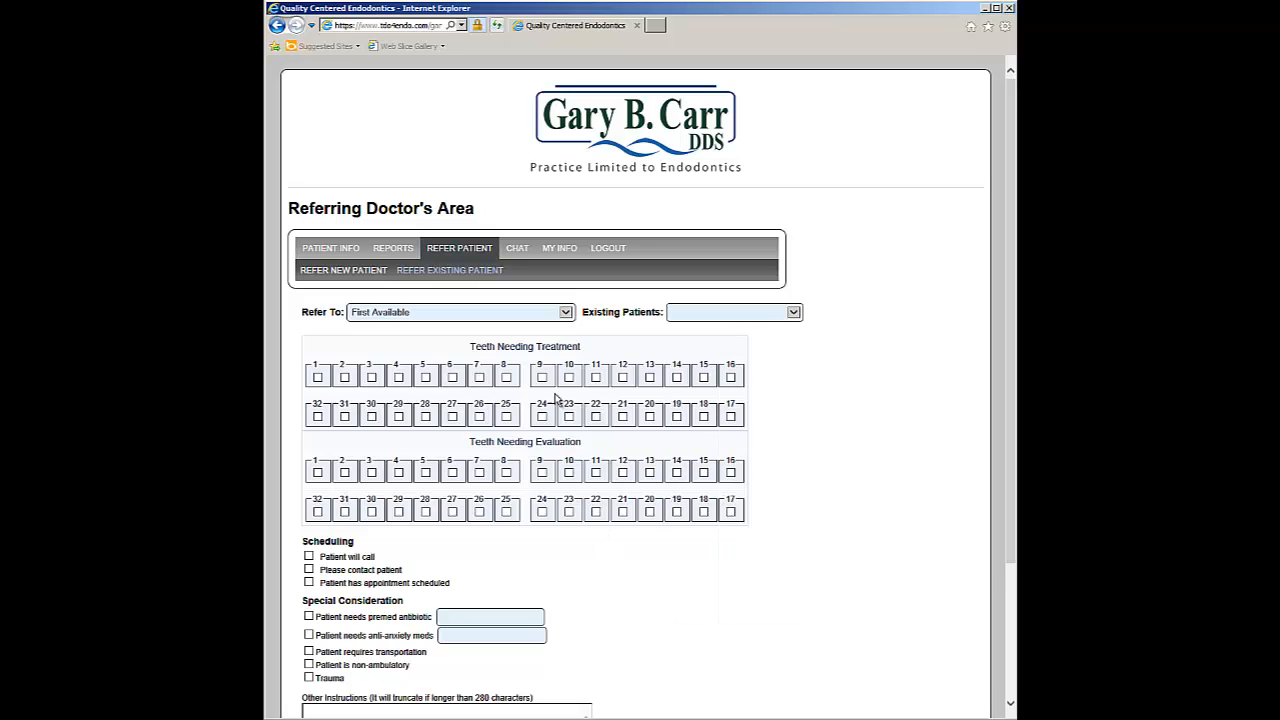
click(542, 376)
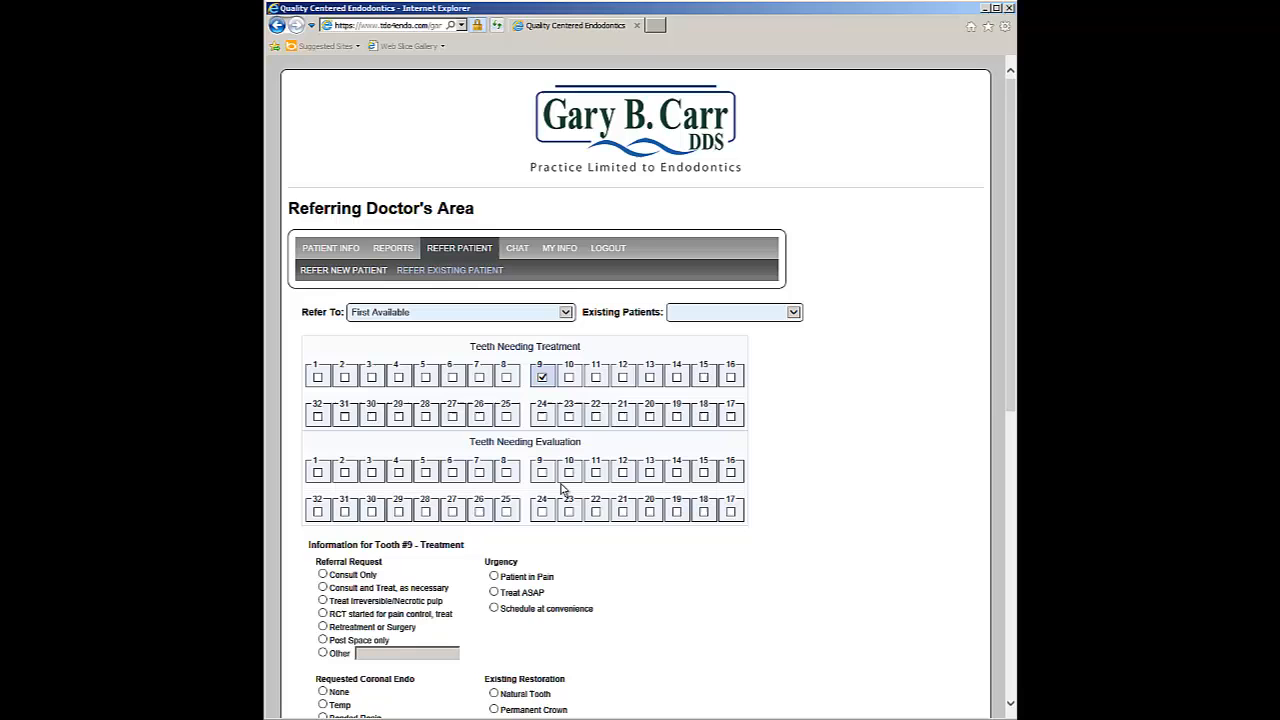
scroll(down, 3)
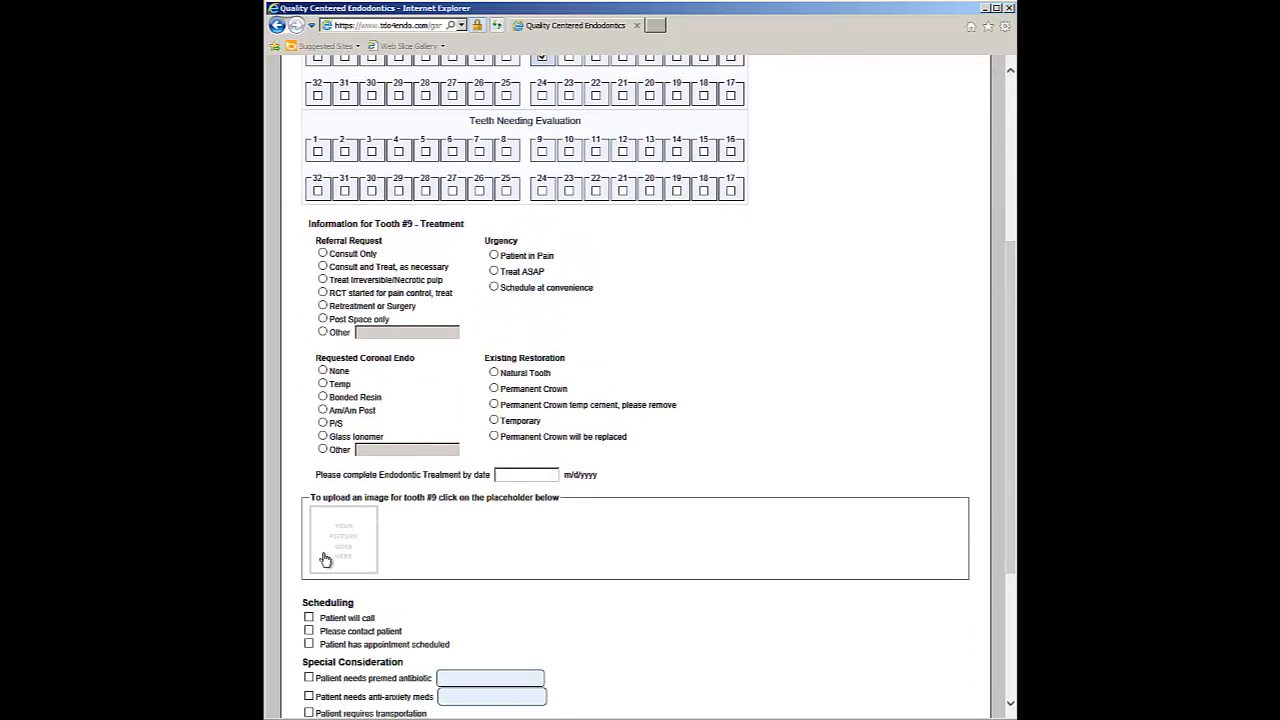
mouse_move(500, 540)
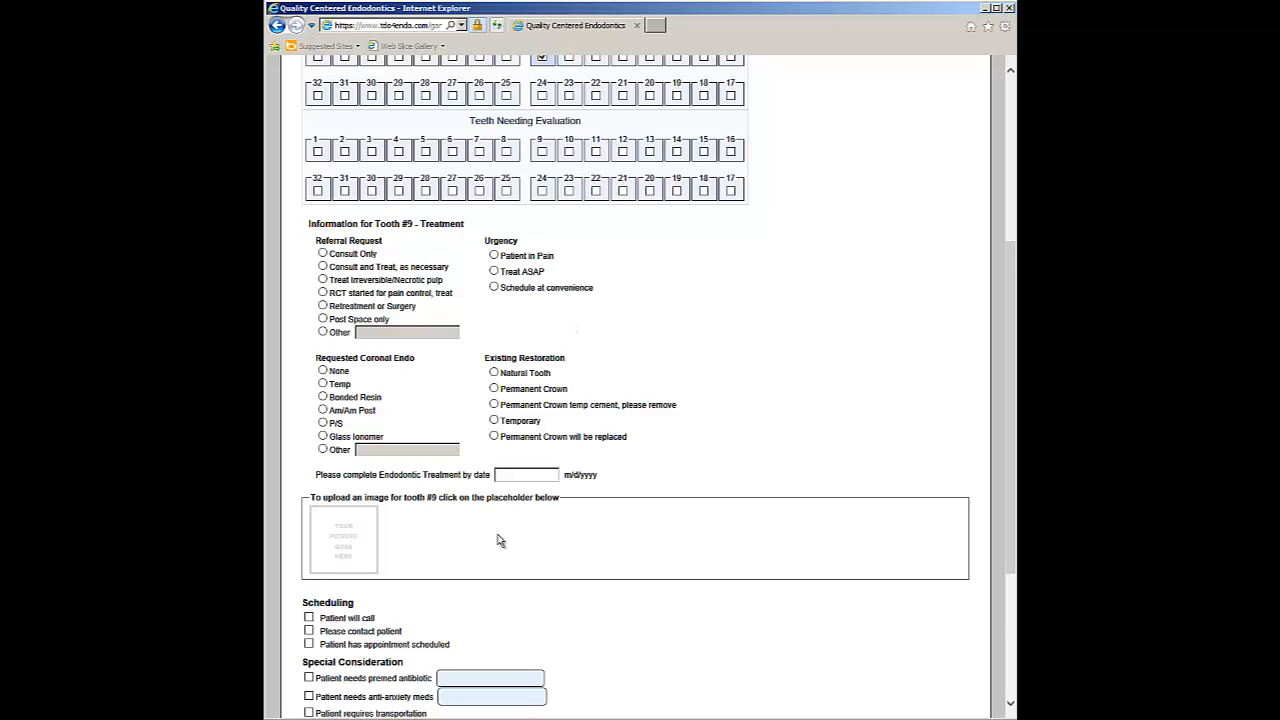
scroll(down, 3)
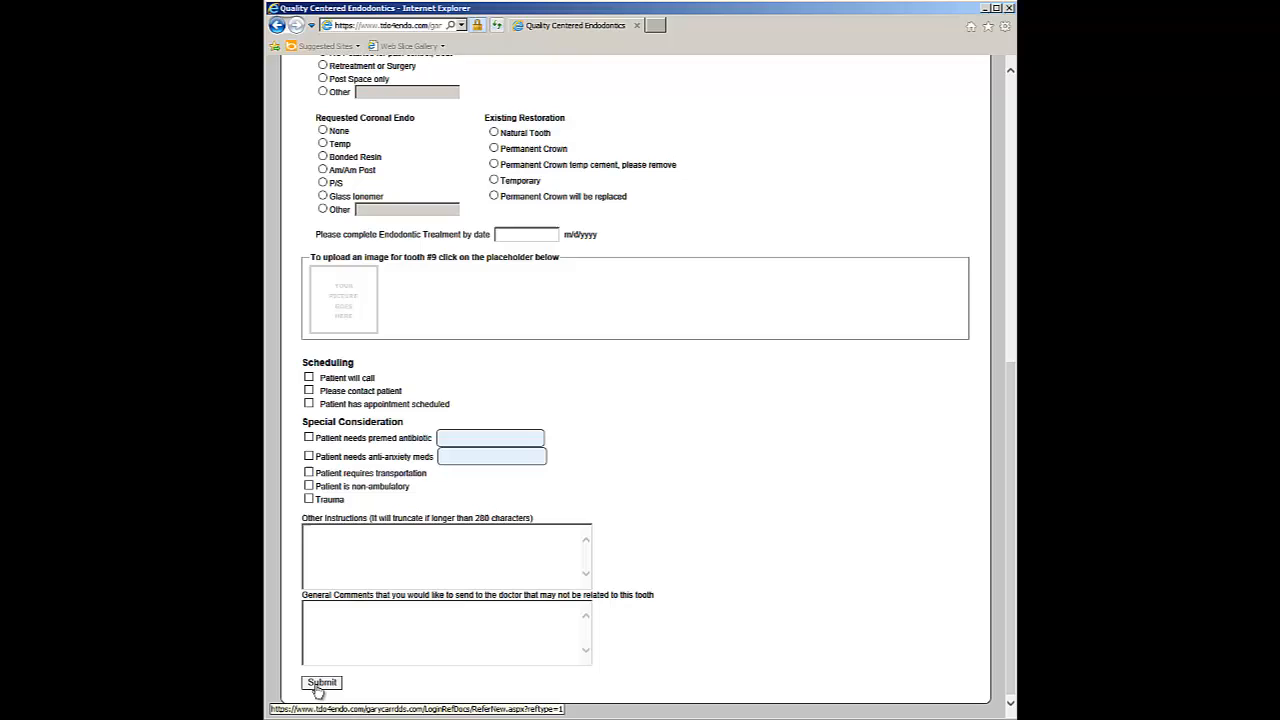
mouse_move(636, 640)
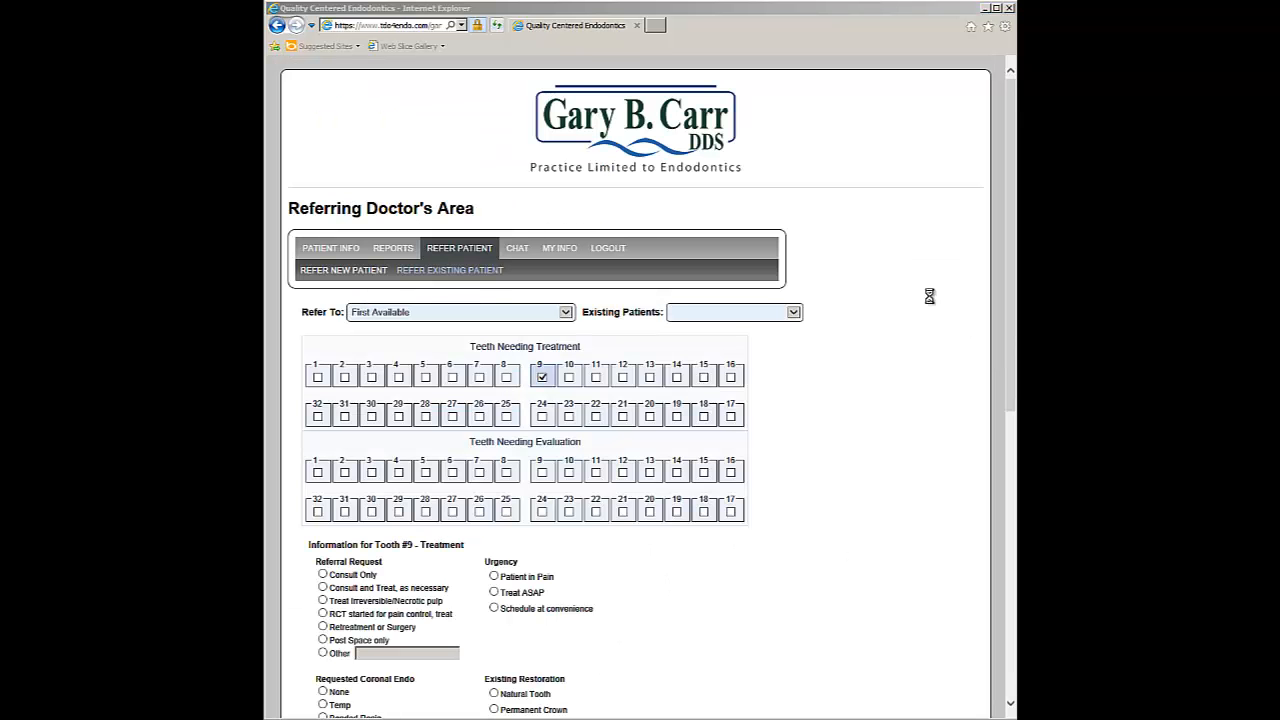
- Search patients by last name 'corn' from the Patient Info page to list the matching patient
click(330, 248)
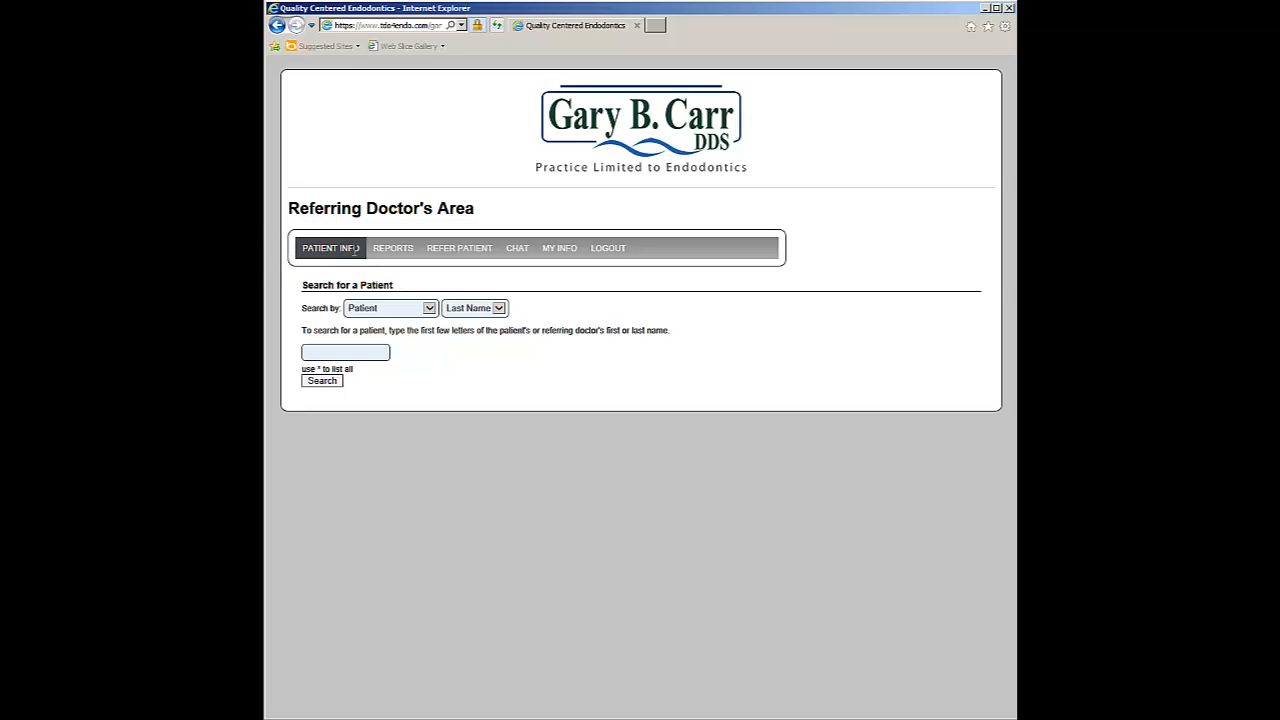
click(344, 352)
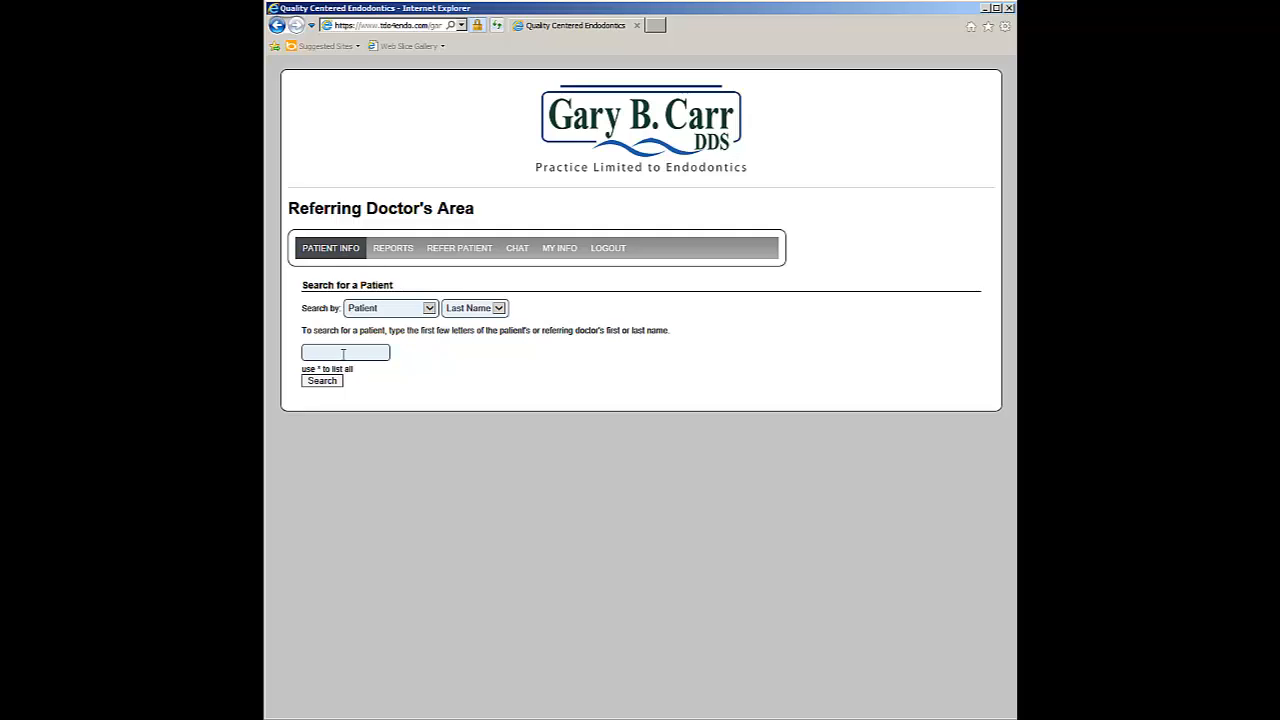
text(corn)
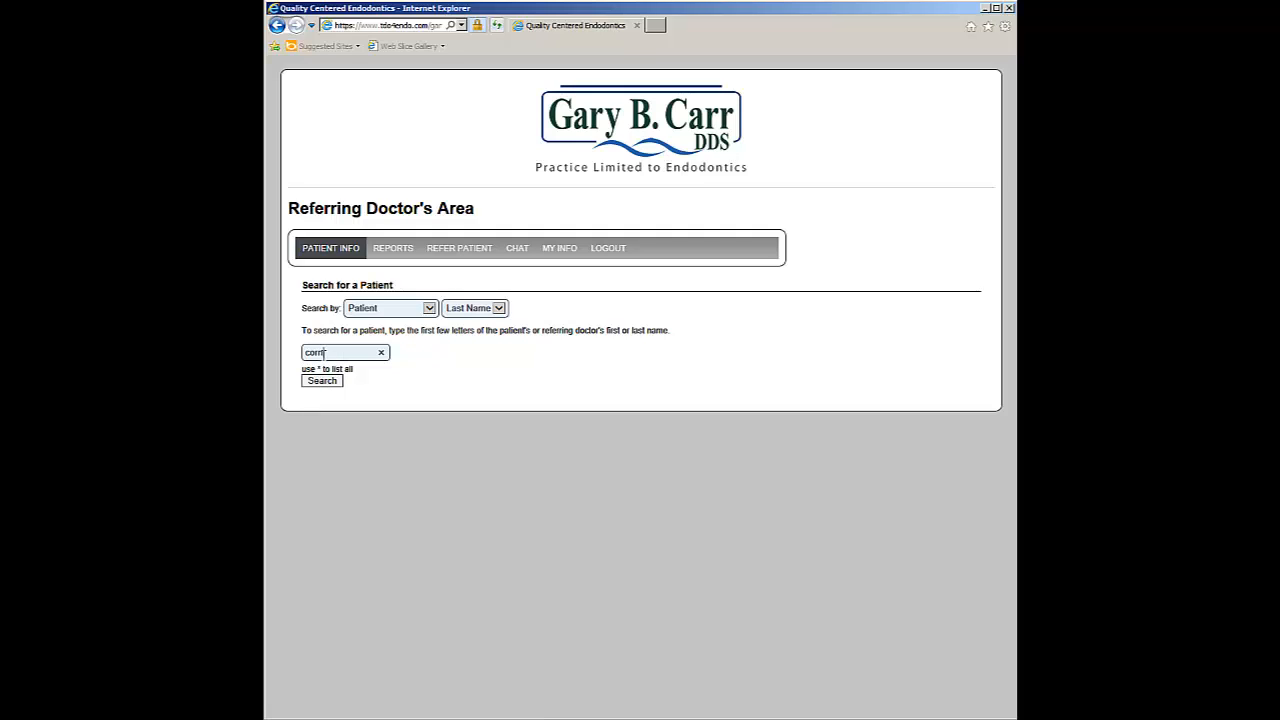
click(320, 380)
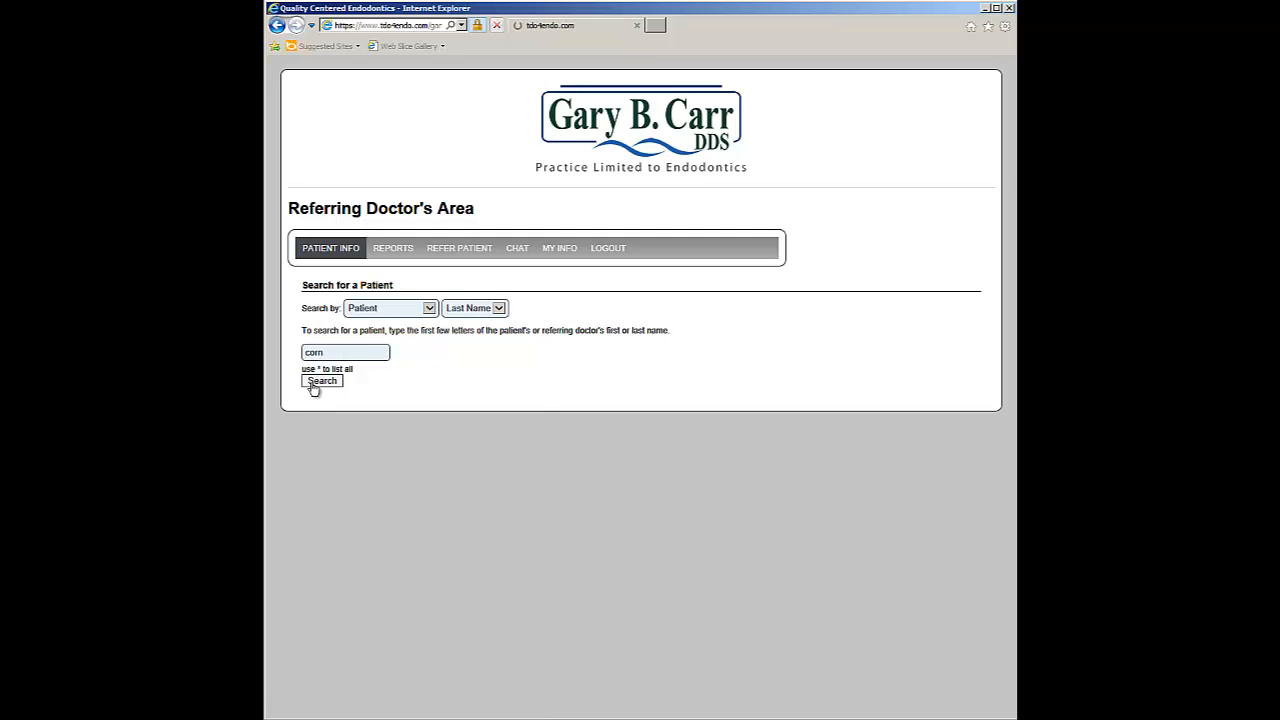
click(320, 380)
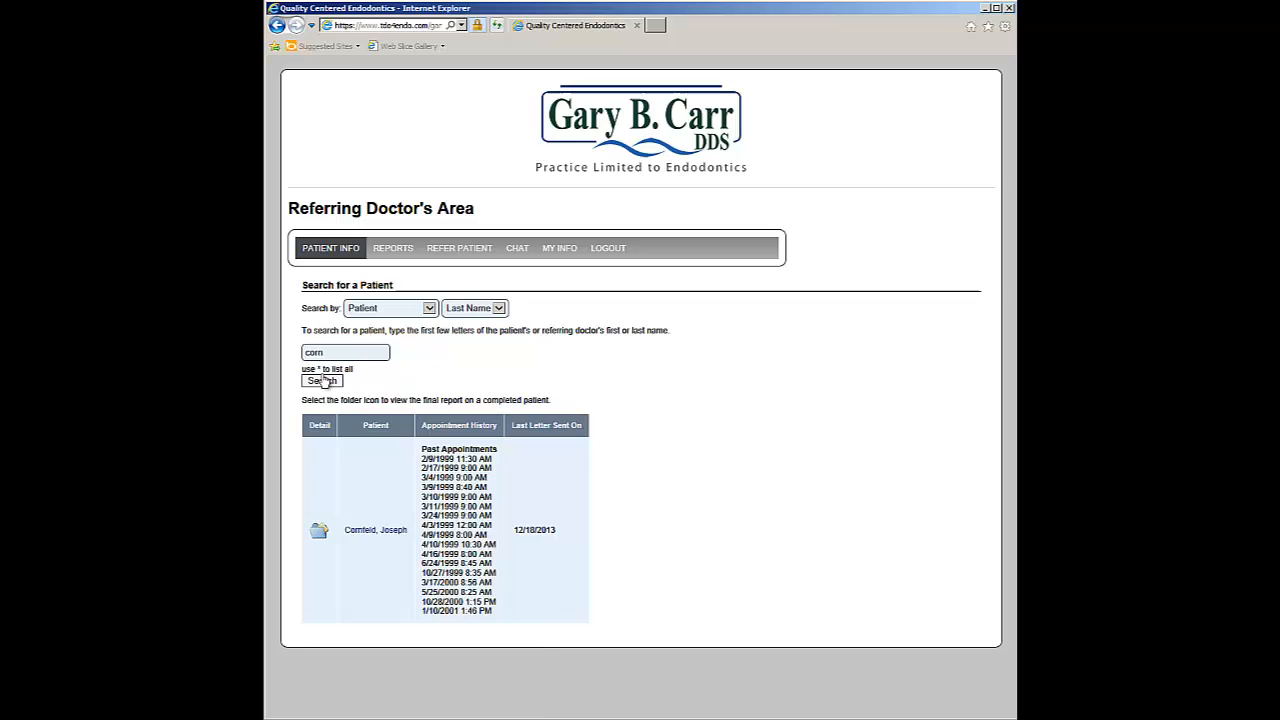
mouse_move(372, 544)
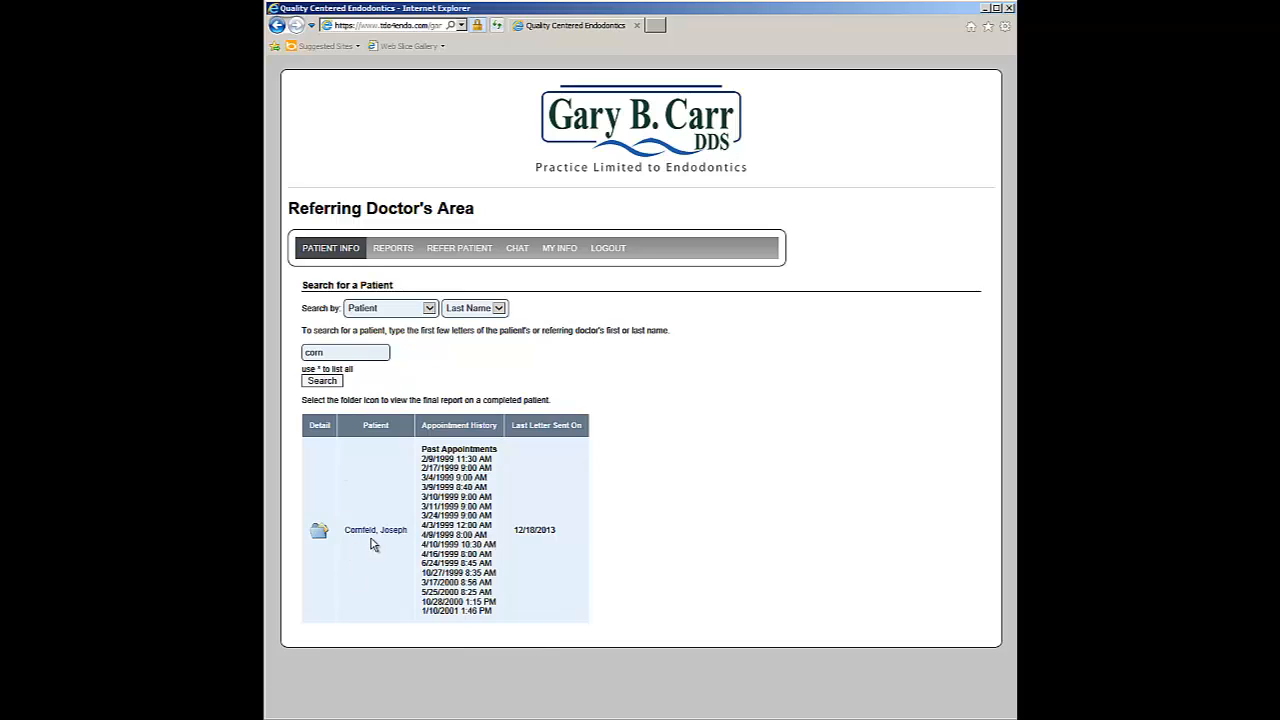
mouse_move(318, 530)
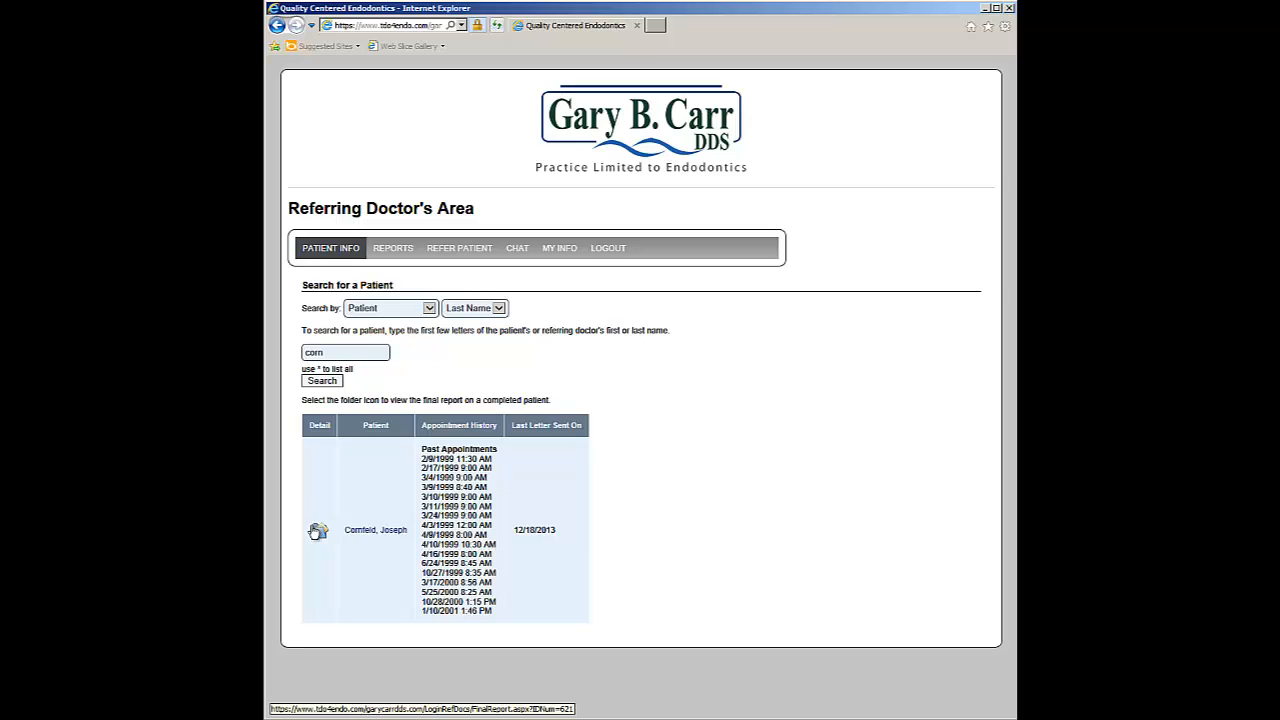
click(316, 530)
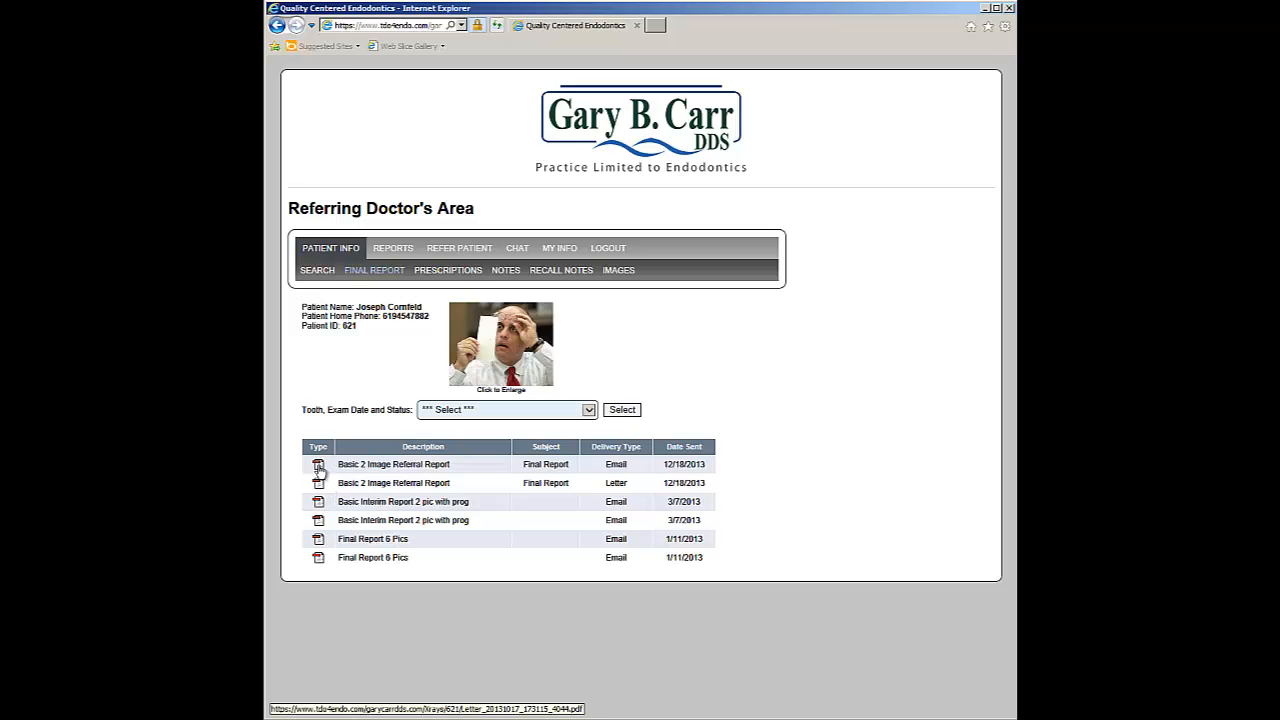
click(318, 482)
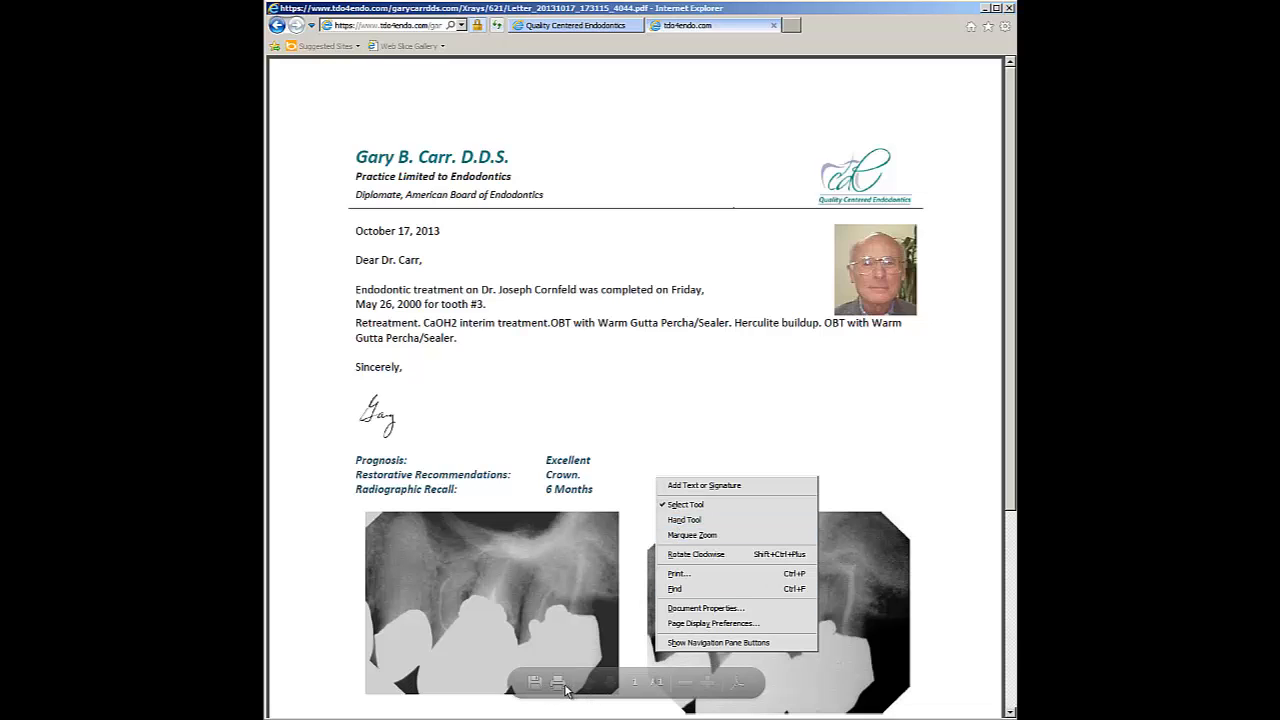
mouse_move(580, 30)
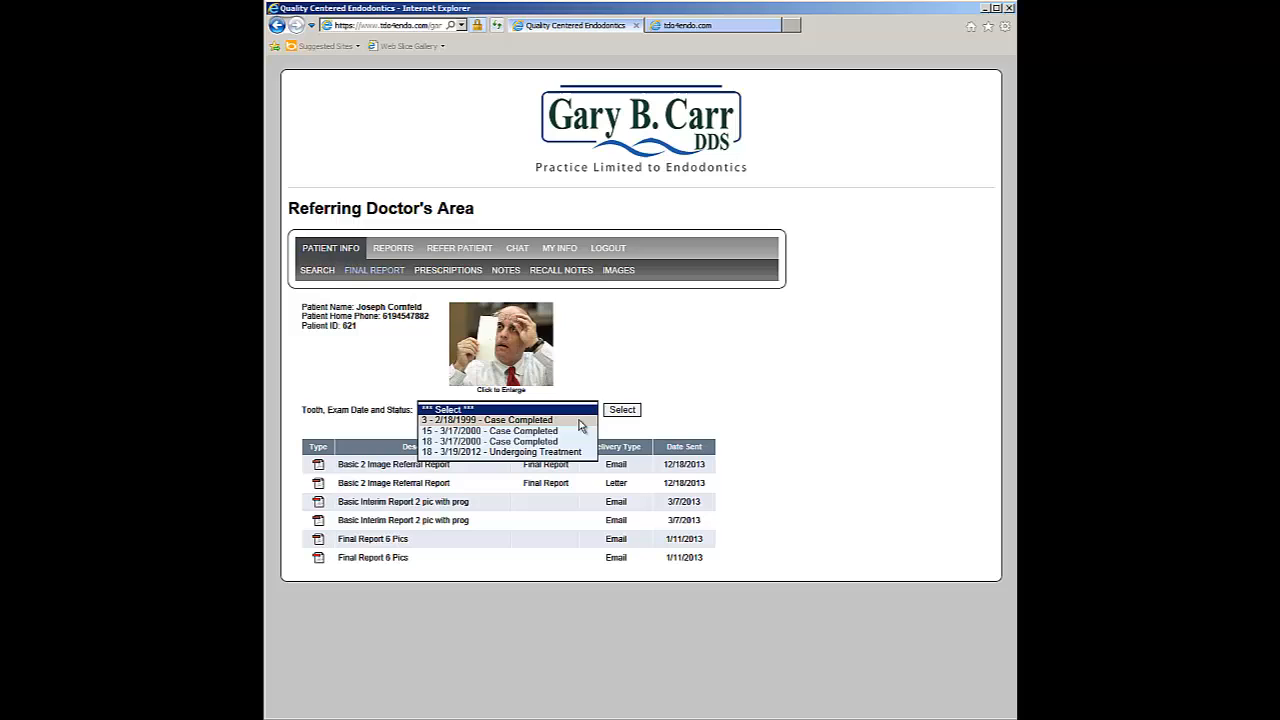
- Select the '3 - 2/10/1999 - Case Completed' case and scroll to its X-ray images
click(504, 420)
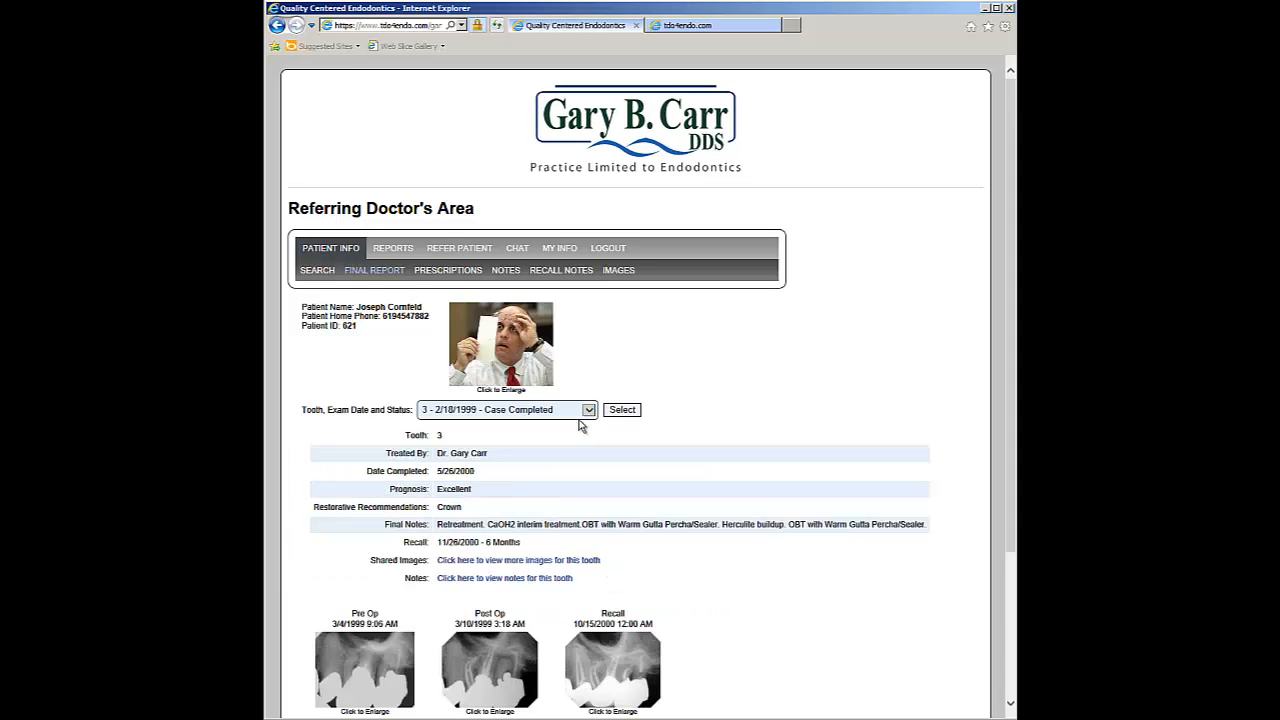
scroll(down, 3)
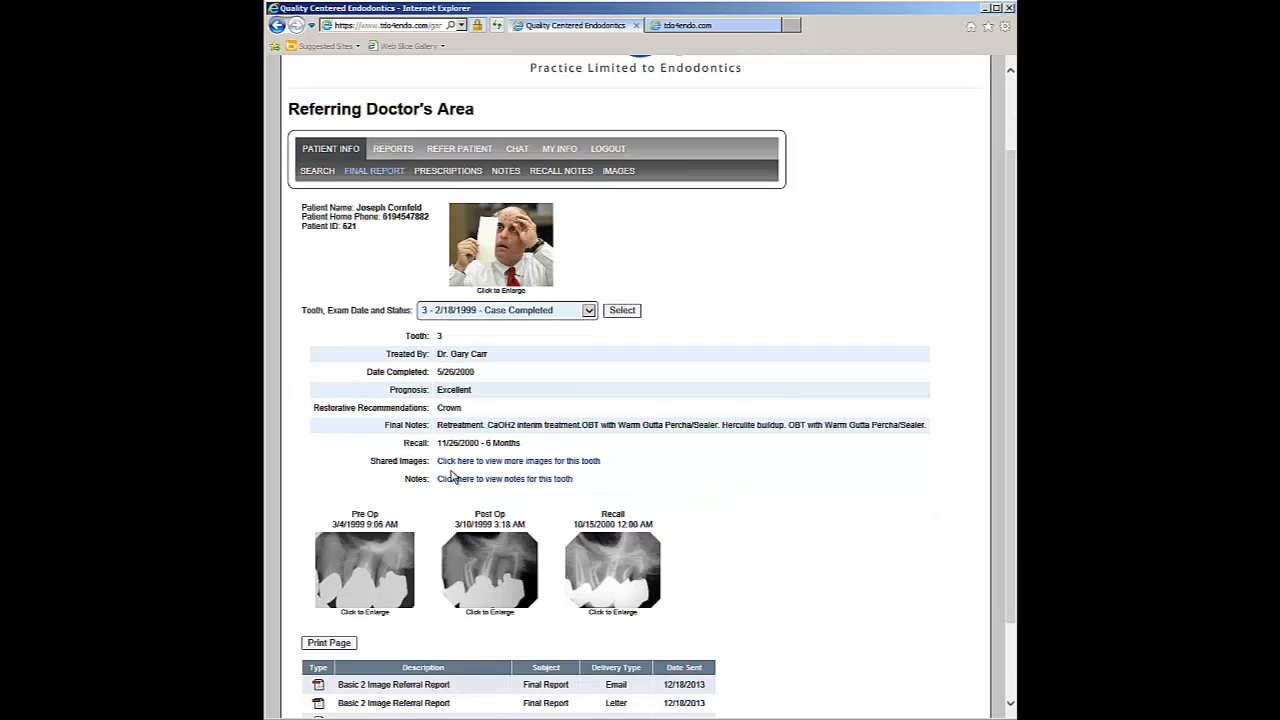
mouse_move(588, 580)
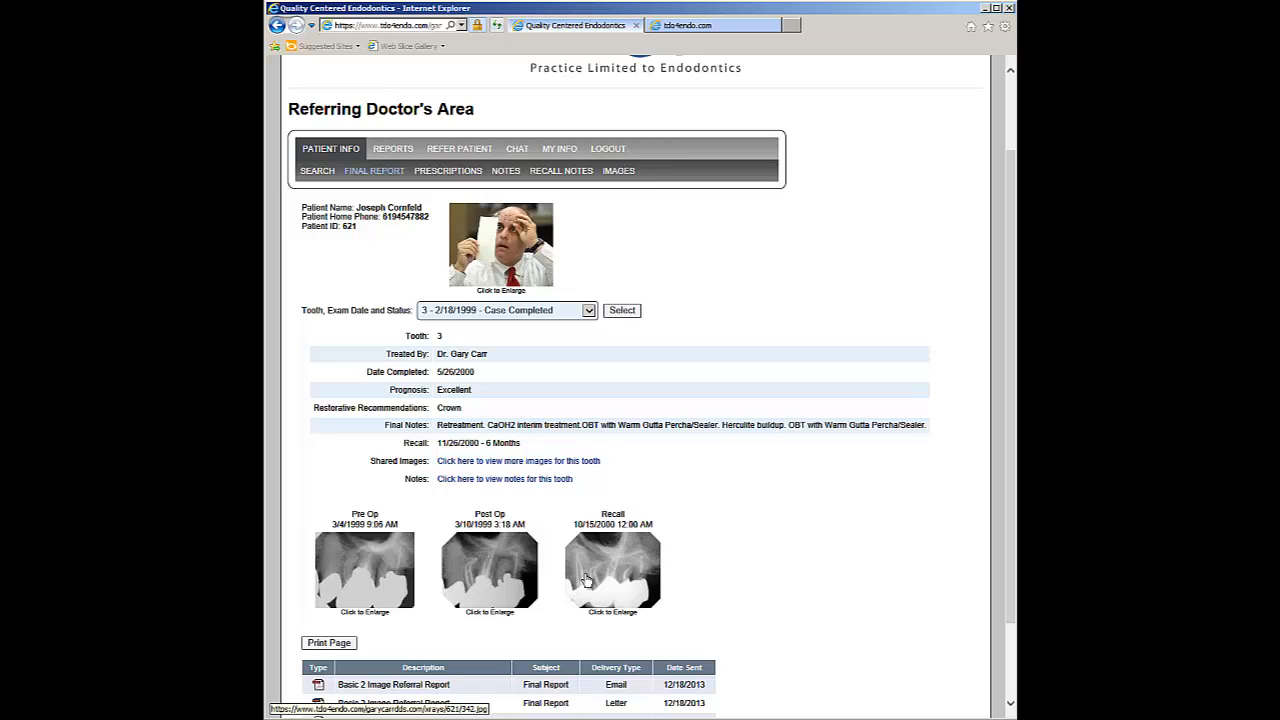
mouse_move(530, 476)
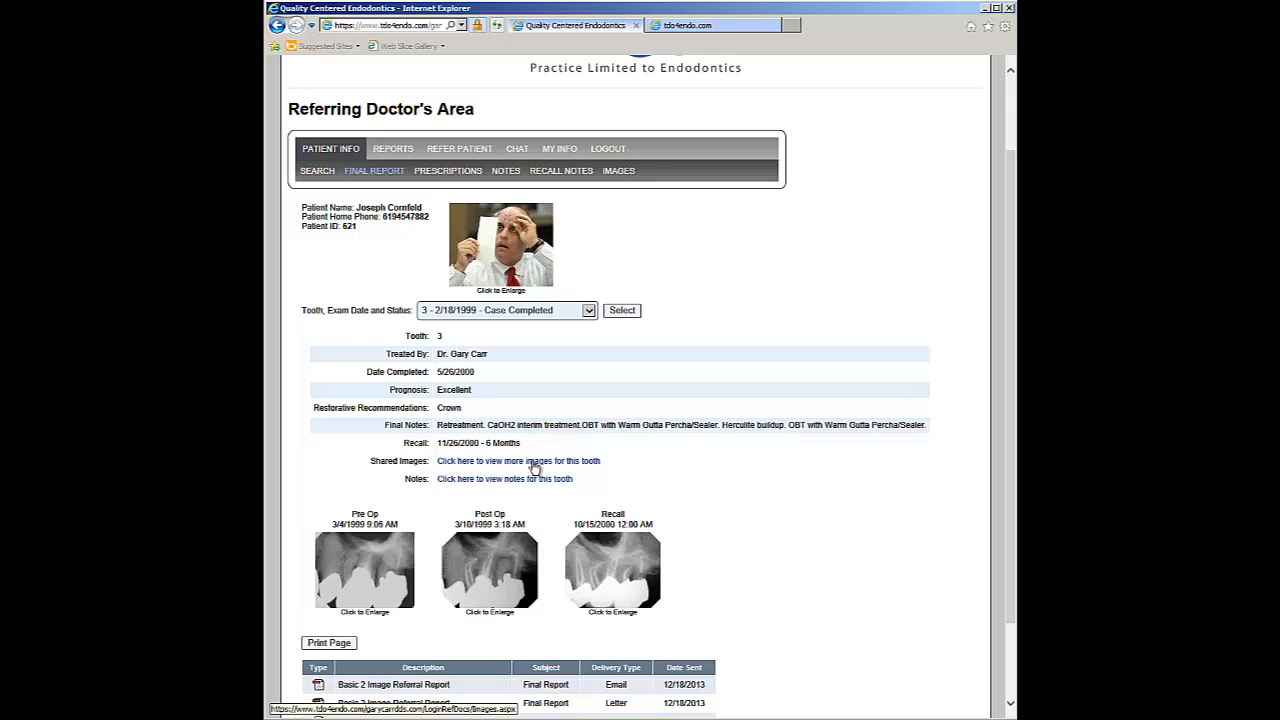
mouse_move(504, 470)
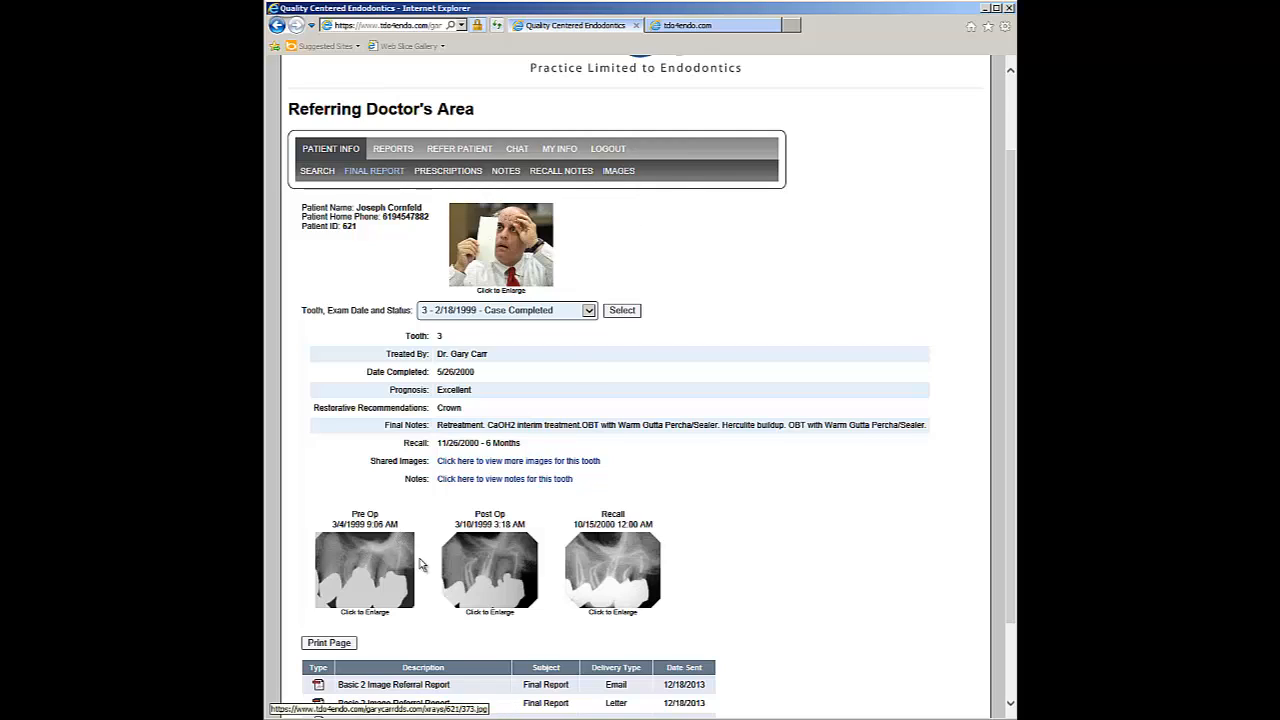
mouse_move(384, 582)
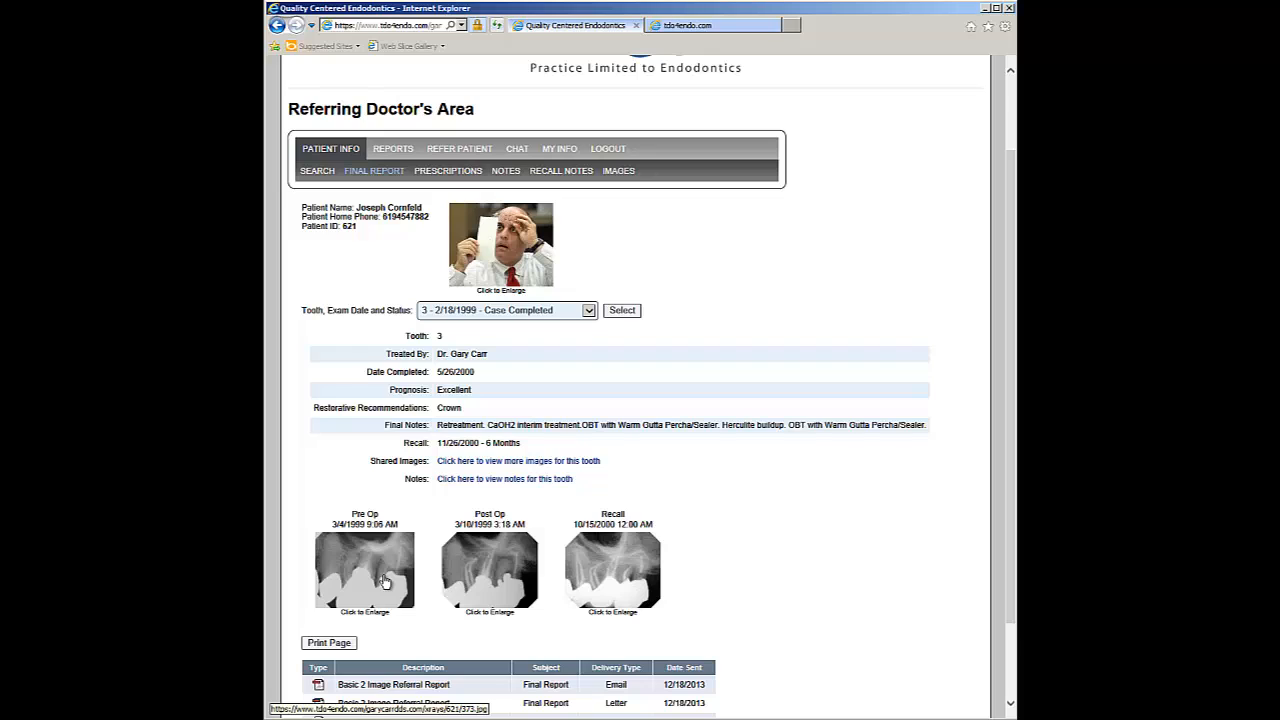
- Enlarge the tooth 3 pre-op X-ray and bring up the Save Picture As context menu
click(384, 580)
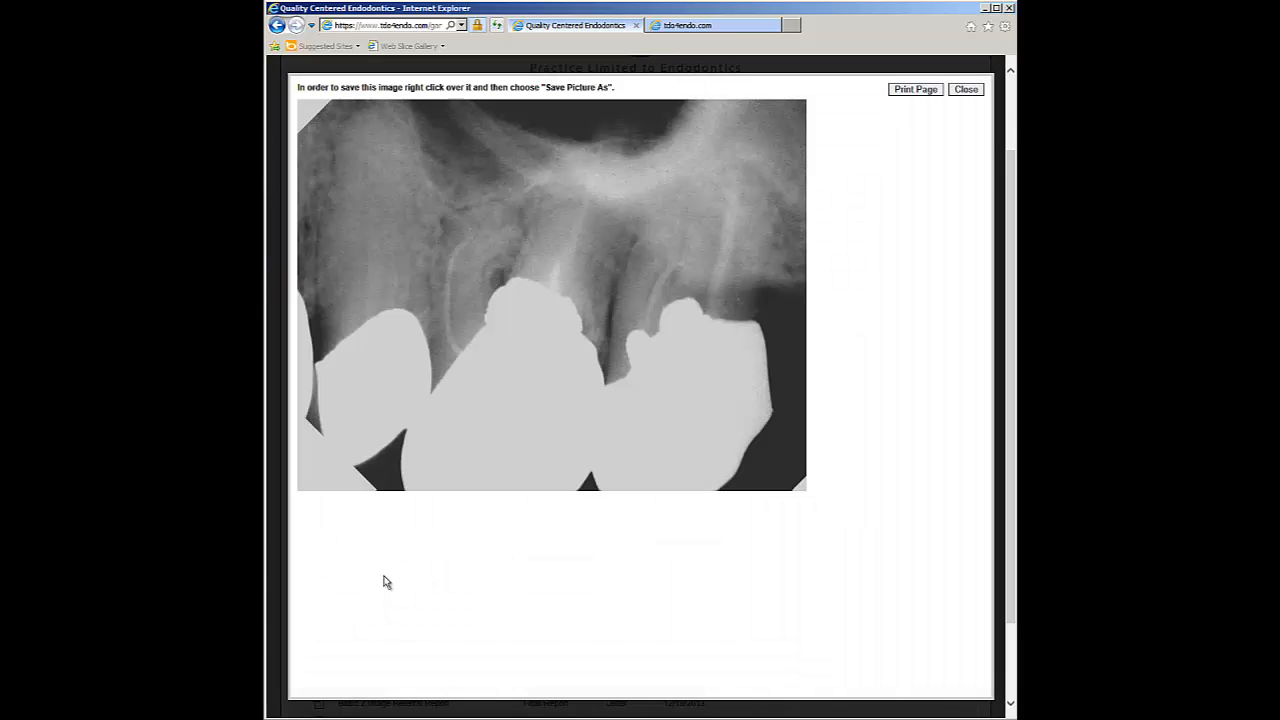
mouse_move(504, 418)
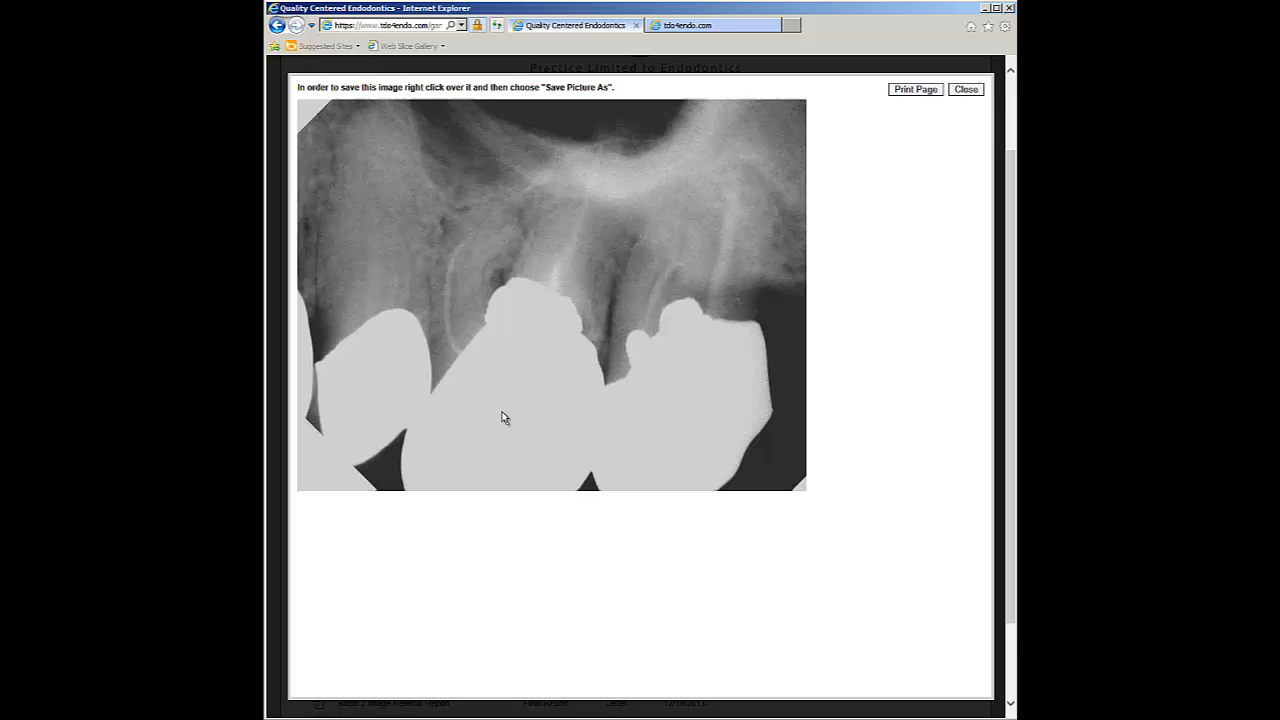
right_click(504, 420)
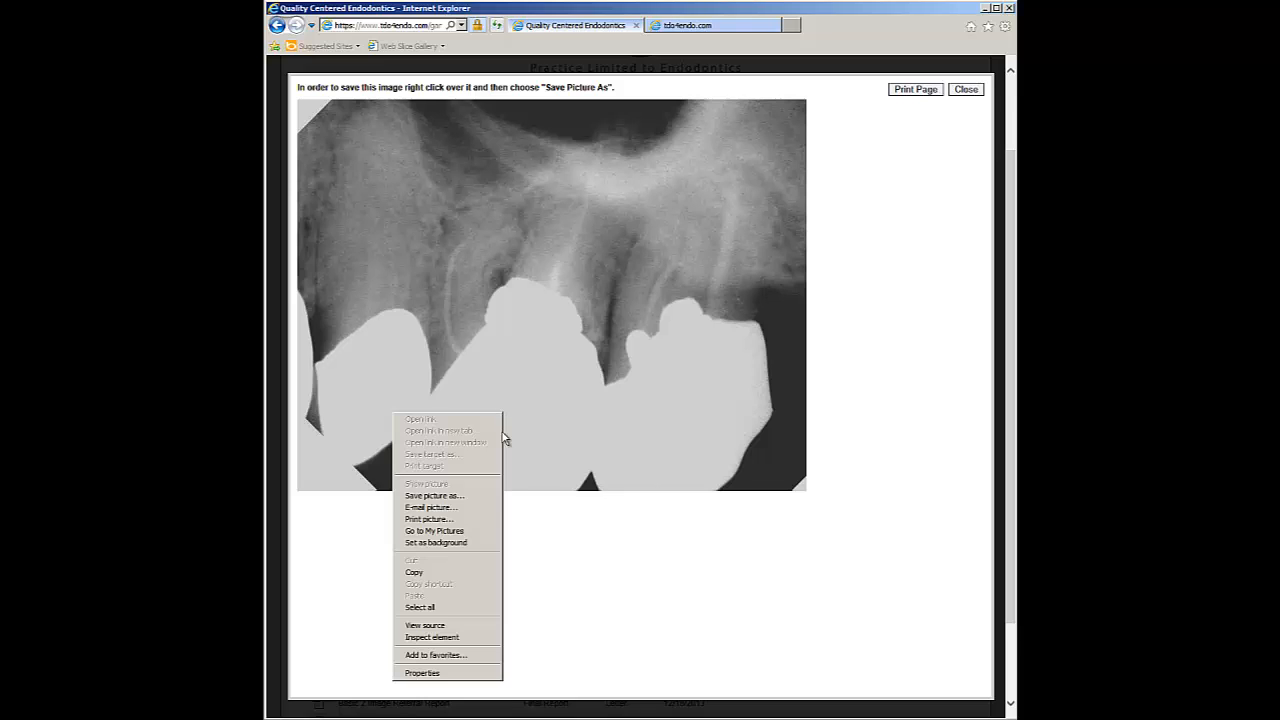
mouse_move(434, 496)
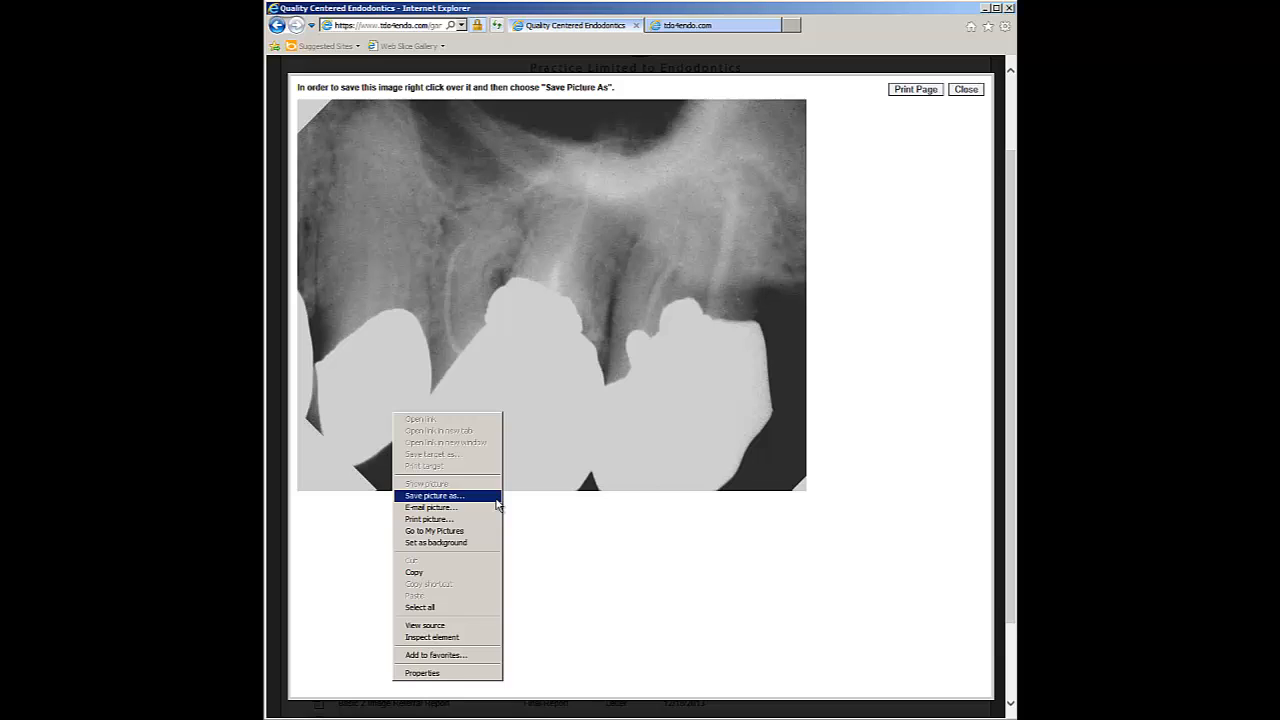
mouse_move(442, 572)
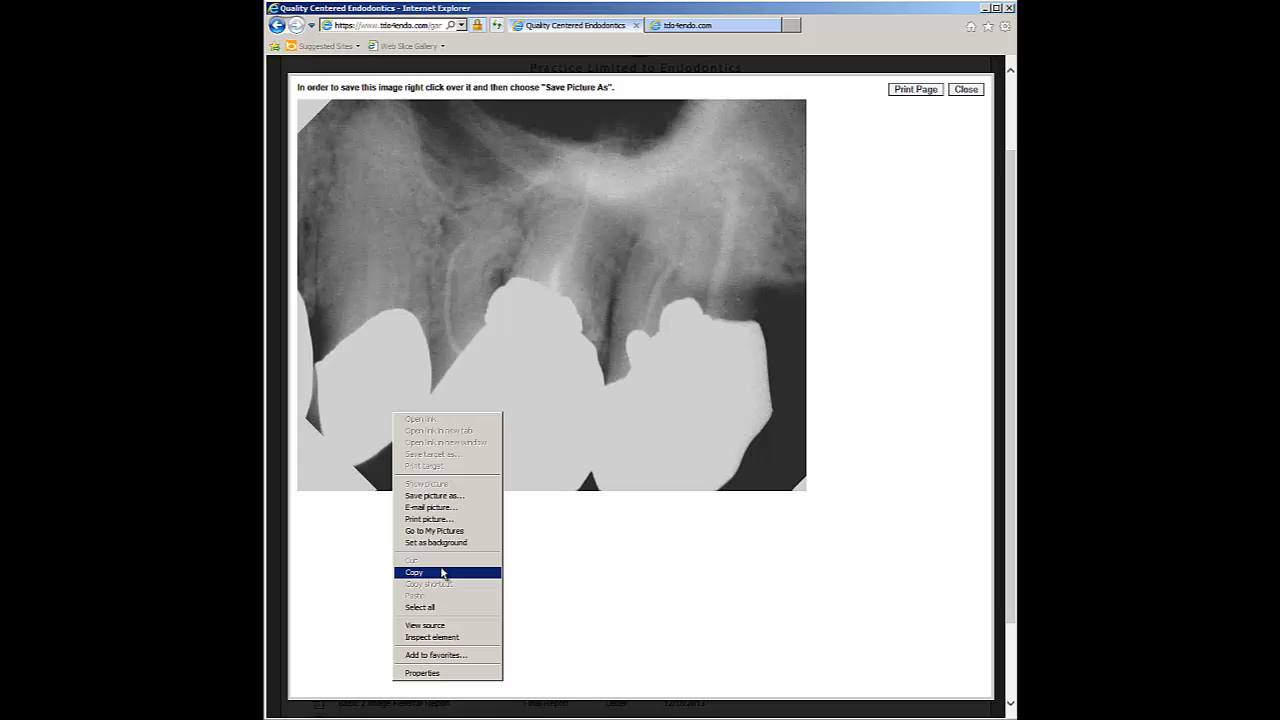
mouse_move(452, 532)
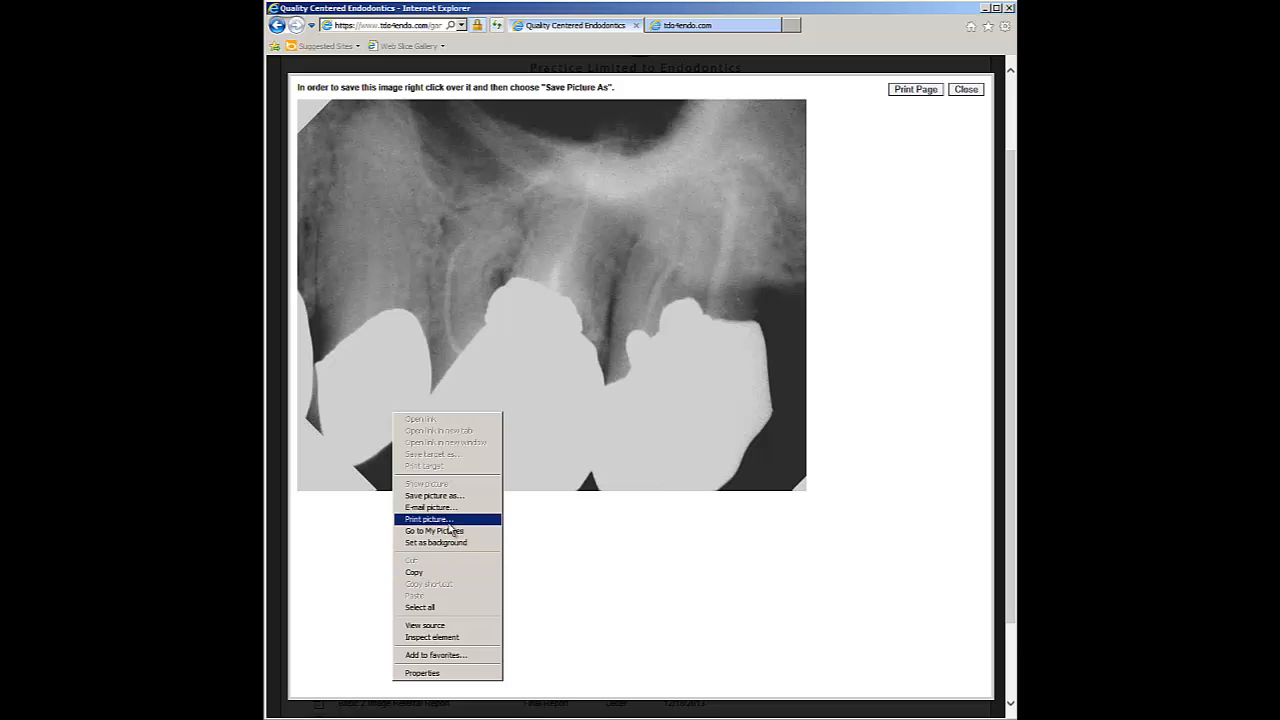
mouse_move(970, 104)
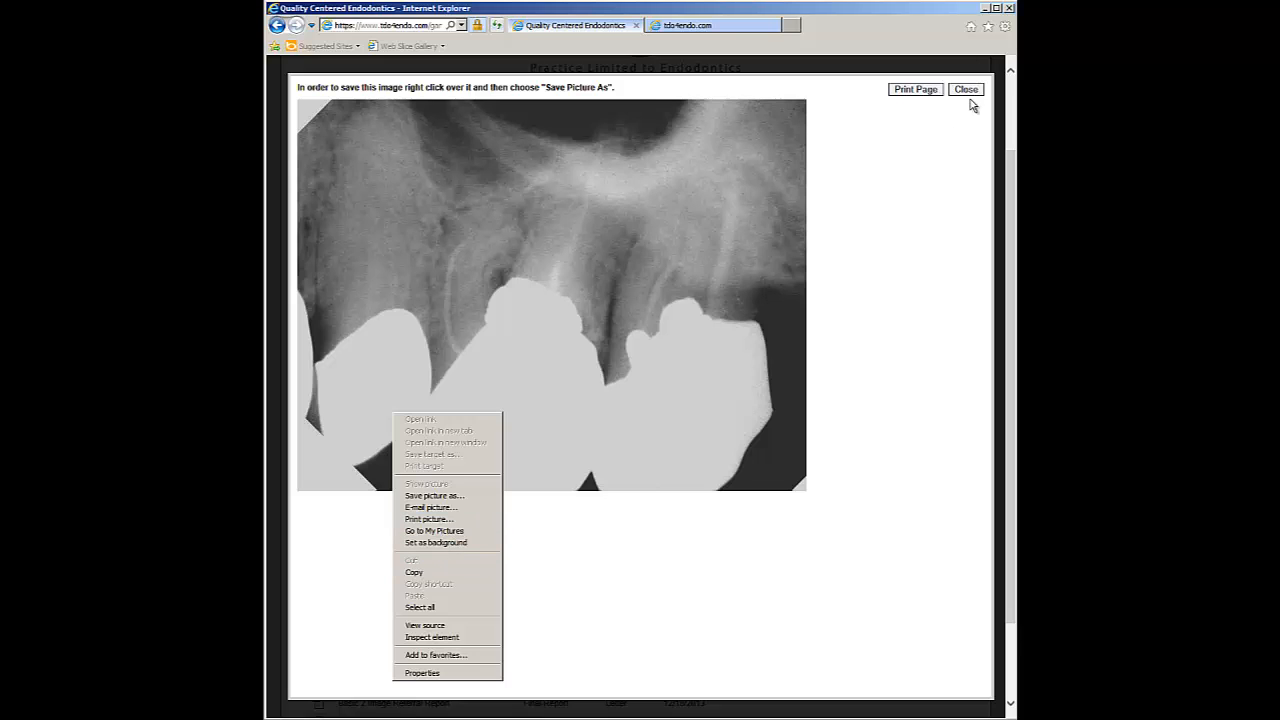
click(966, 88)
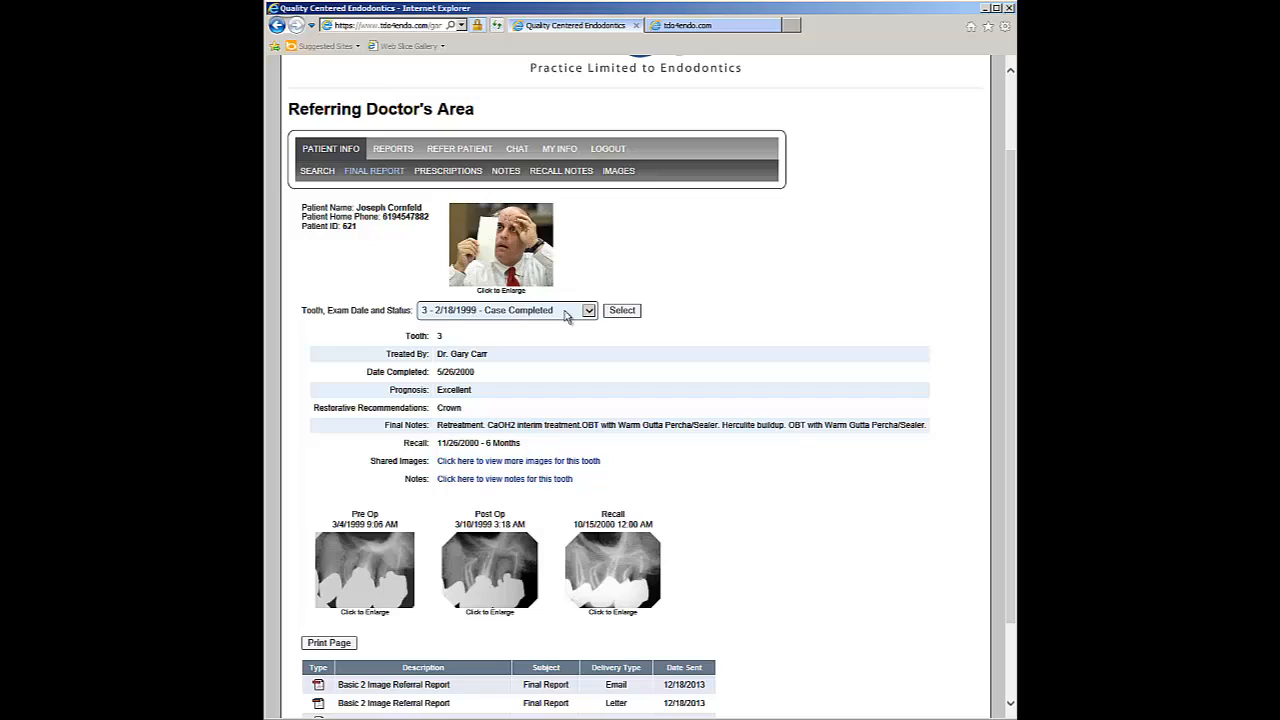
click(588, 310)
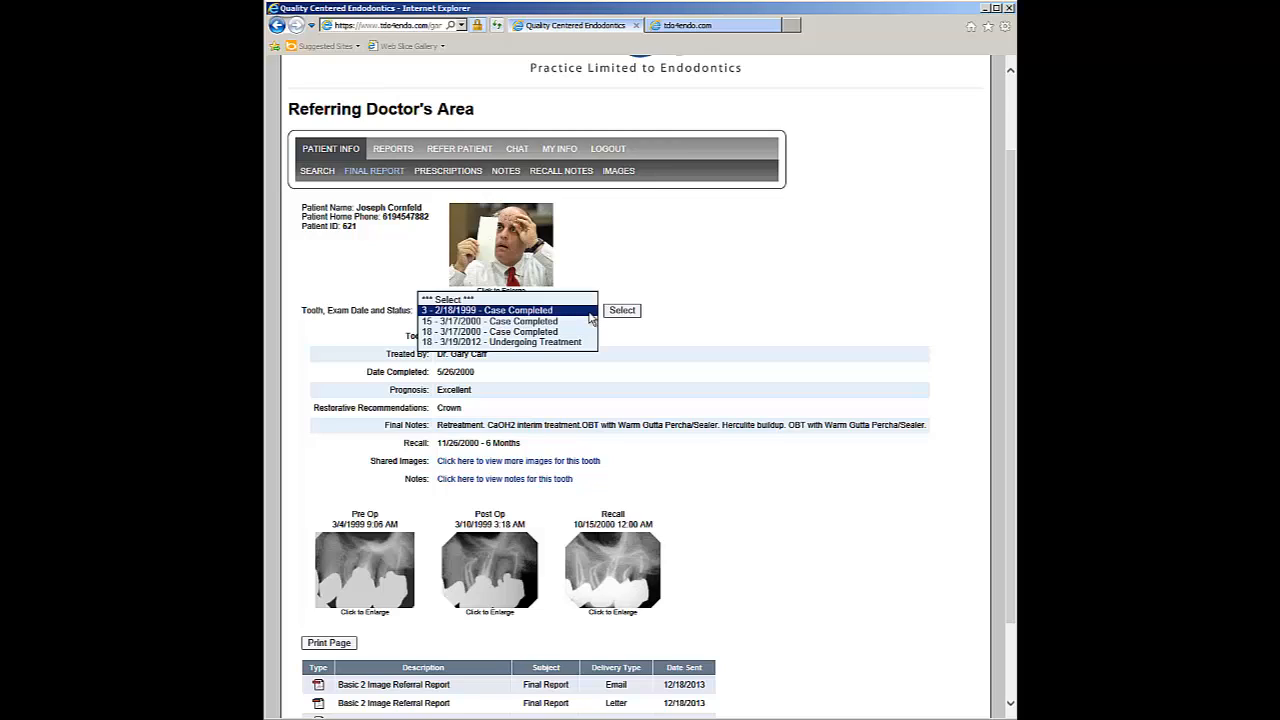
mouse_move(524, 342)
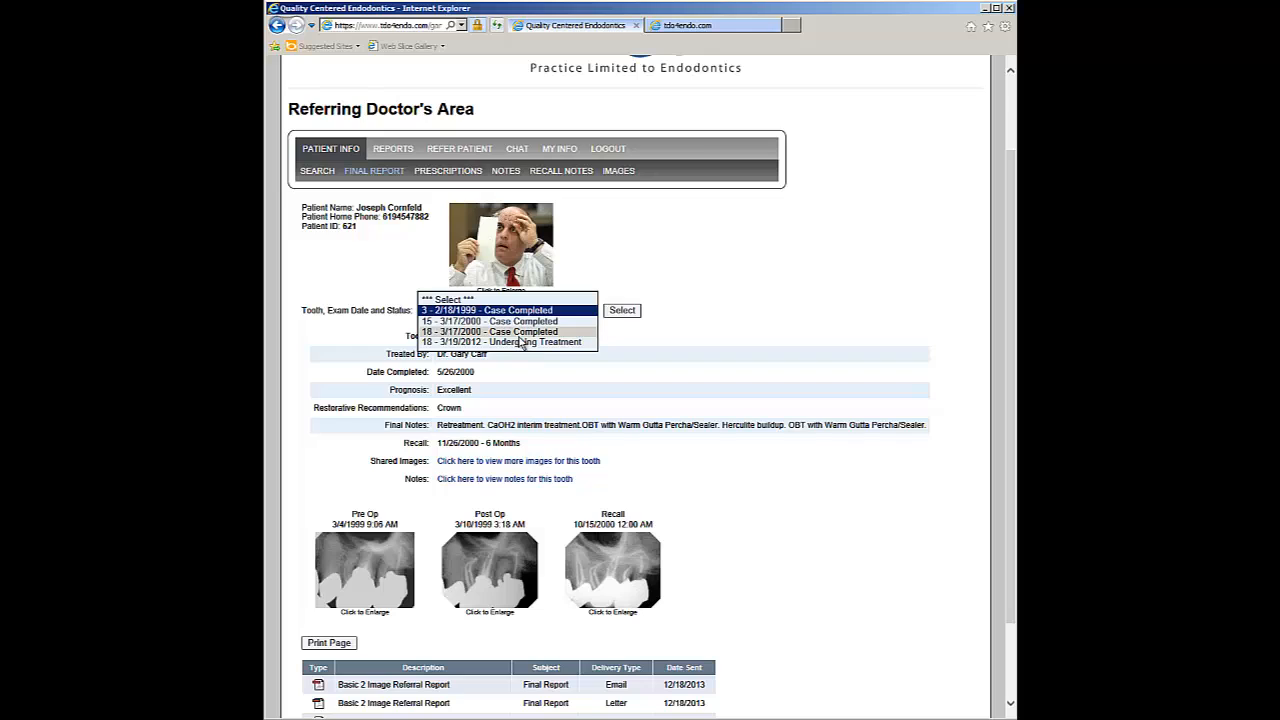
click(496, 332)
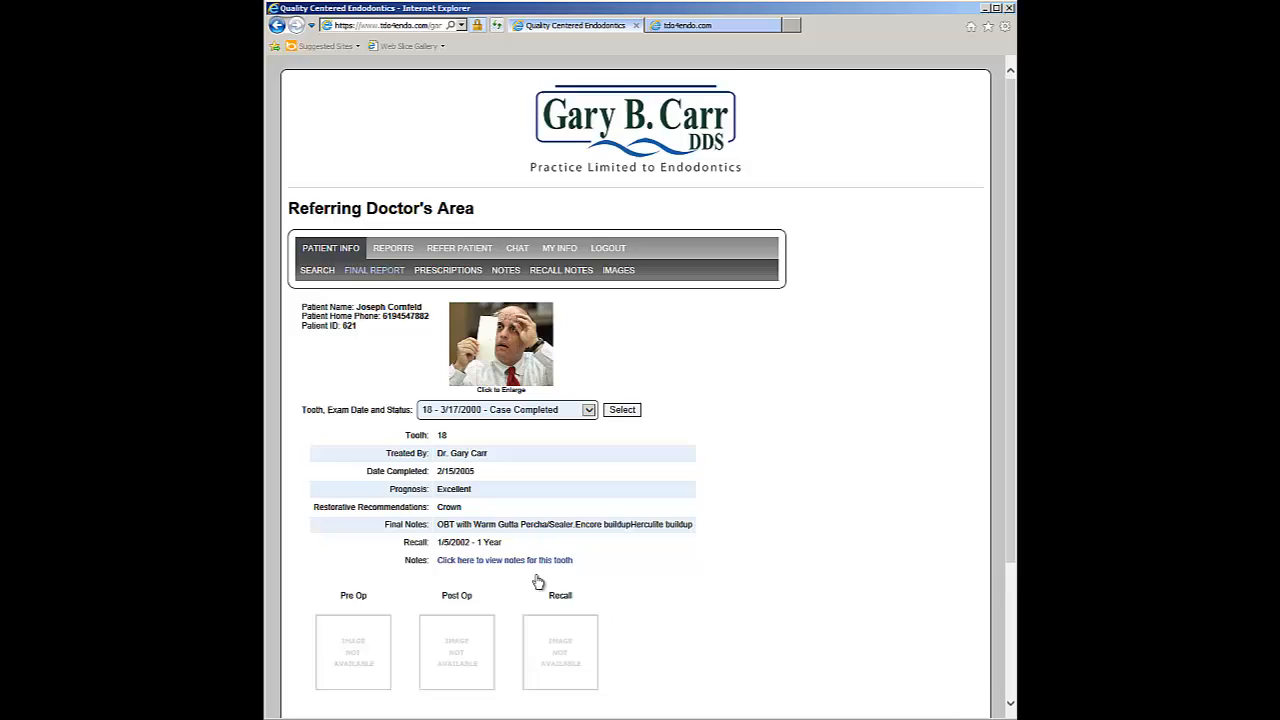
scroll(down, 3)
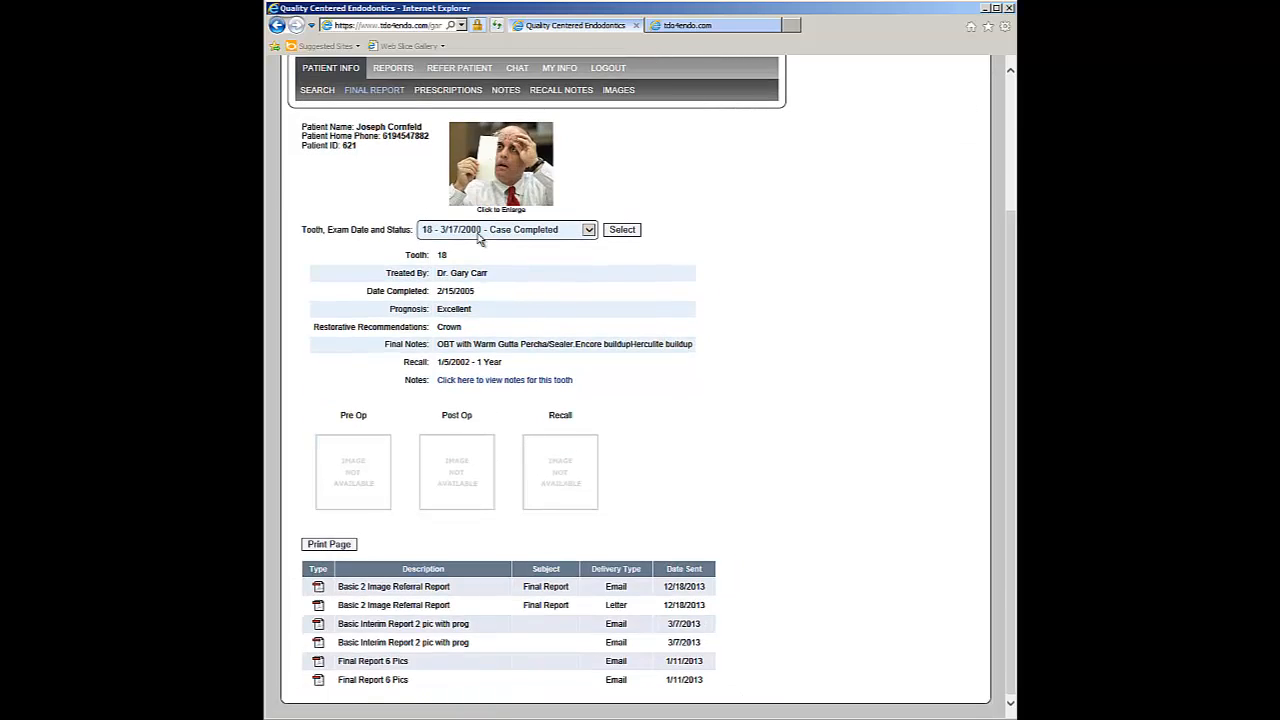
mouse_move(480, 238)
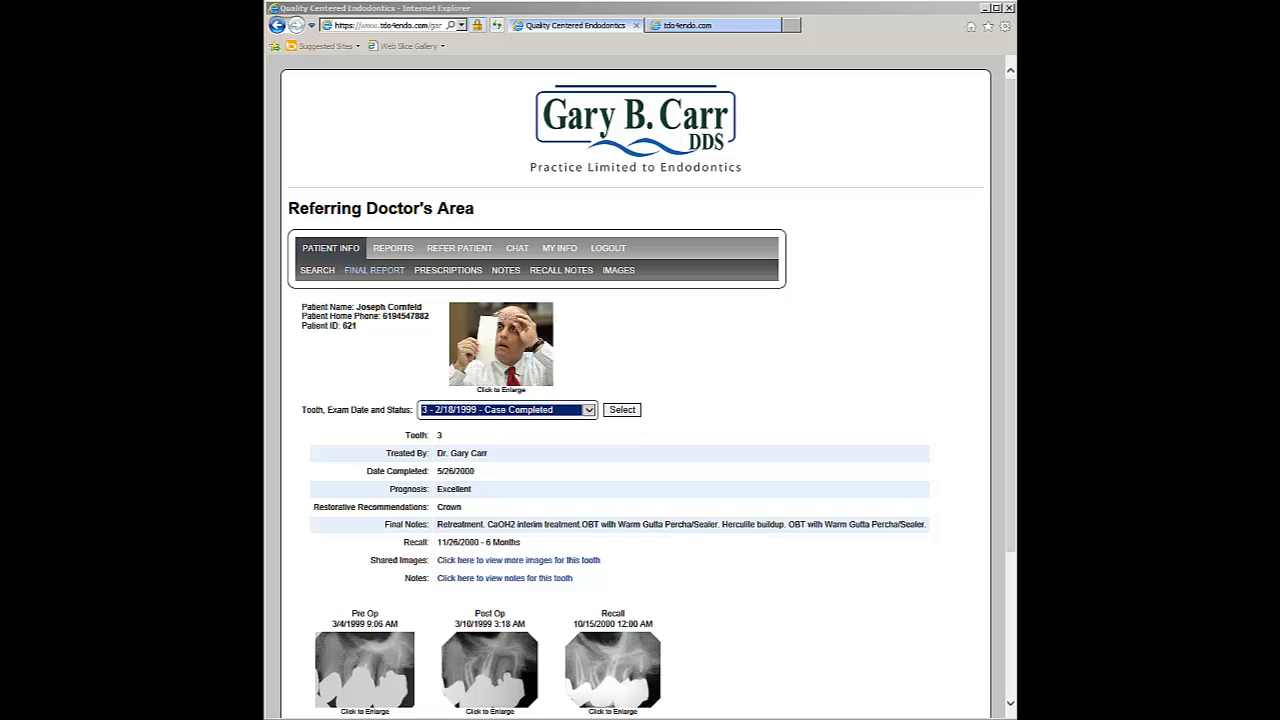
click(448, 270)
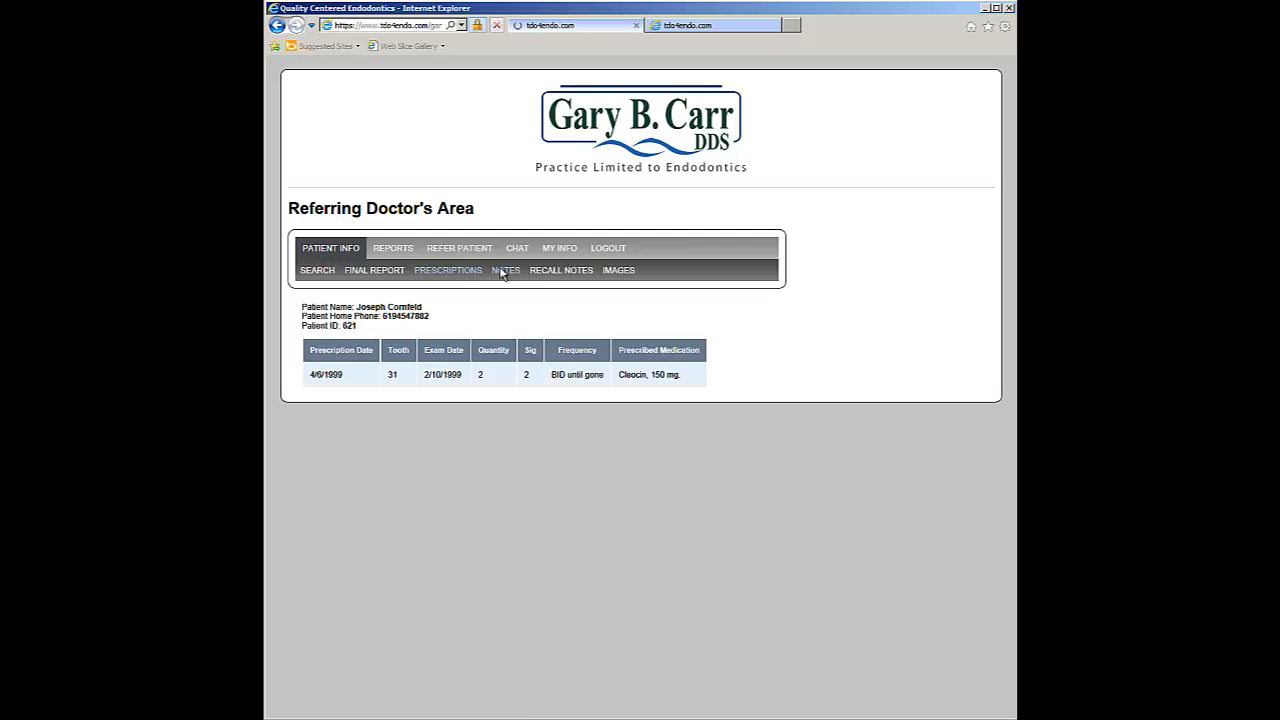
click(504, 270)
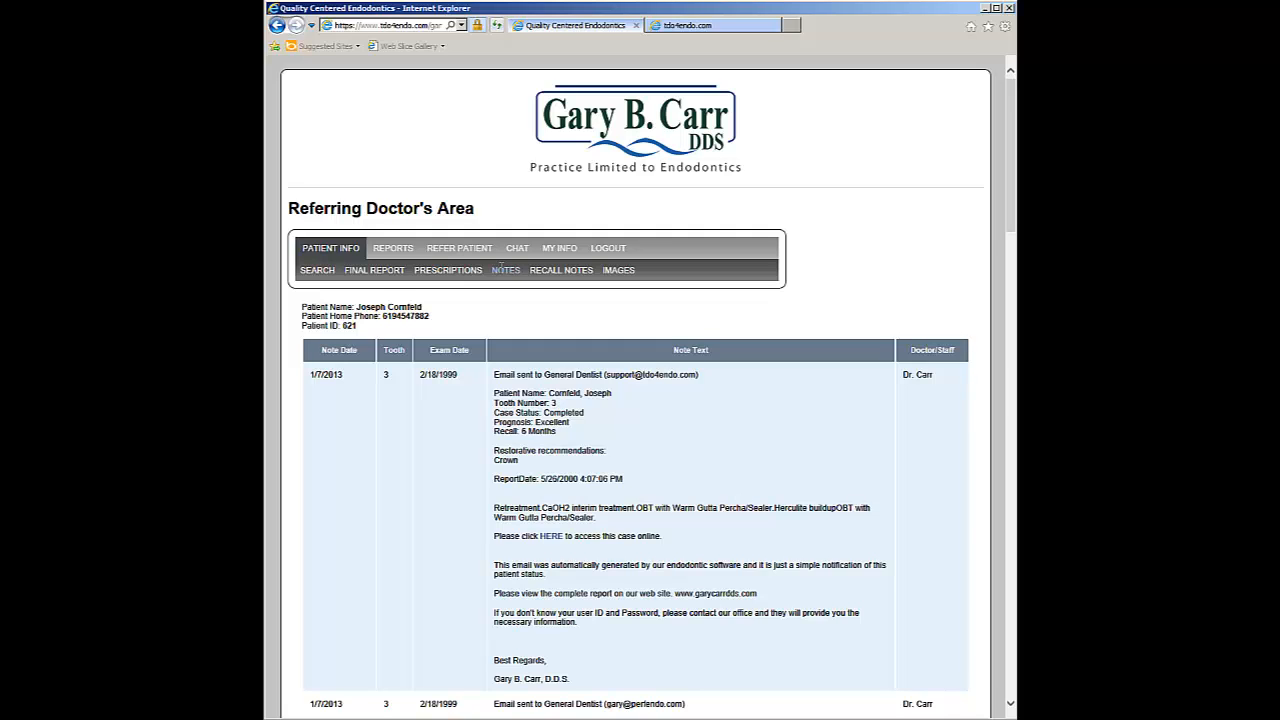
scroll(down, 3)
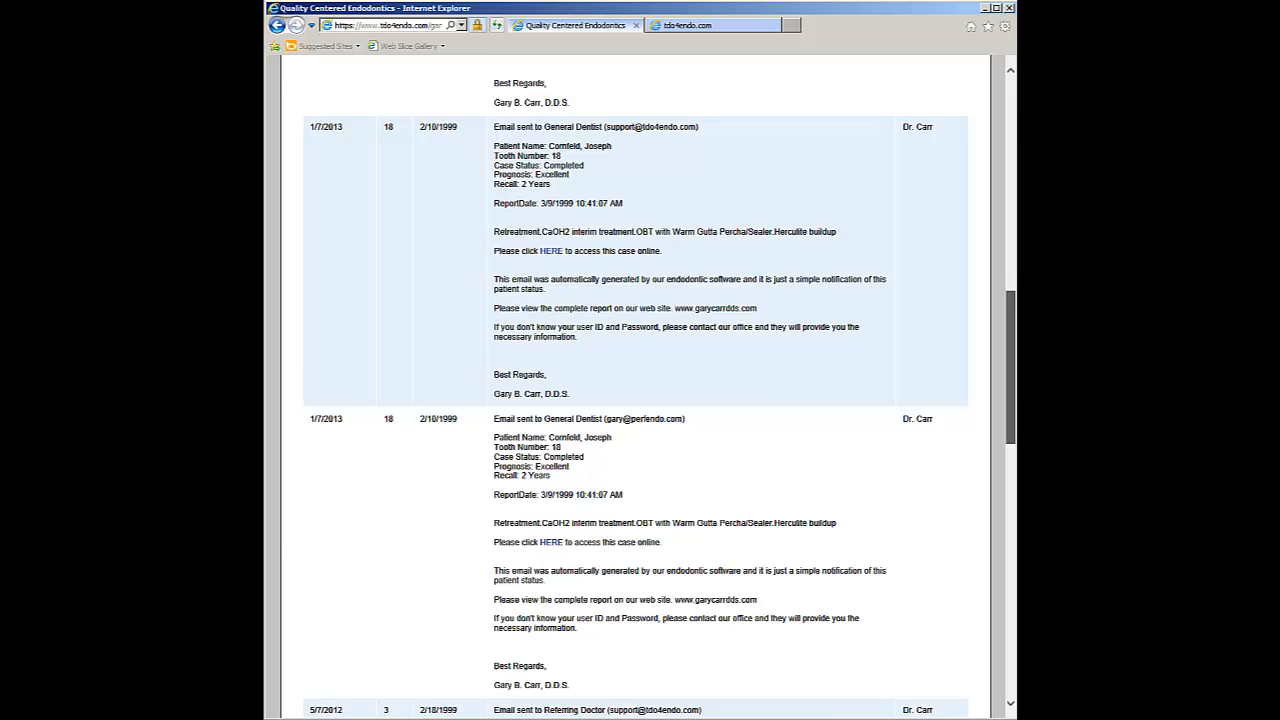
scroll(down, 3)
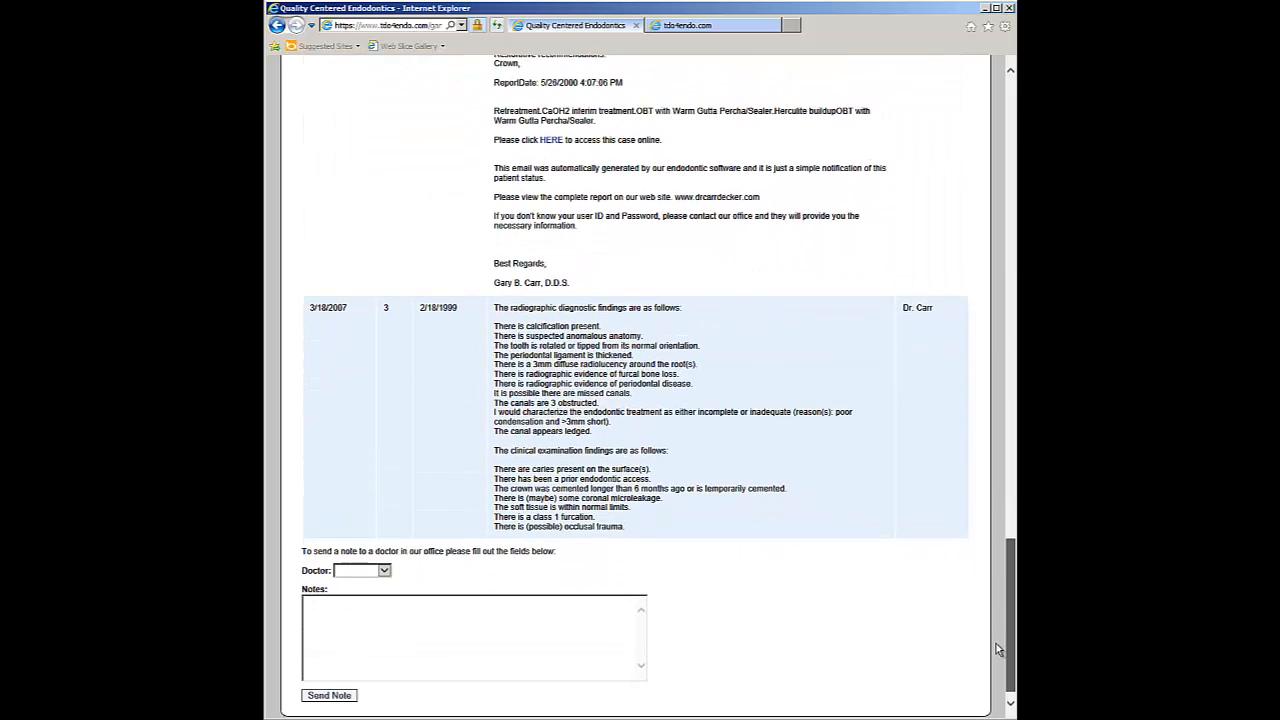
scroll(down, 3)
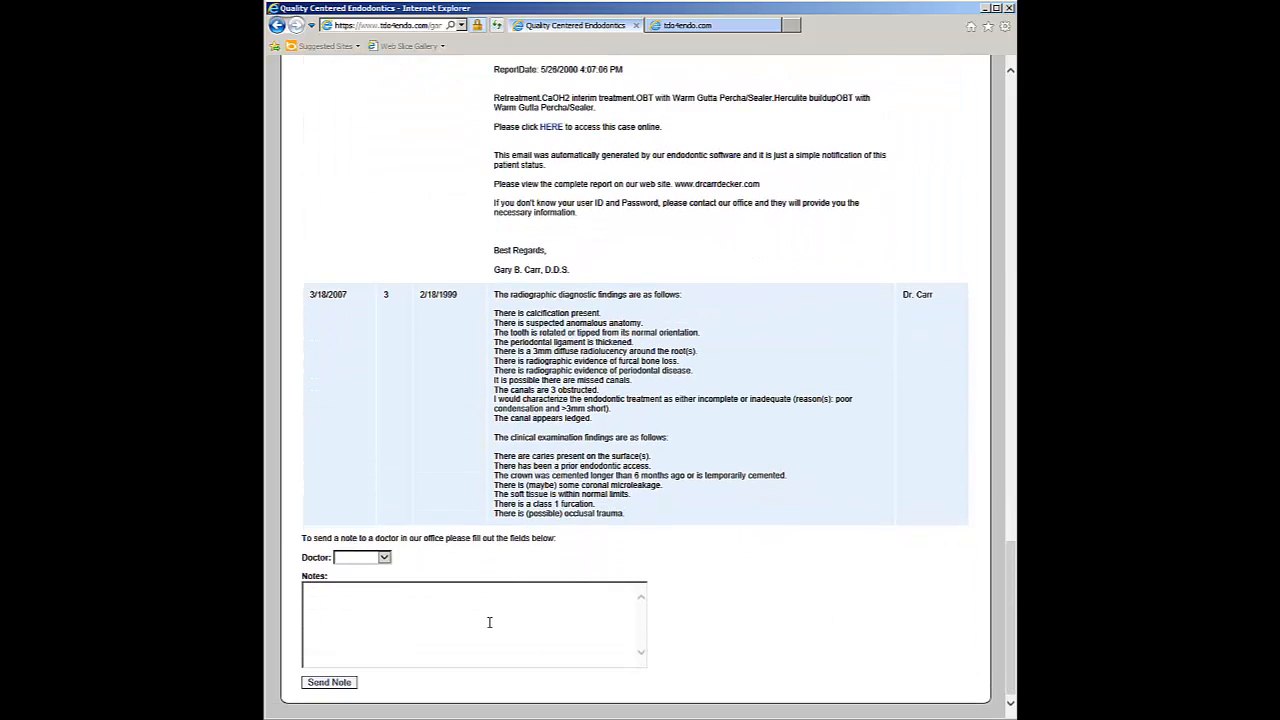
mouse_move(486, 624)
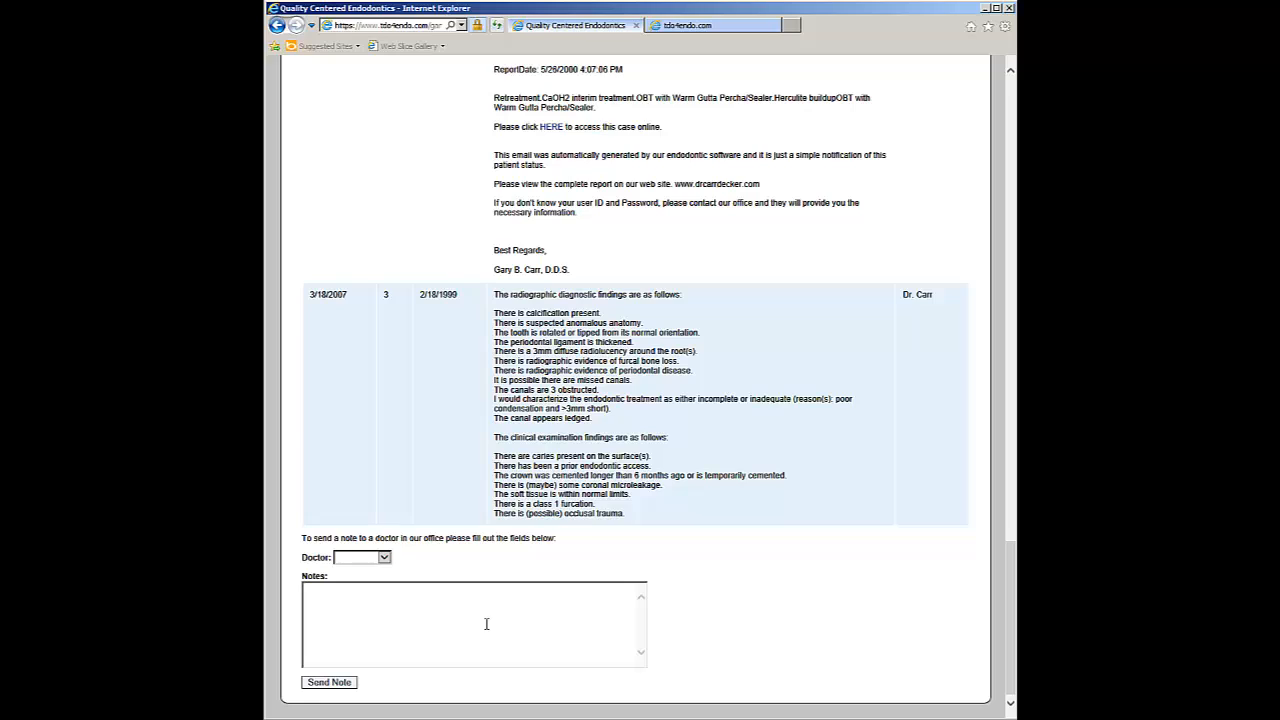
click(484, 636)
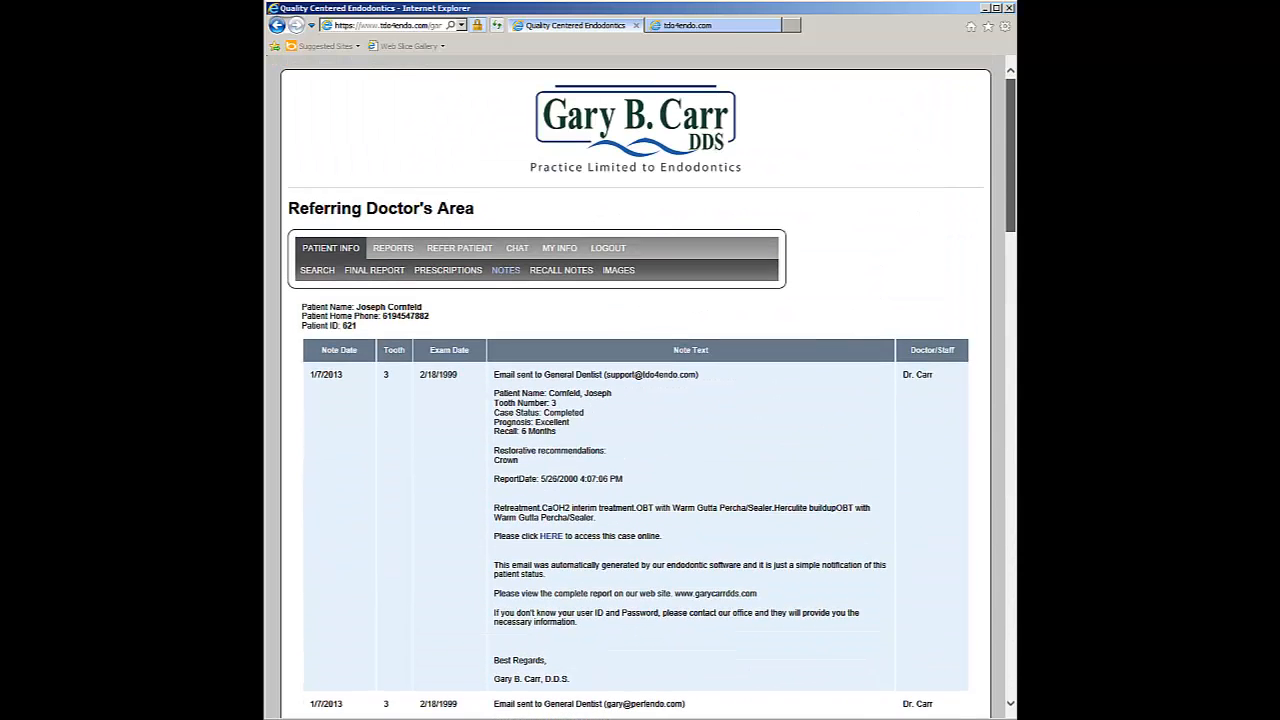
mouse_move(568, 272)
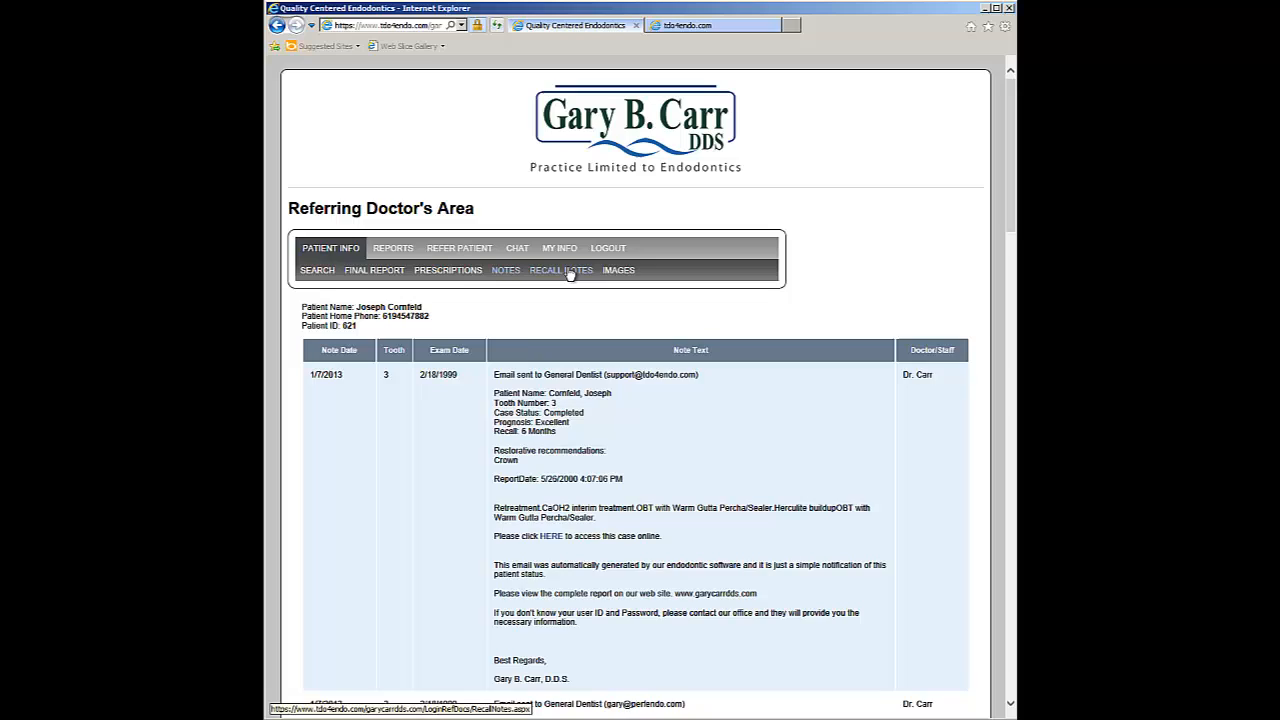
- View the patient's recall notes, then the Images page with shared images and final report X-rays
click(560, 270)
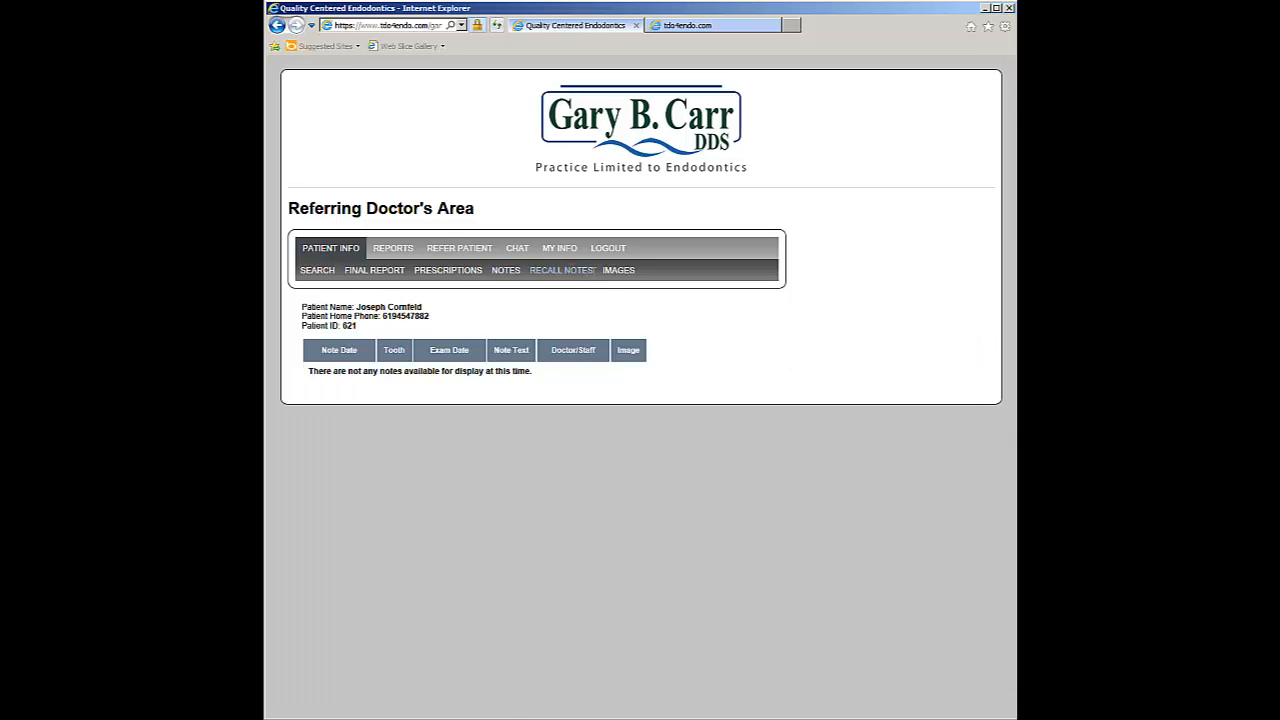
click(618, 270)
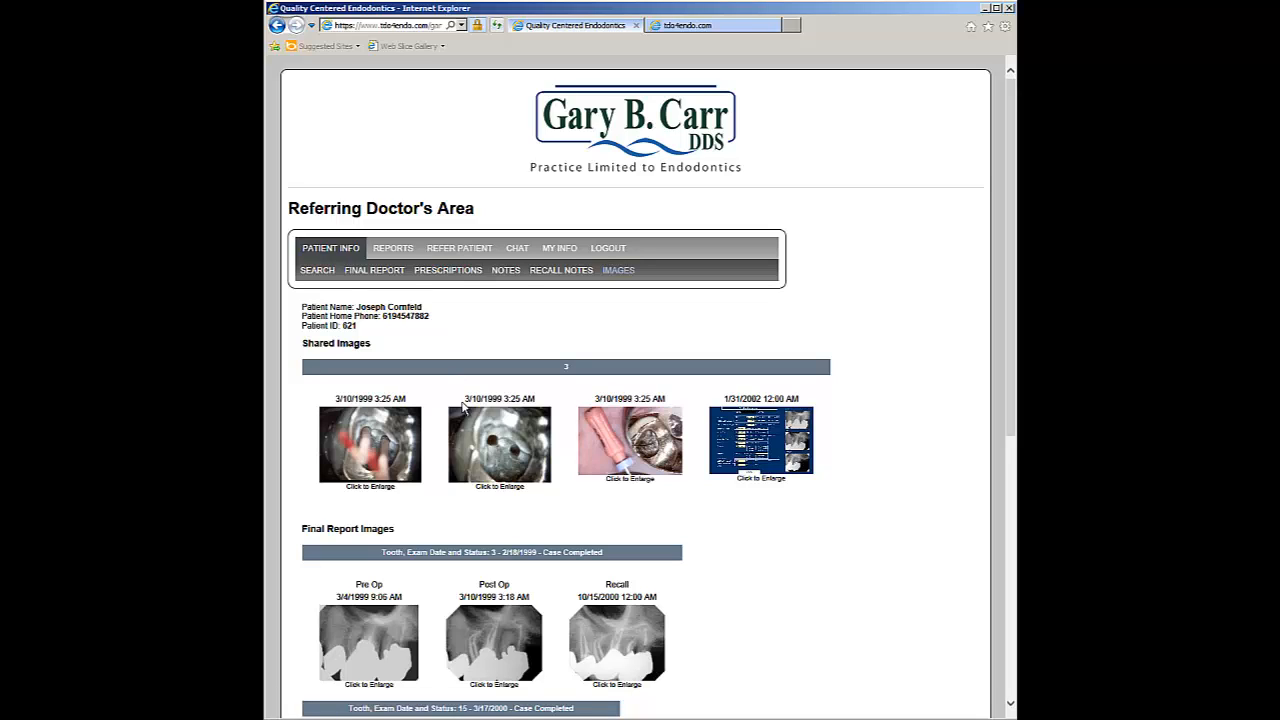
mouse_move(360, 444)
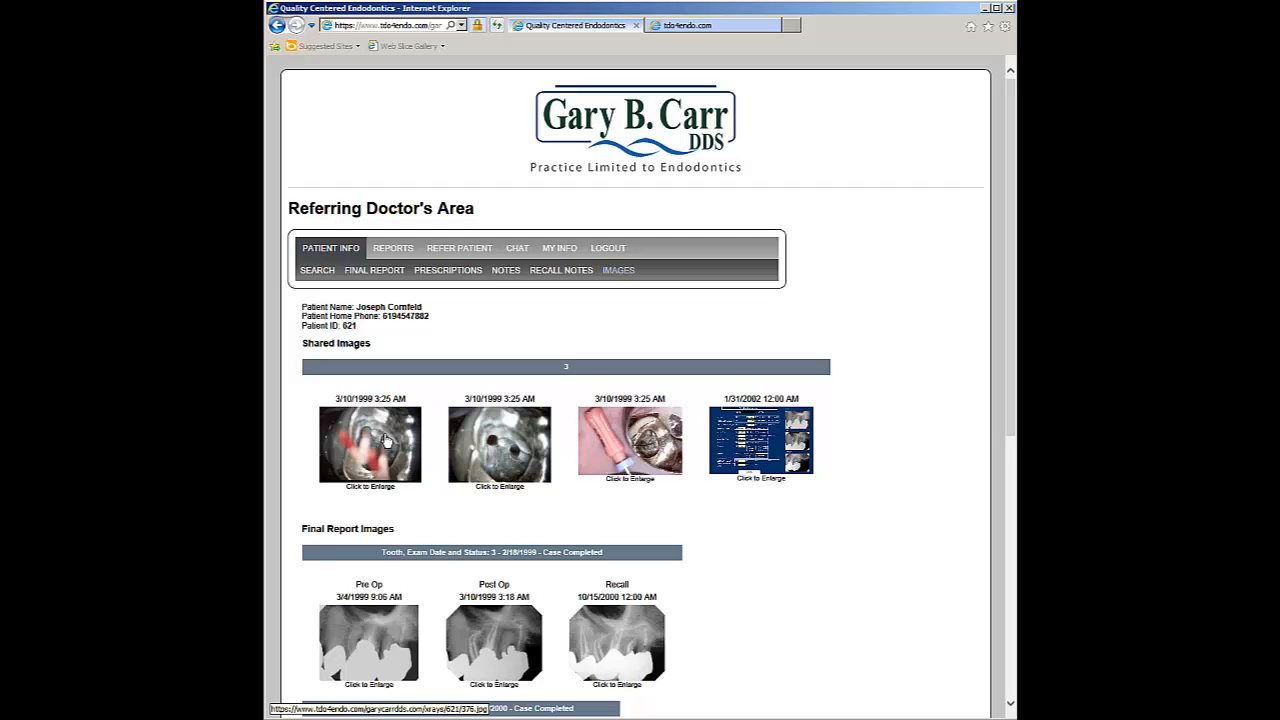
- Enlarge the first shared image and bring up its Save Picture As options
click(368, 444)
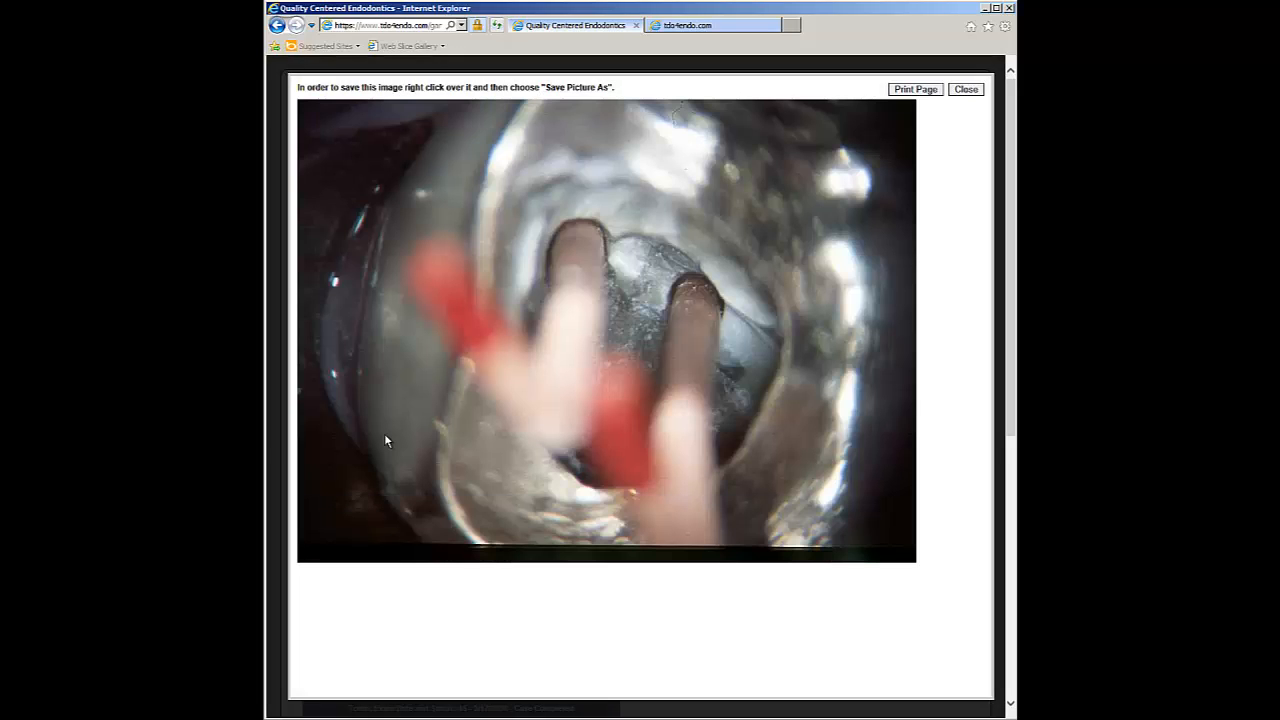
mouse_move(636, 348)
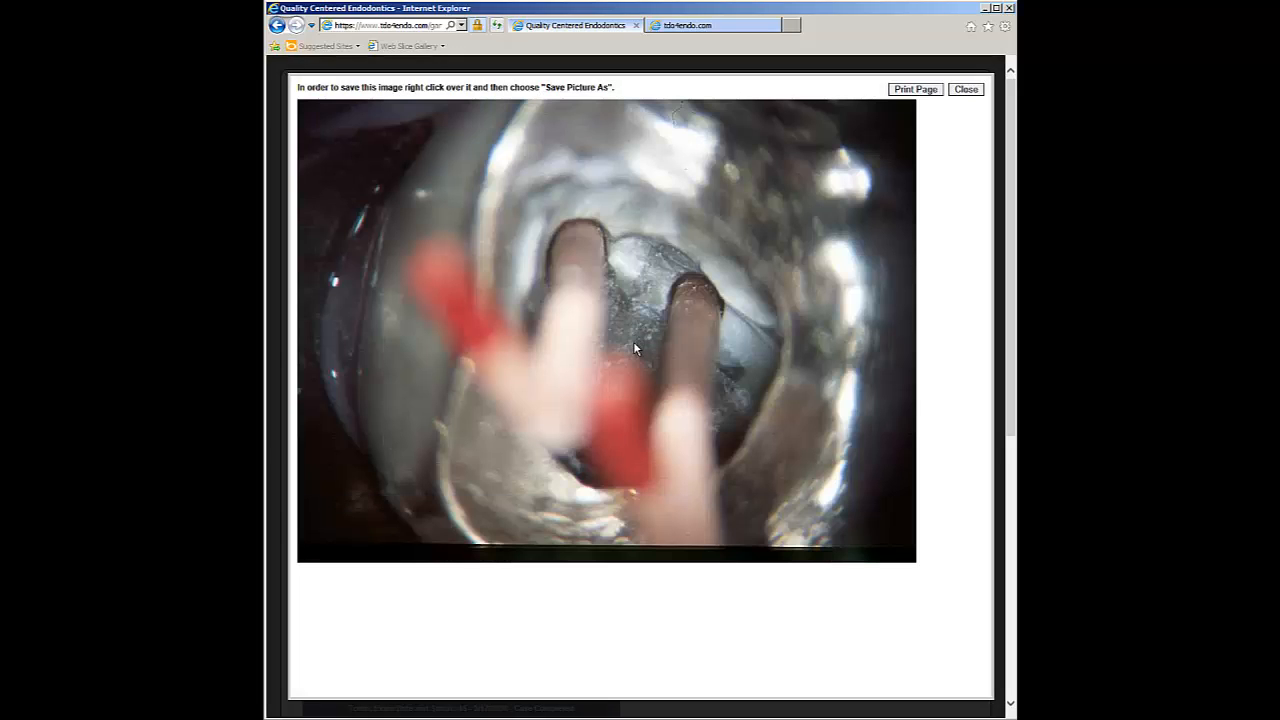
right_click(634, 348)
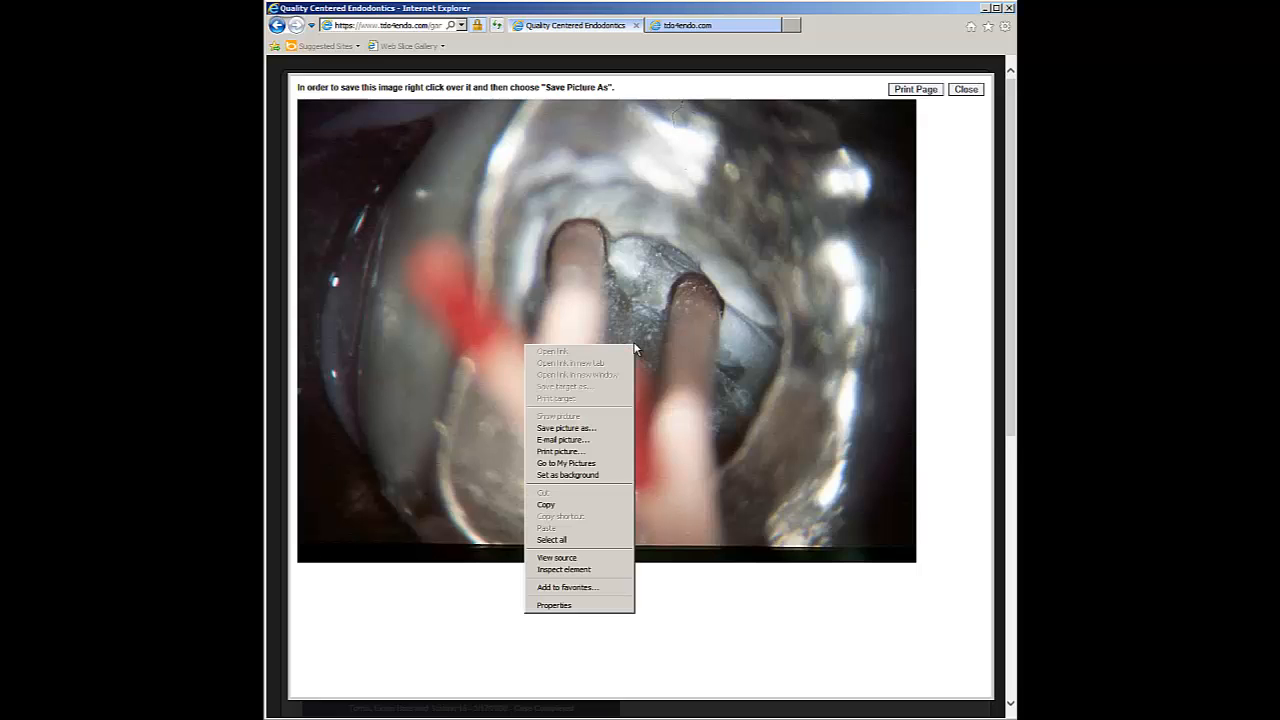
mouse_move(576, 428)
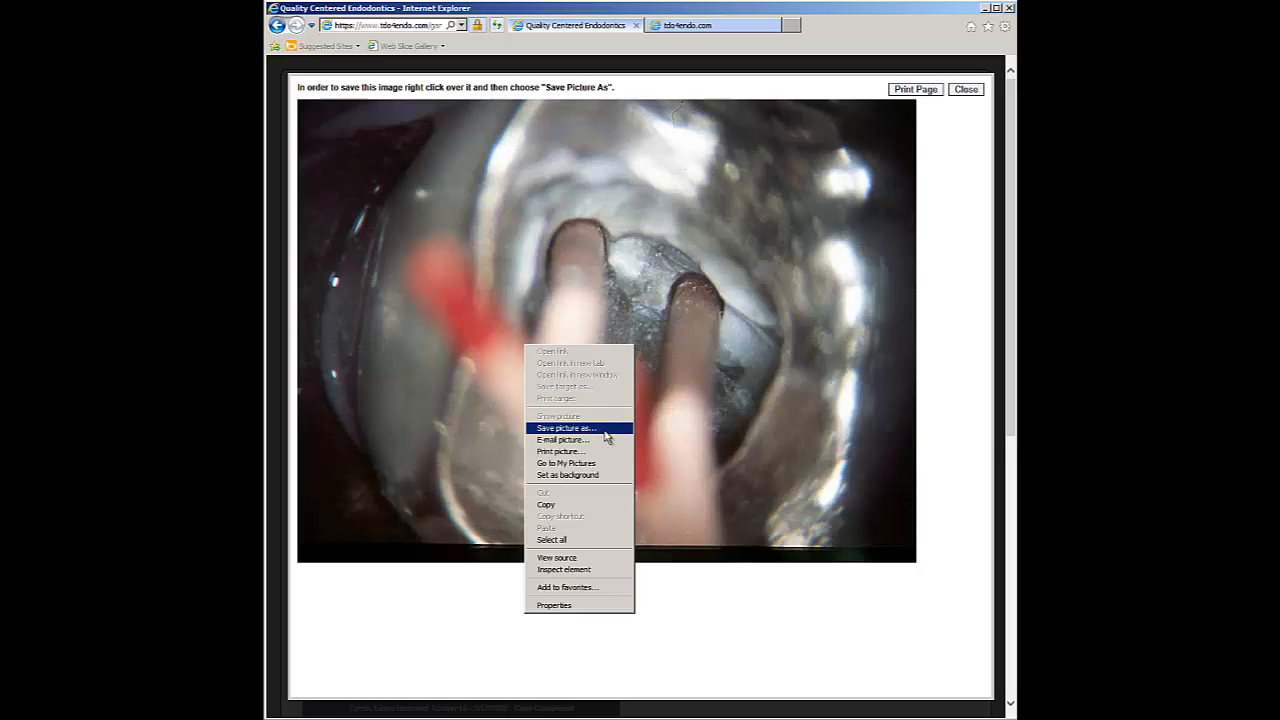
mouse_move(576, 452)
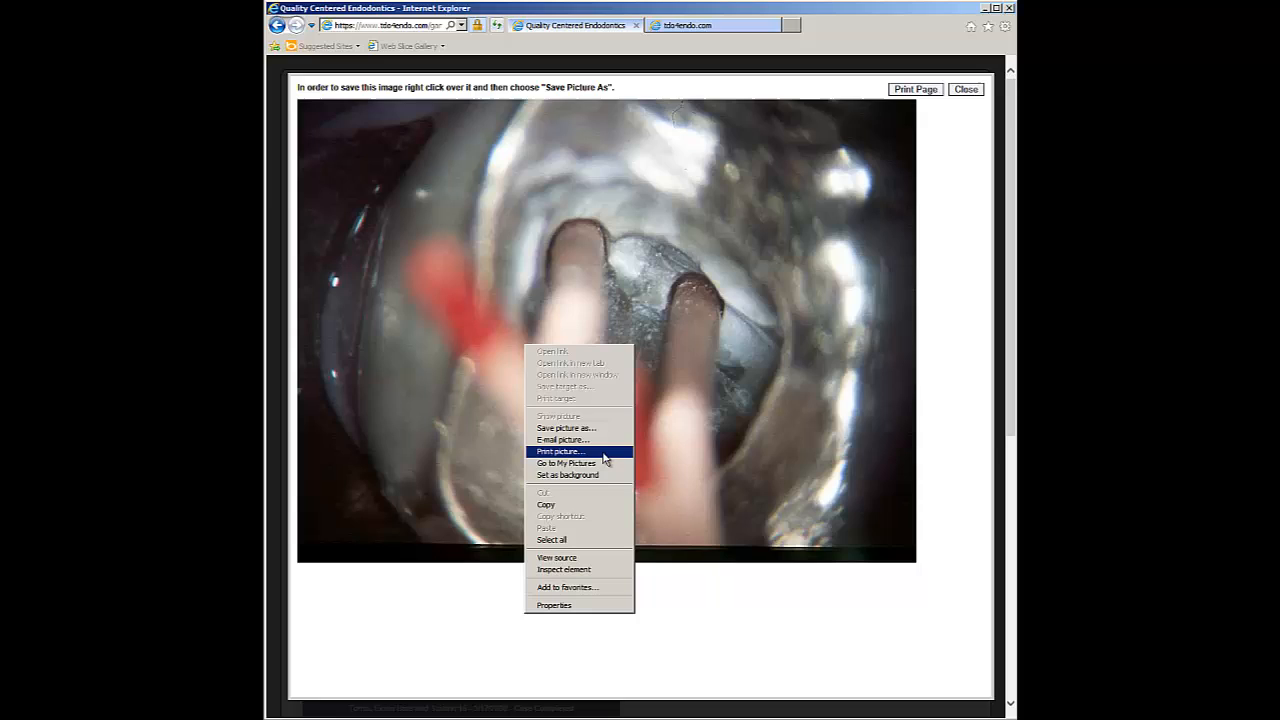
mouse_move(600, 504)
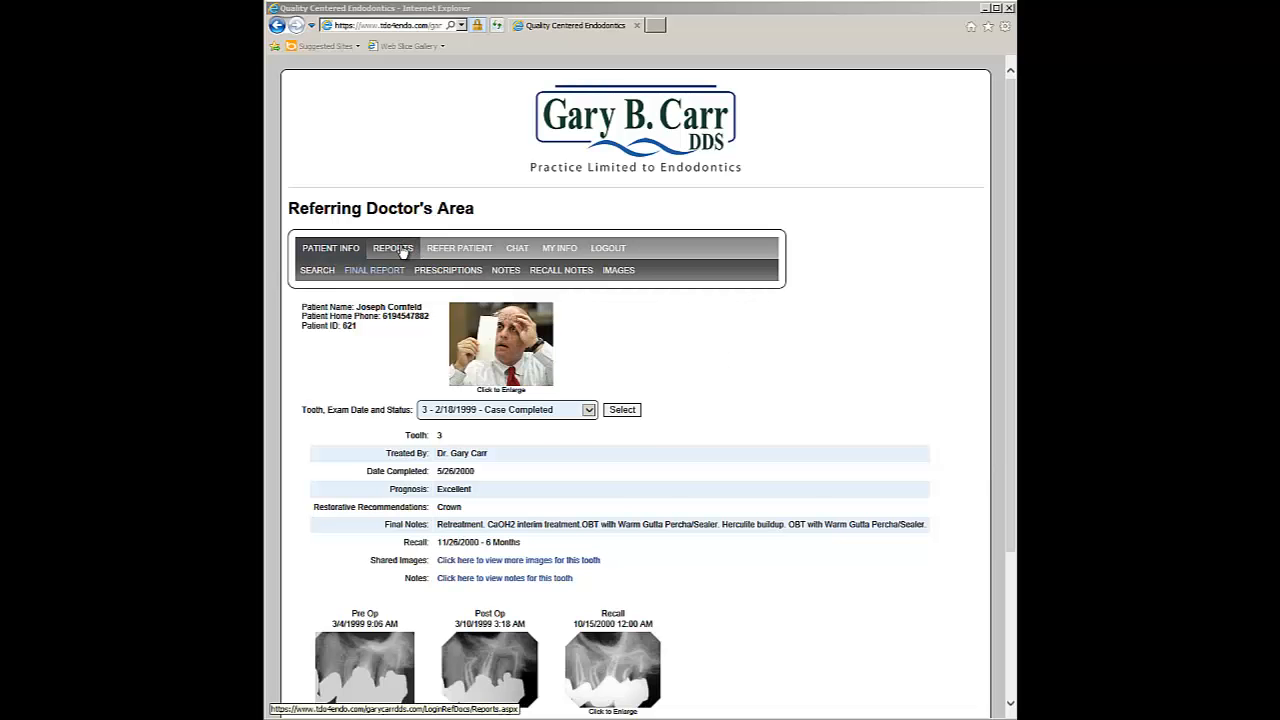
- Go to the Reports page listing referred patients' completion-status report types
click(392, 248)
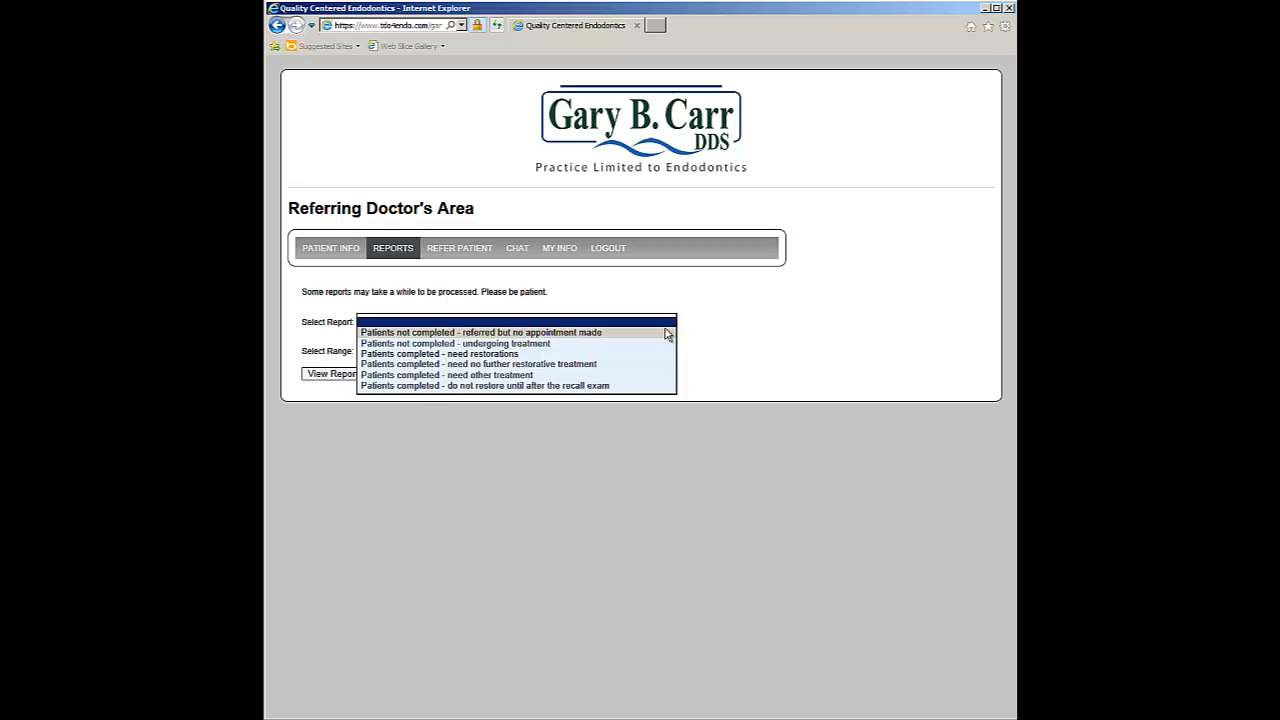
mouse_move(456, 364)
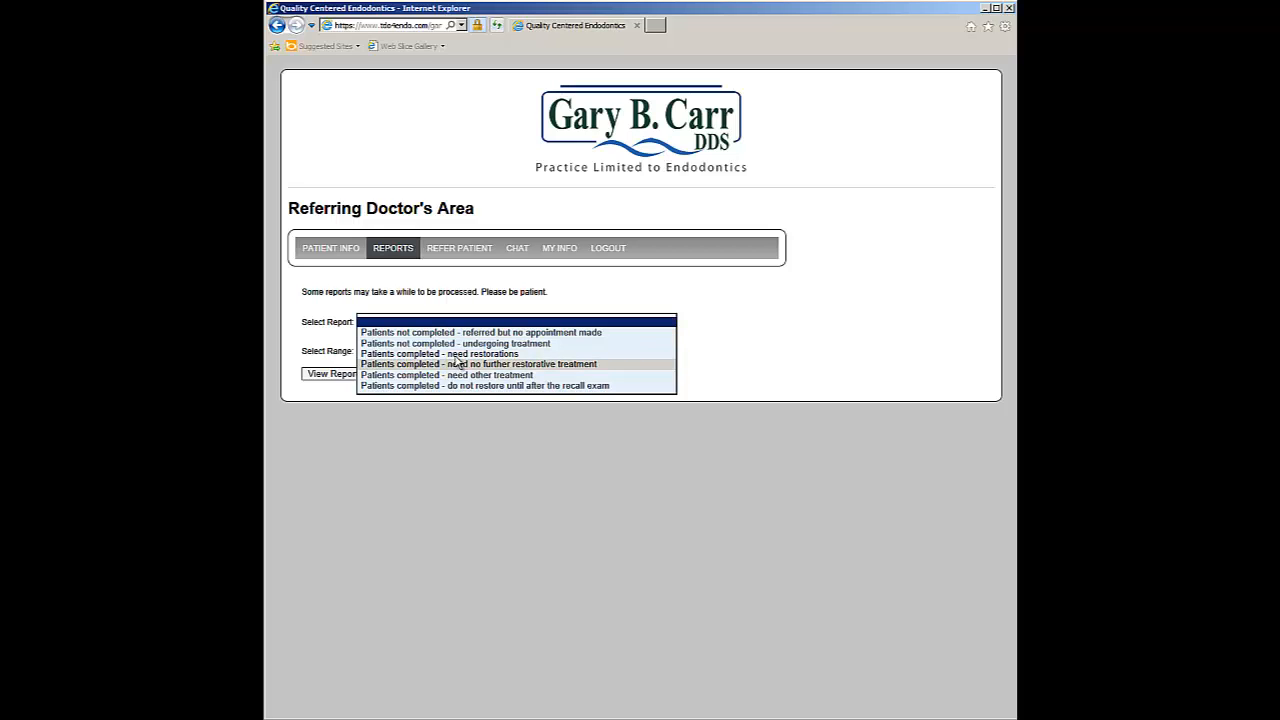
mouse_move(452, 386)
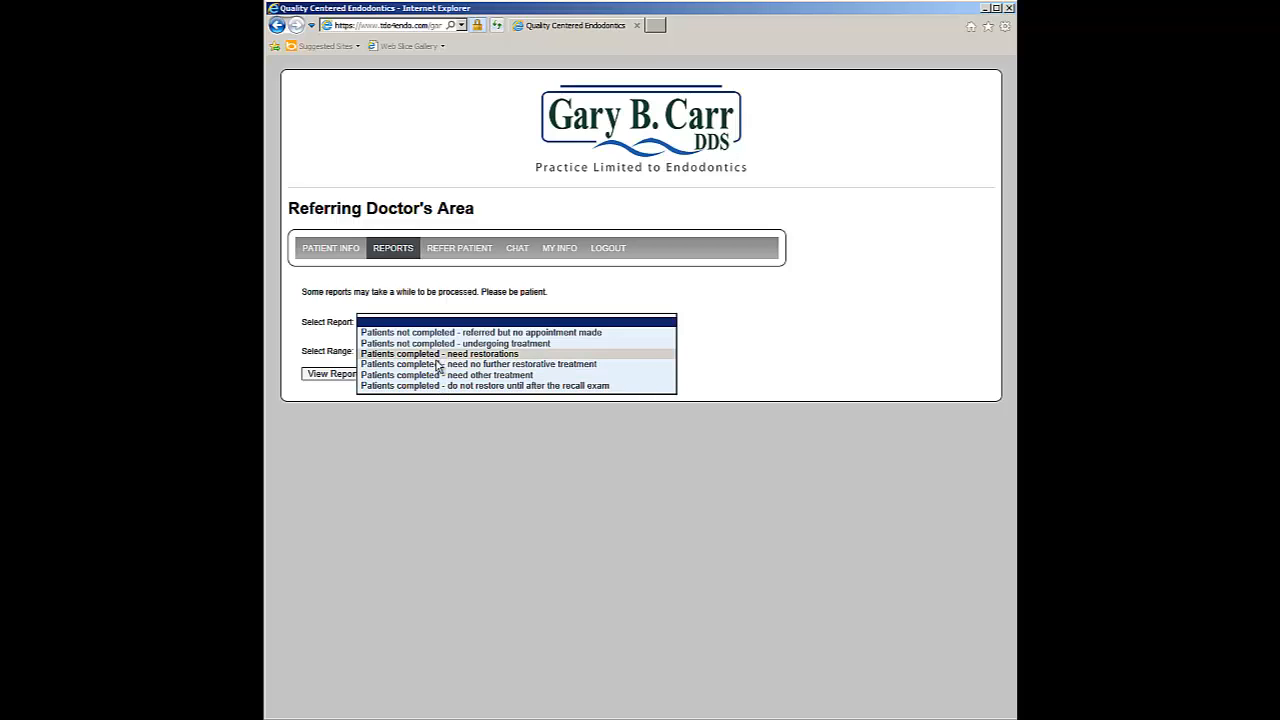
mouse_move(436, 378)
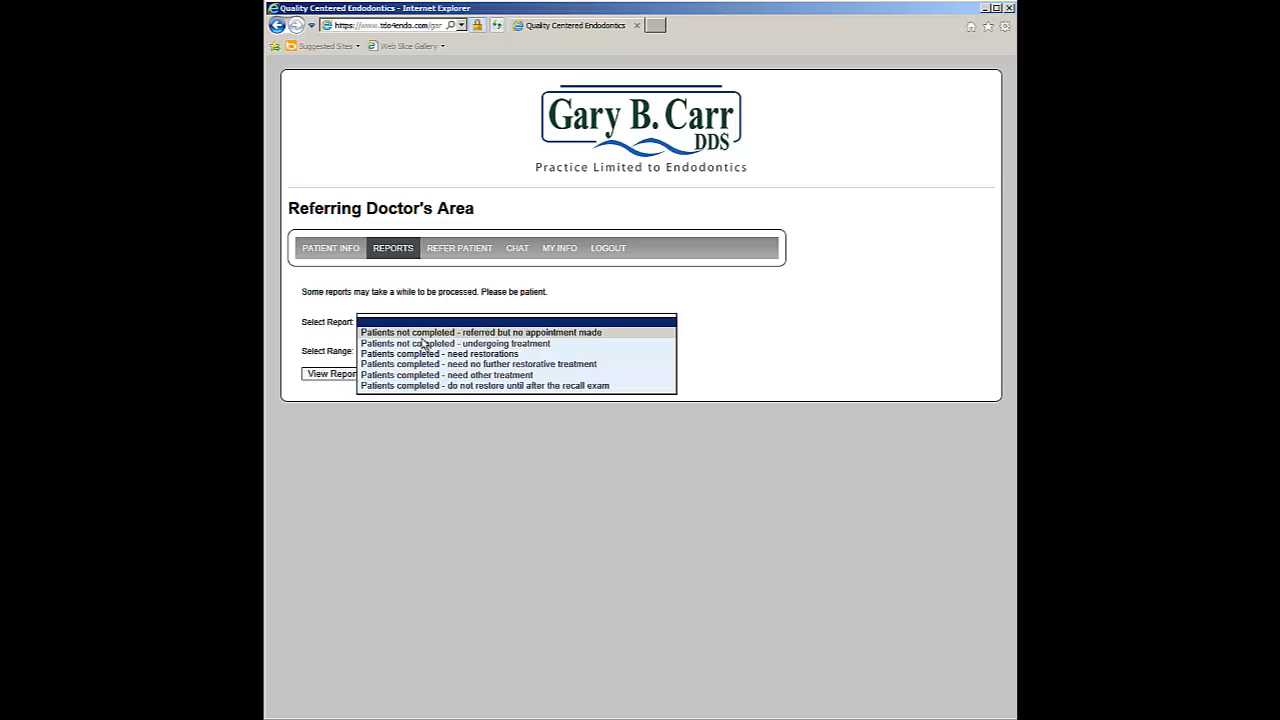
mouse_move(420, 344)
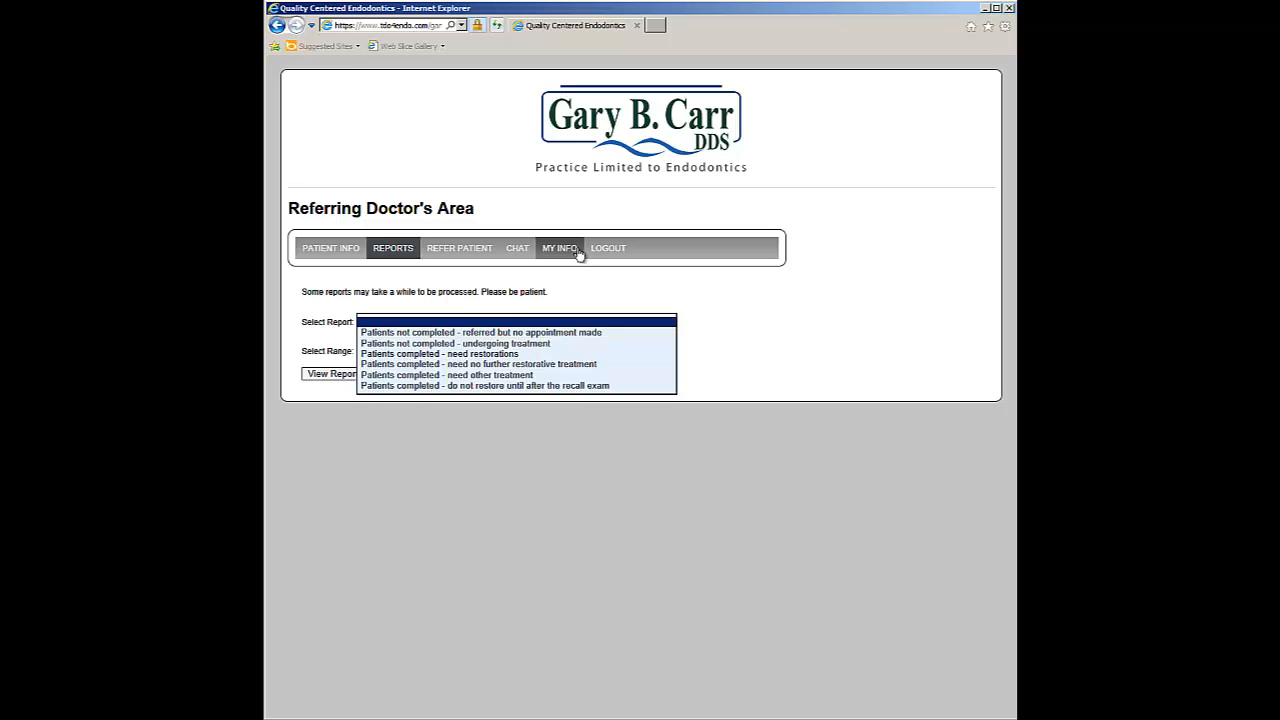
mouse_move(576, 252)
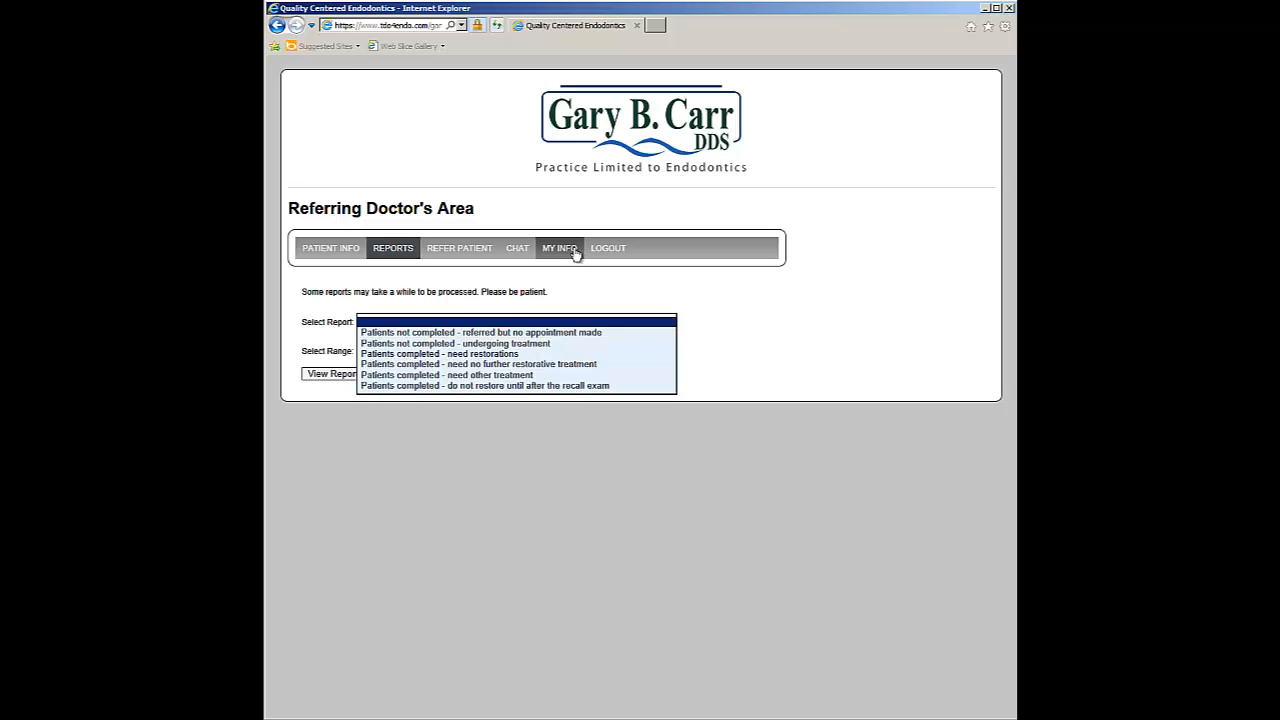
- Open the My Info page with the doctor's profile and office details form
click(560, 248)
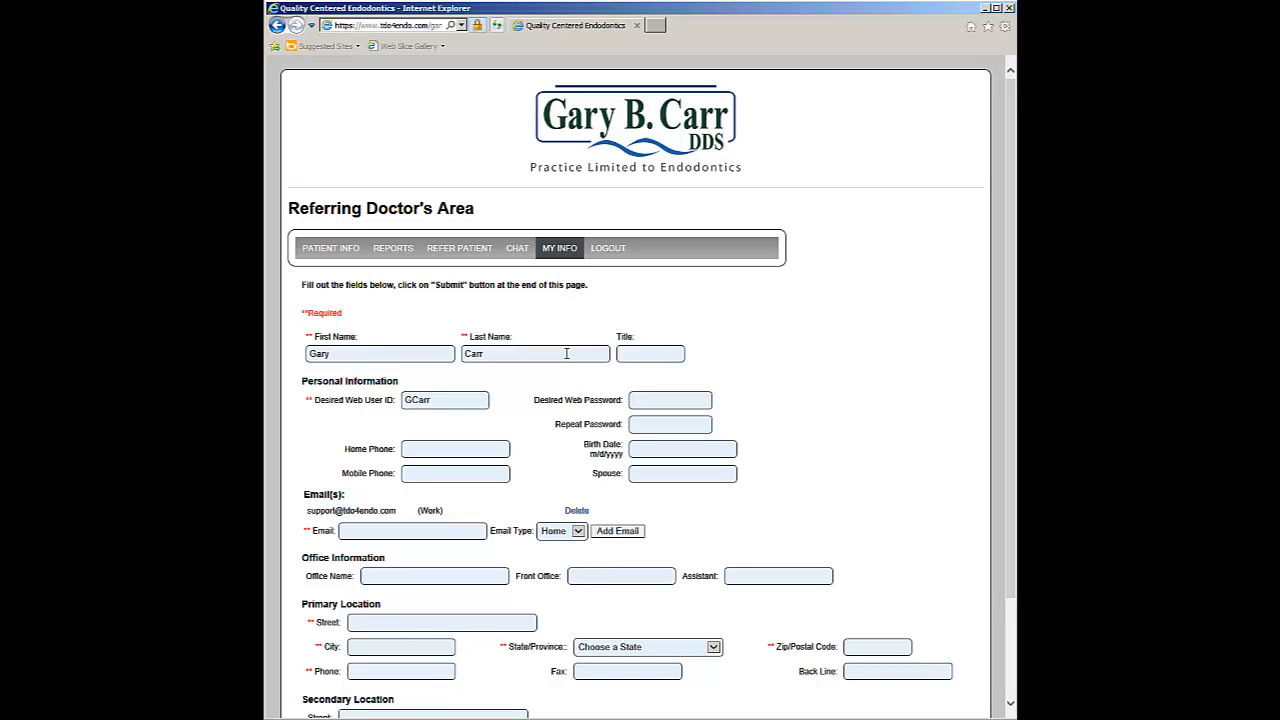
mouse_move(562, 348)
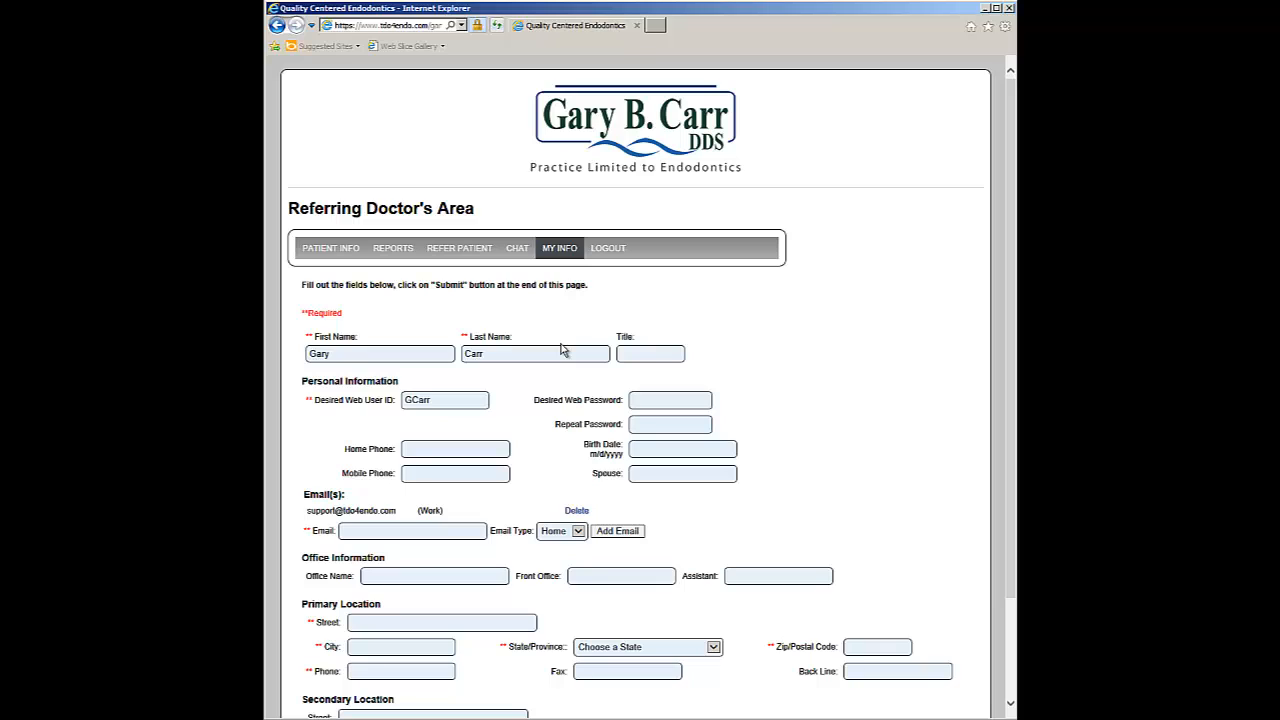
mouse_move(608, 262)
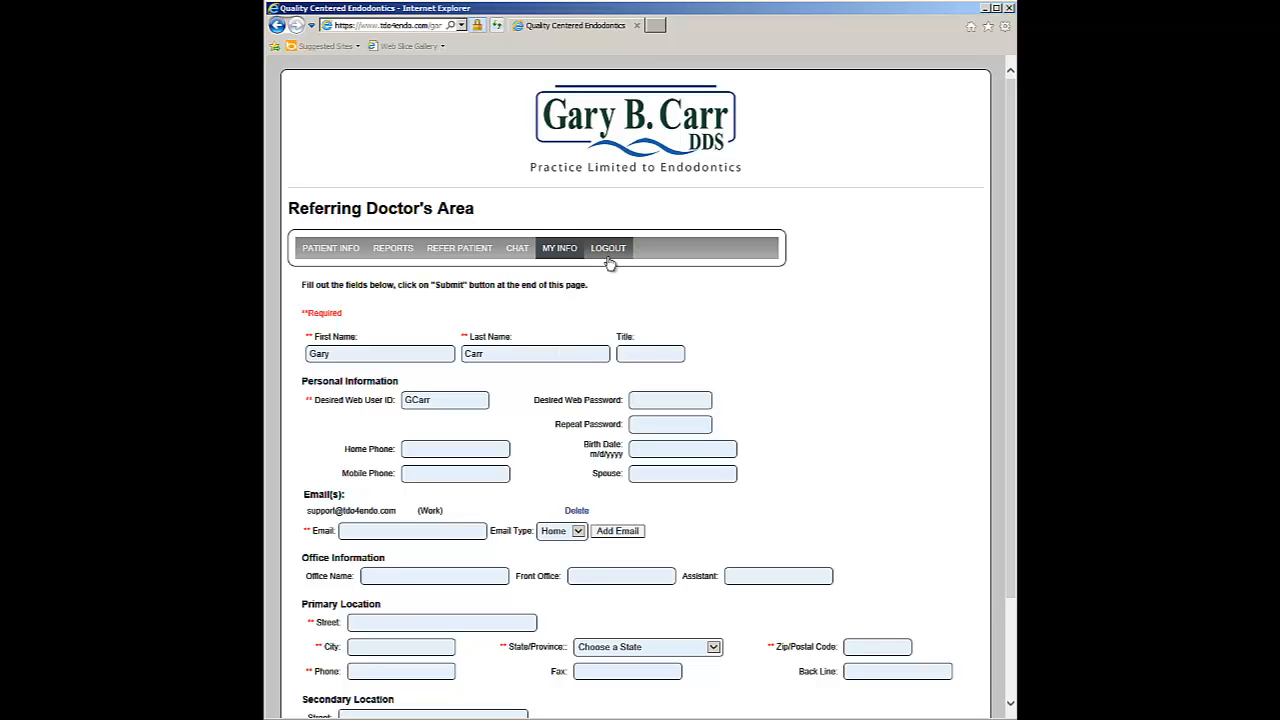
- Return to patient search and open the chat window offering staff member Amy
click(330, 248)
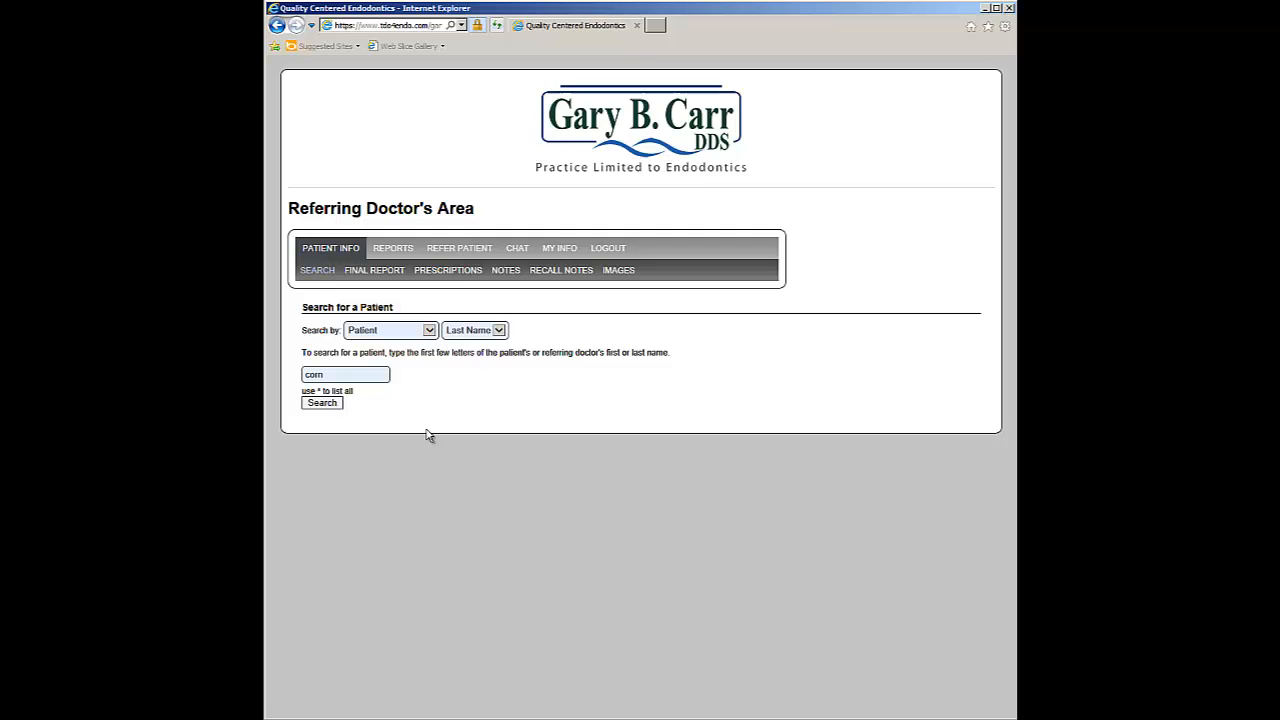
mouse_move(516, 248)
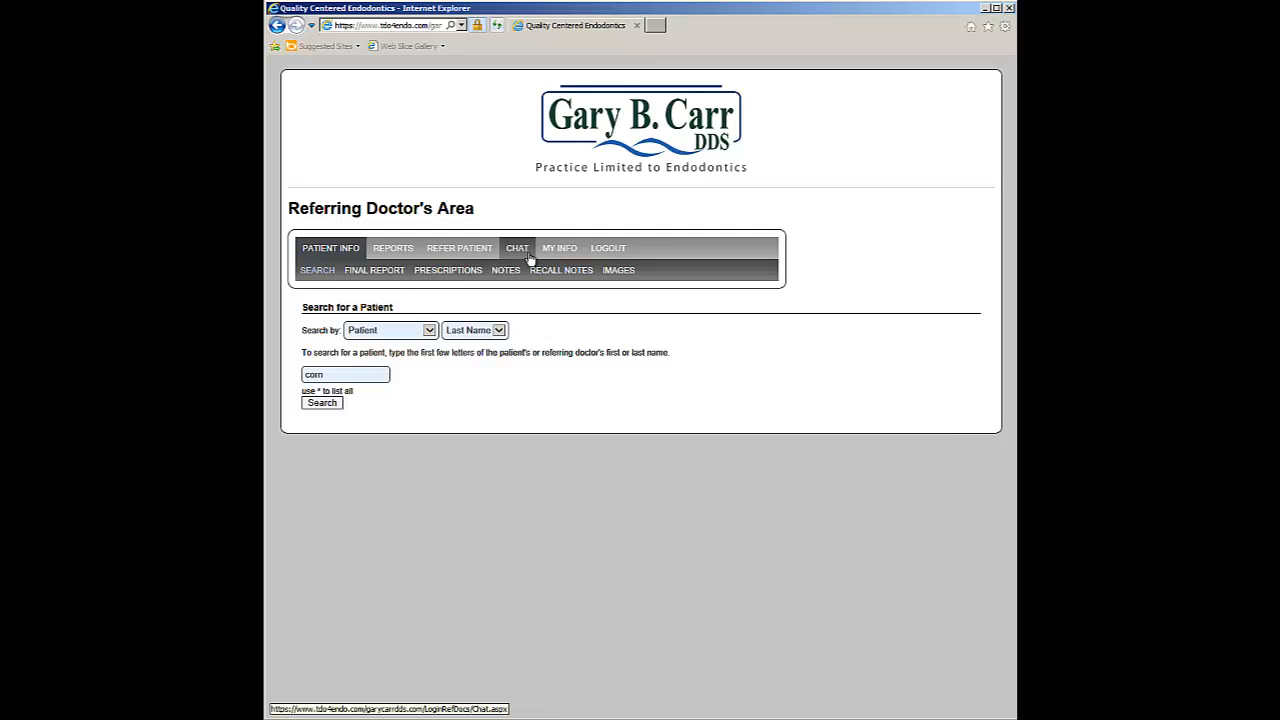
click(516, 248)
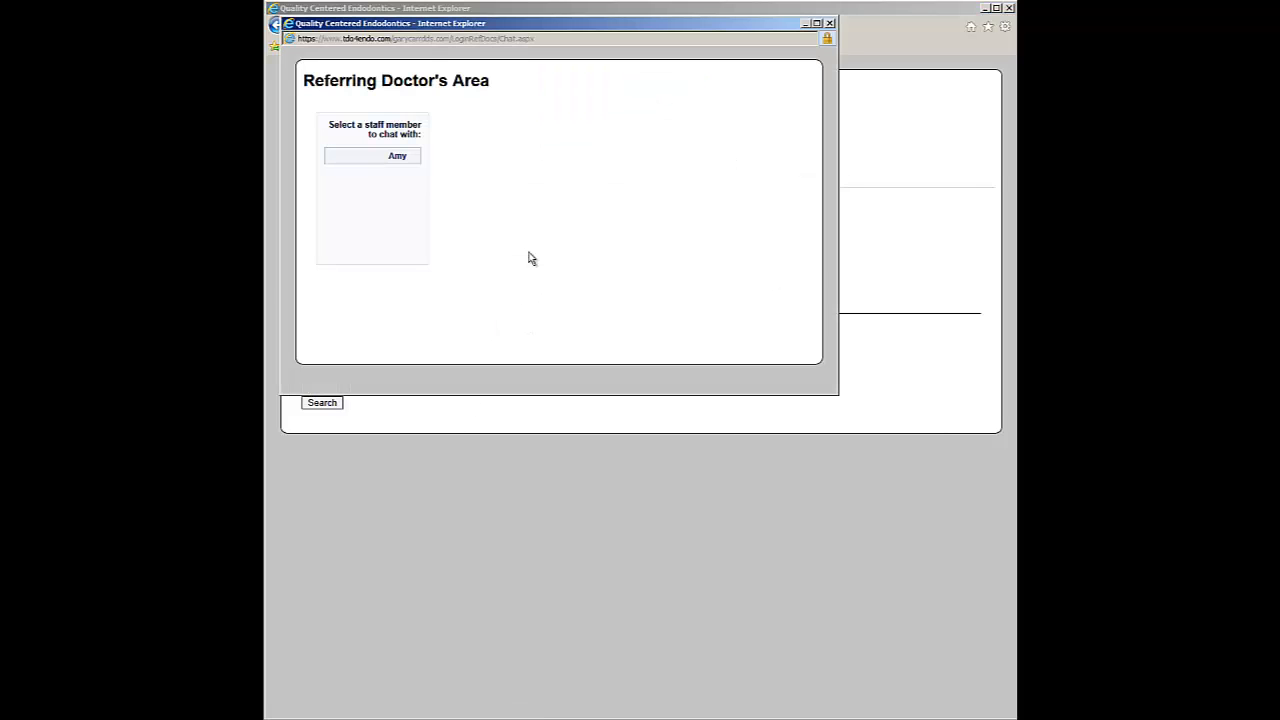